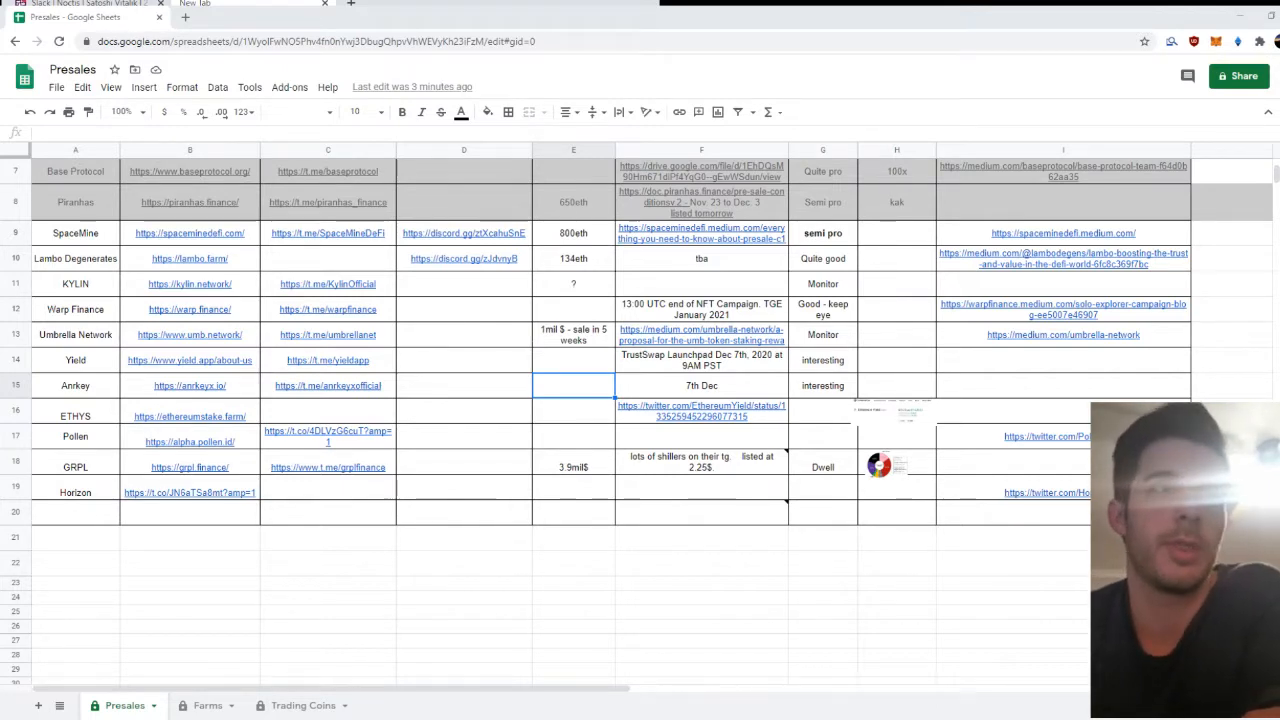
Step: Review the Lambo Degenerates, Warp Finance, Umbrella Network, Arnkey and ETHYS presale rows
left_click(76, 232)
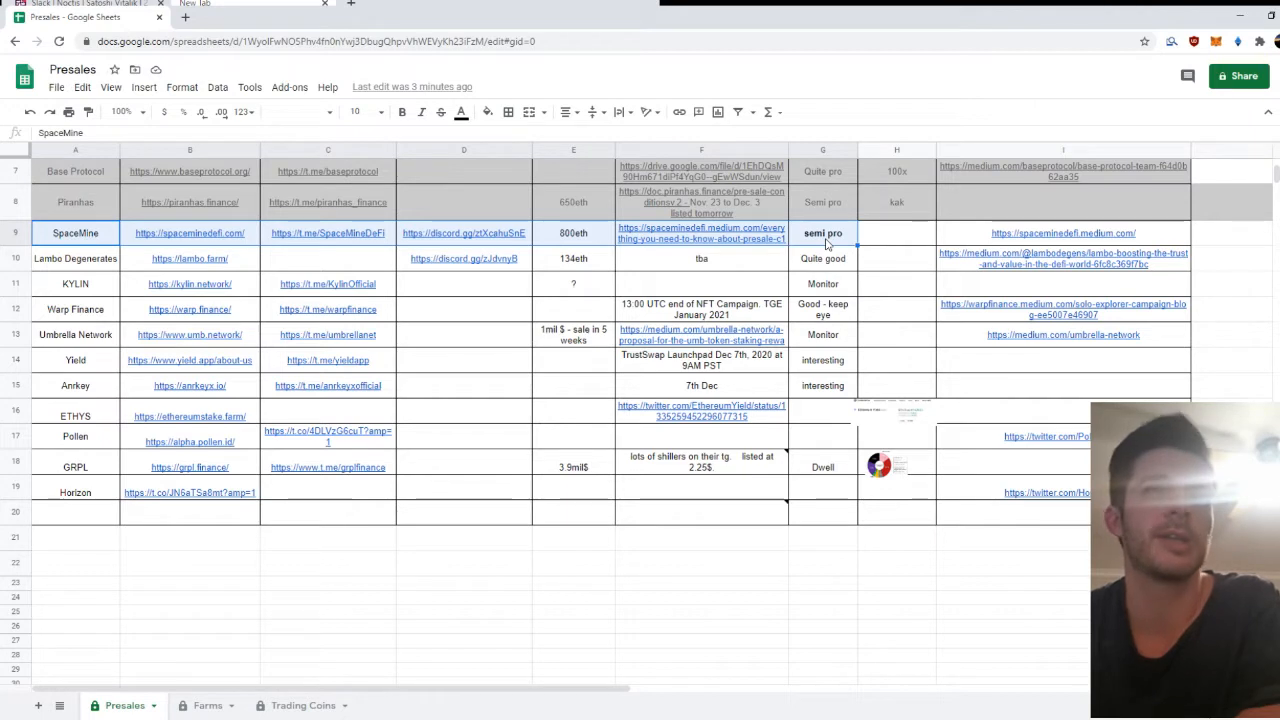
left_click(76, 258)
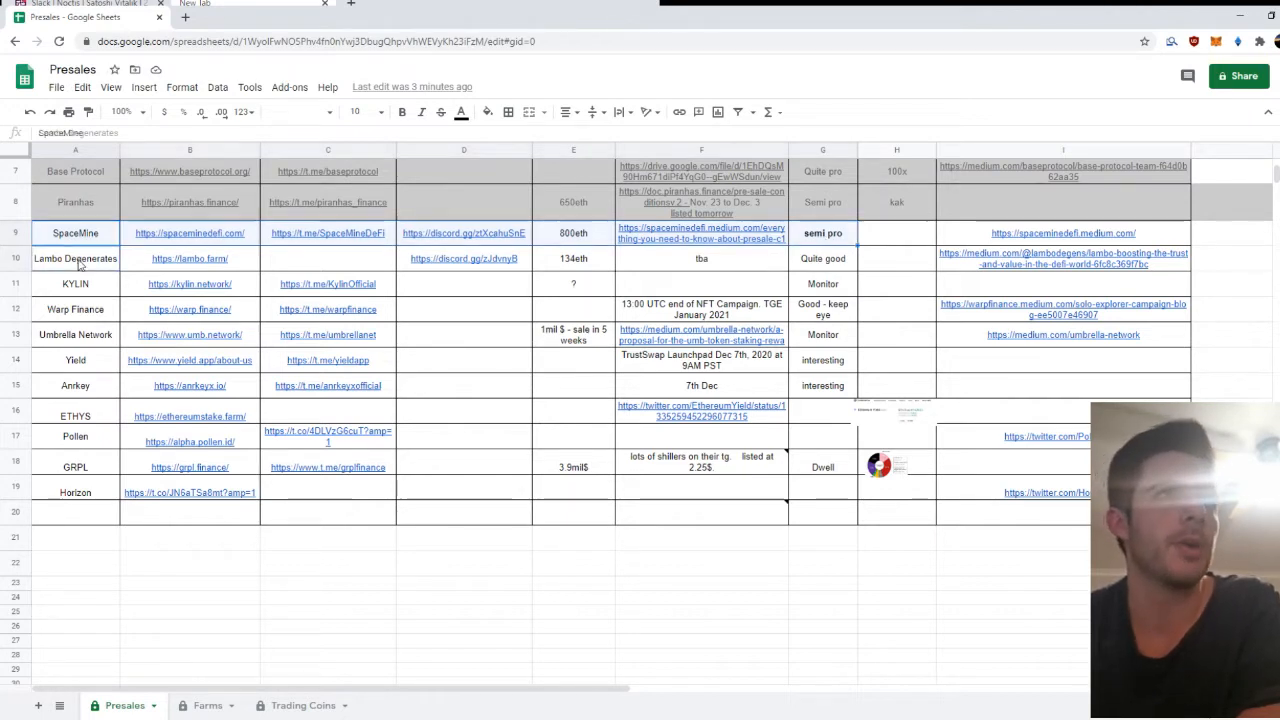
left_click(76, 308)
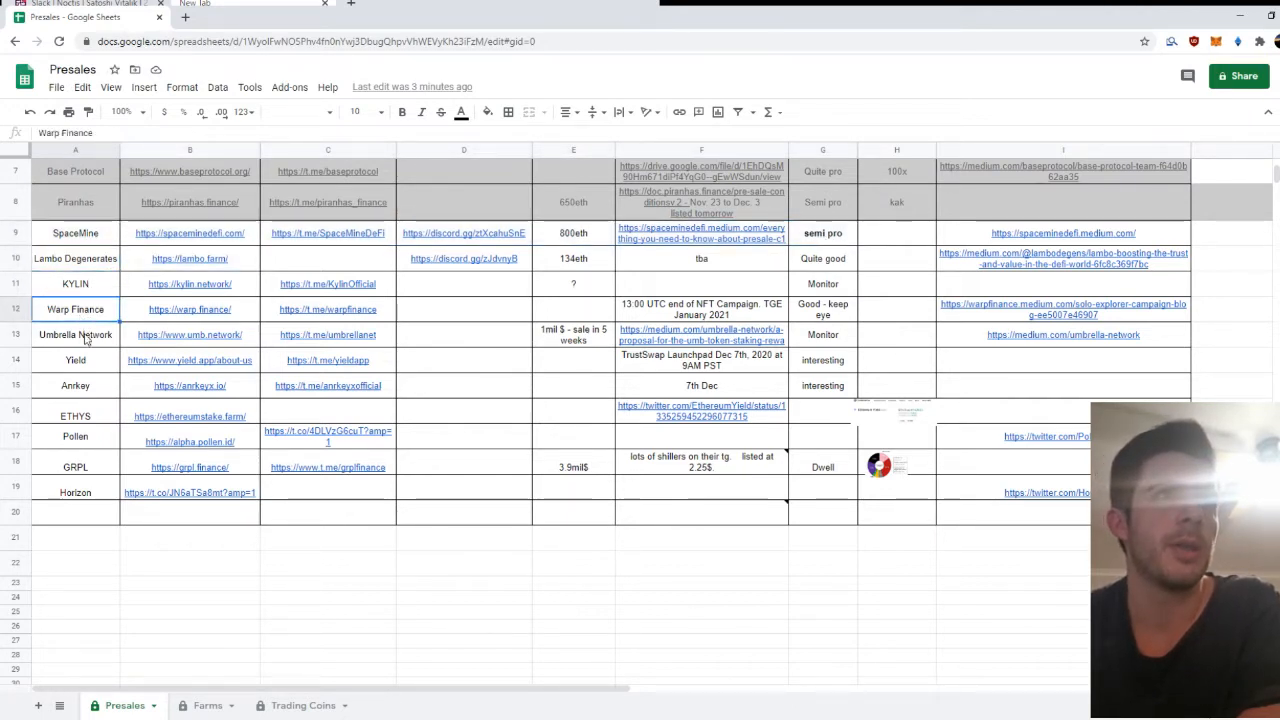
left_click(76, 334)
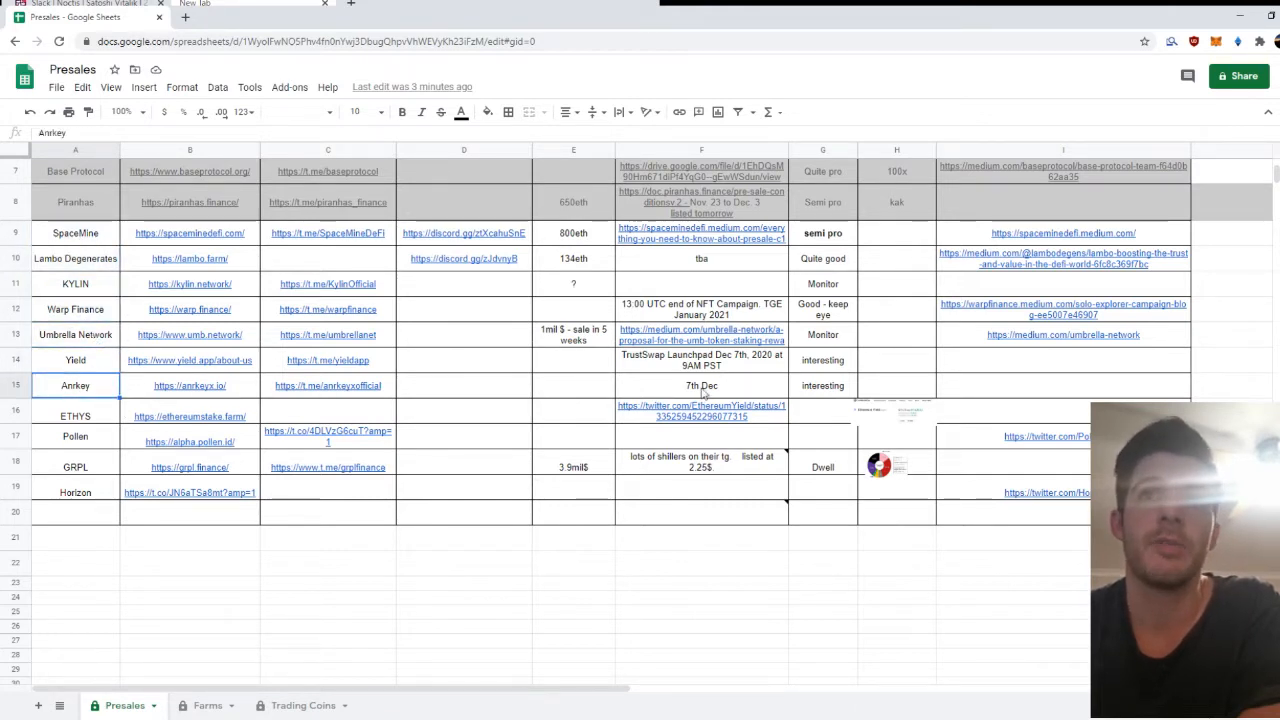
left_click(700, 384)
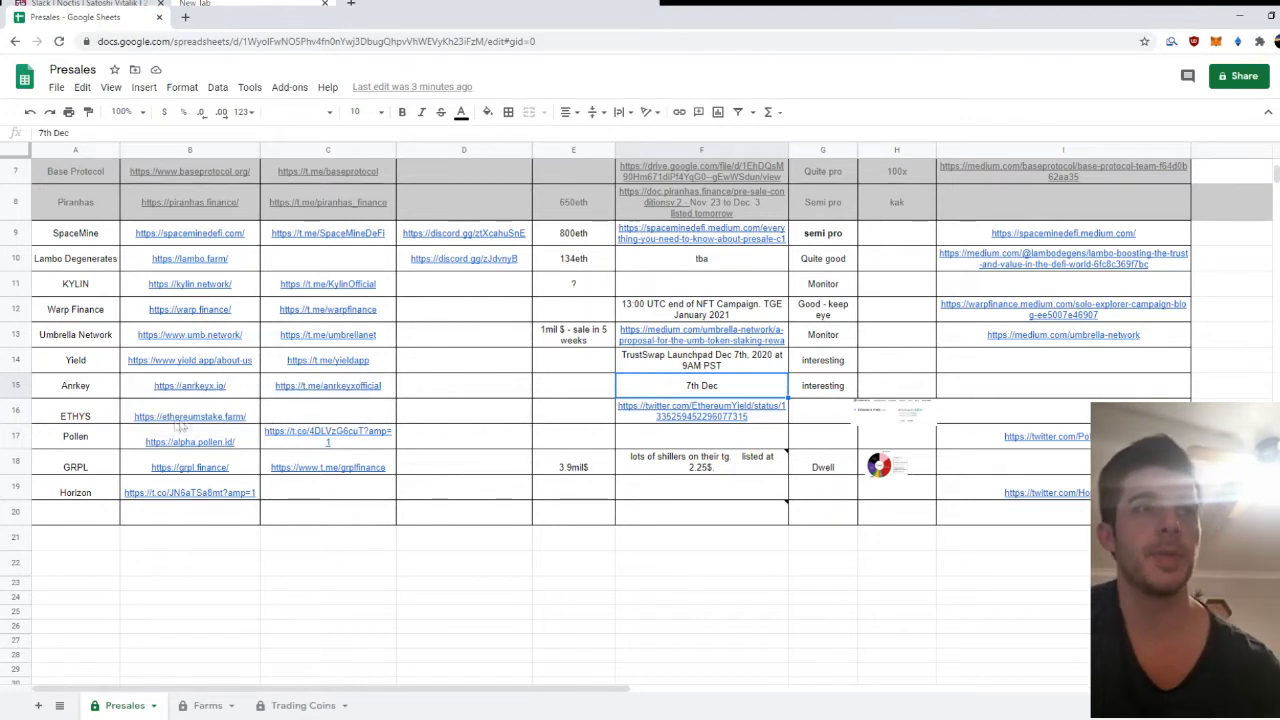
left_click(76, 416)
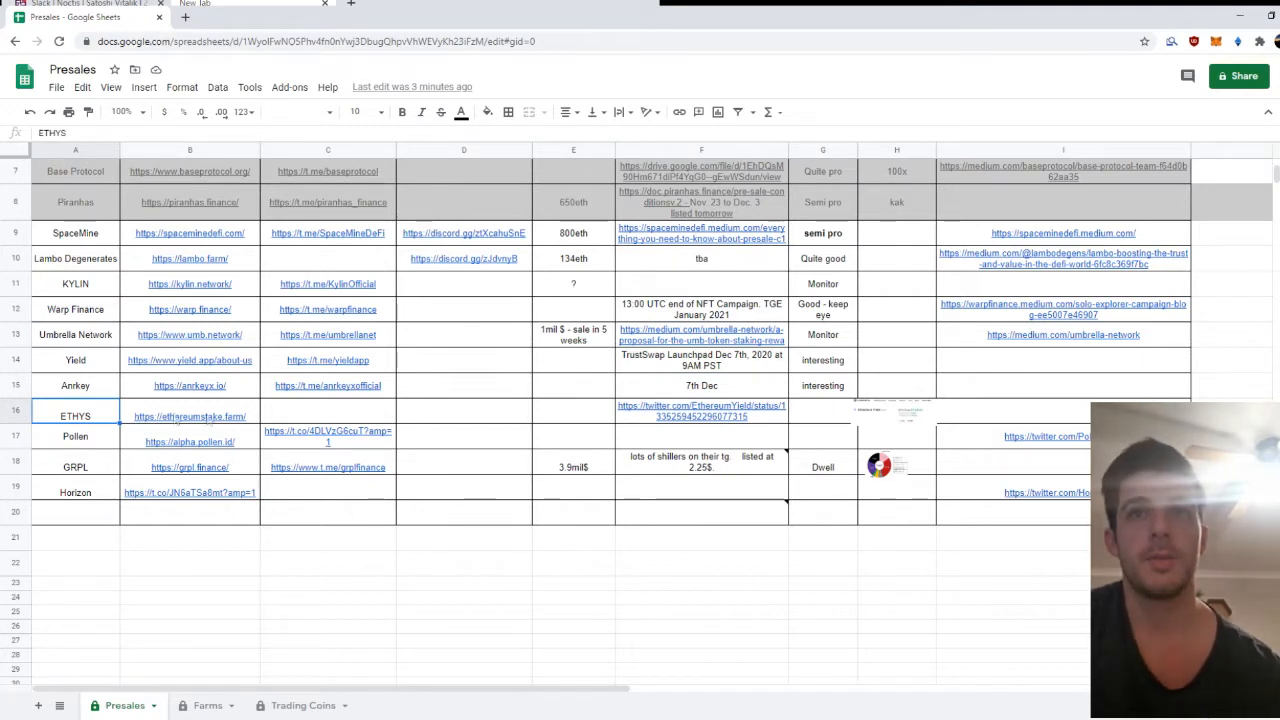
mouse_move(600, 432)
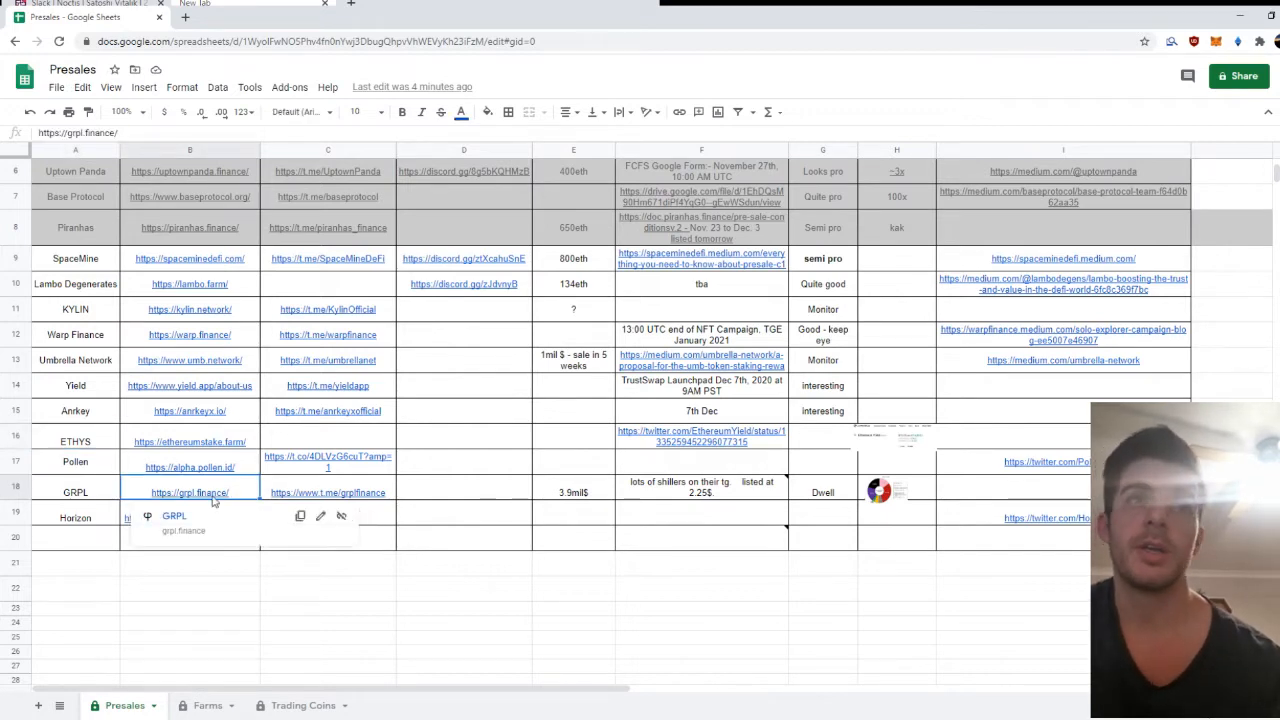
Step: From the GRPL website homepage, reach the Learn Basics and How It Works pages
left_click(188, 492)
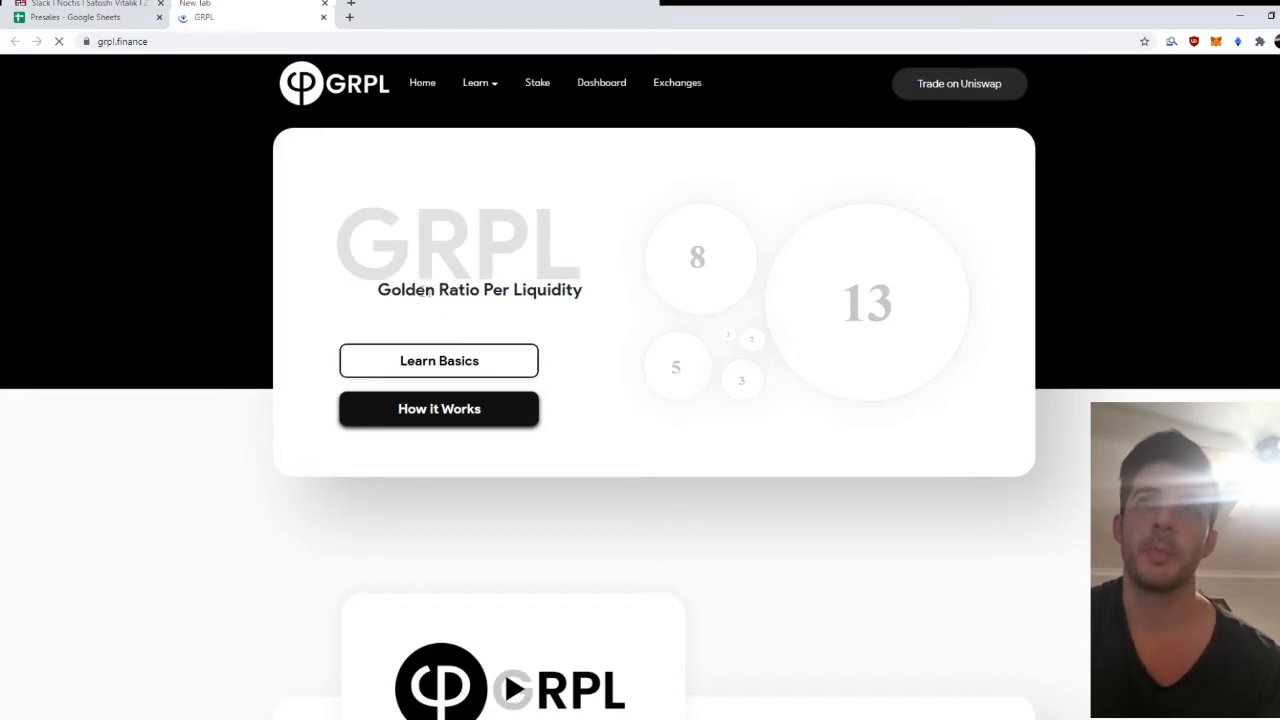
scroll("down", 3)
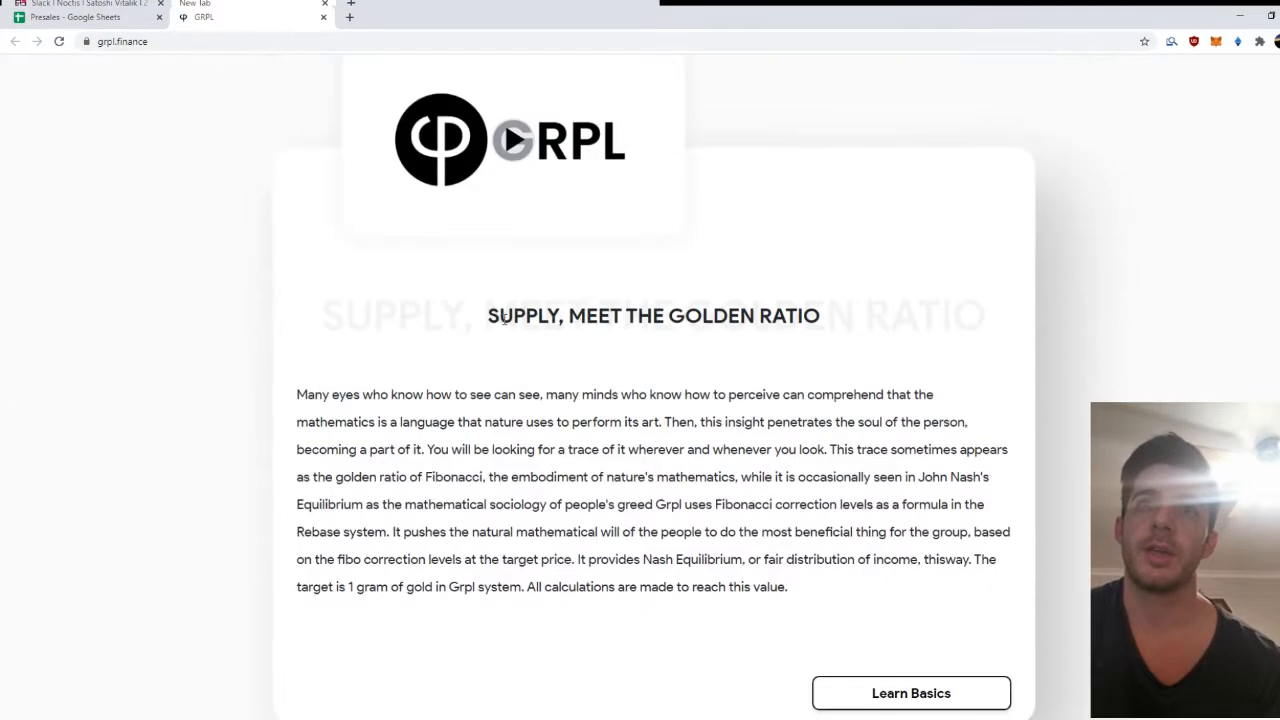
scroll("down", 3)
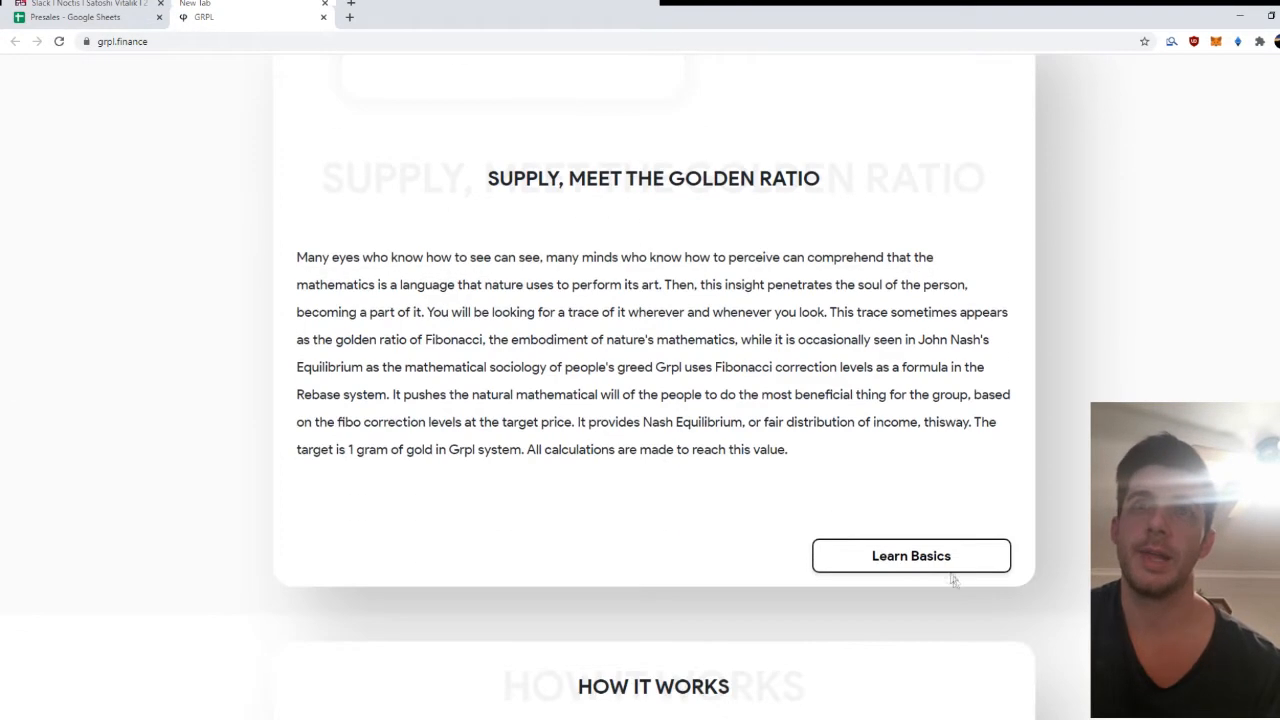
left_click(910, 556)
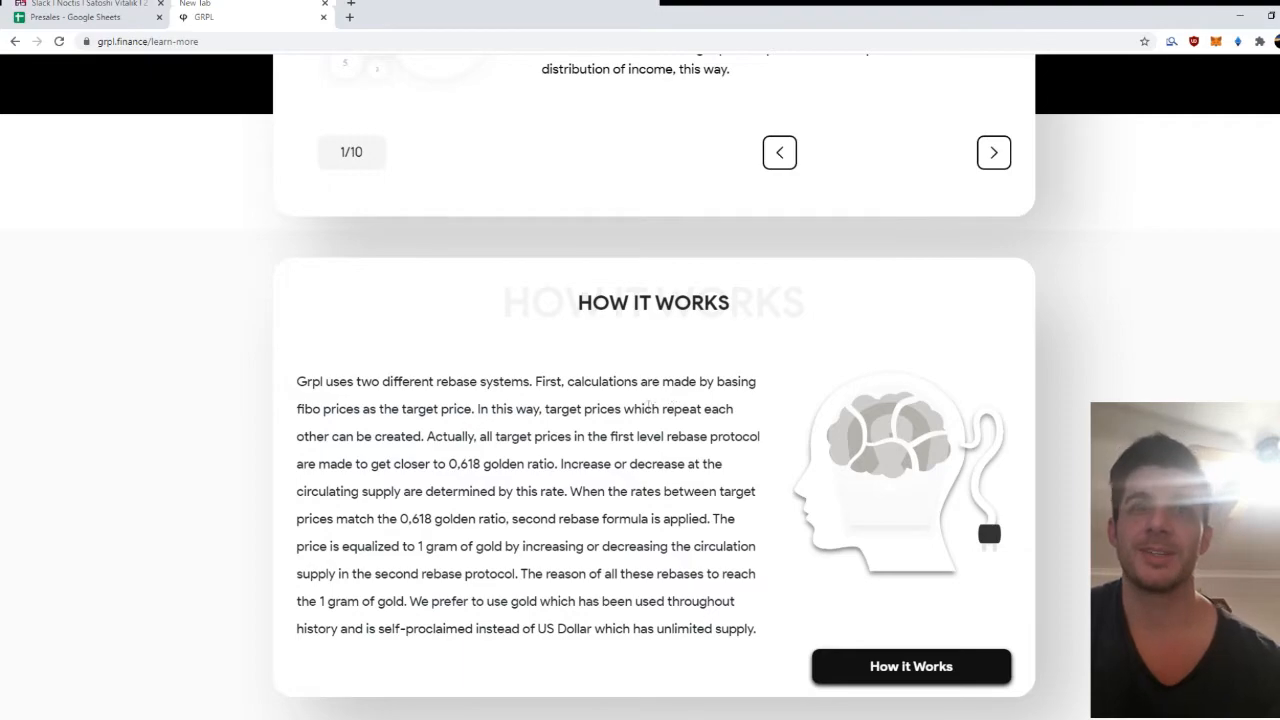
scroll("down", 3)
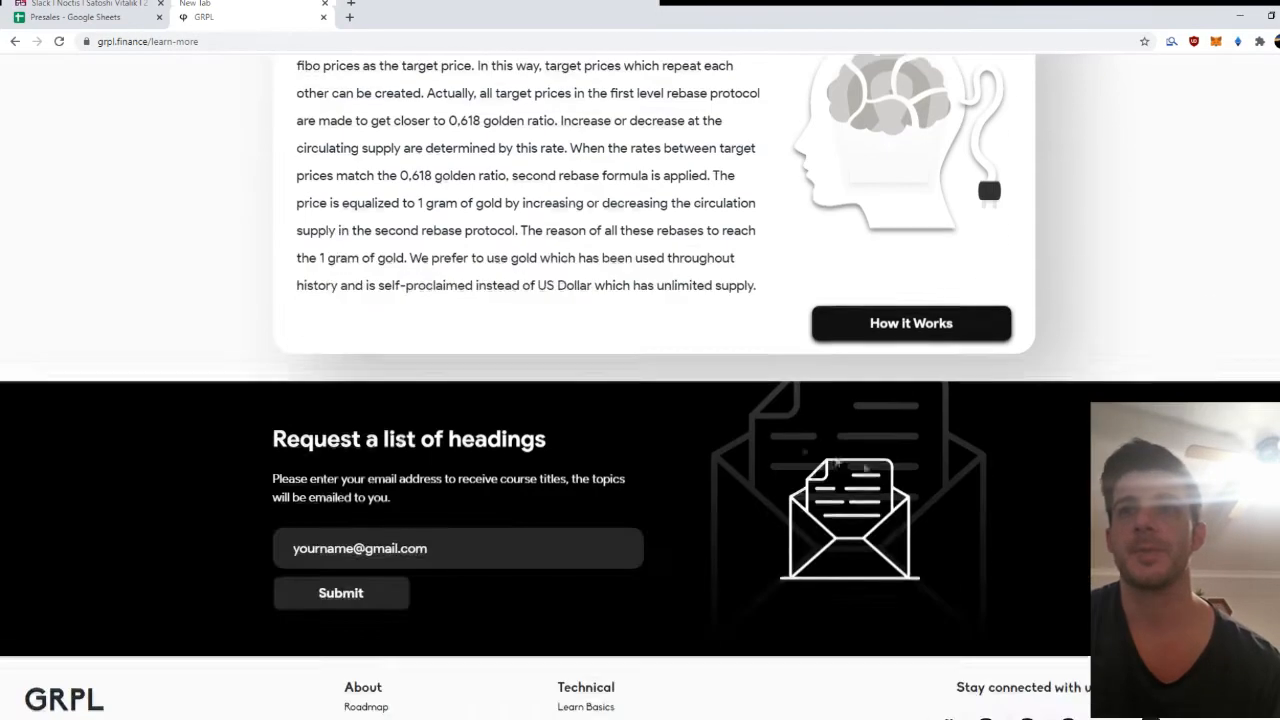
left_click(910, 324)
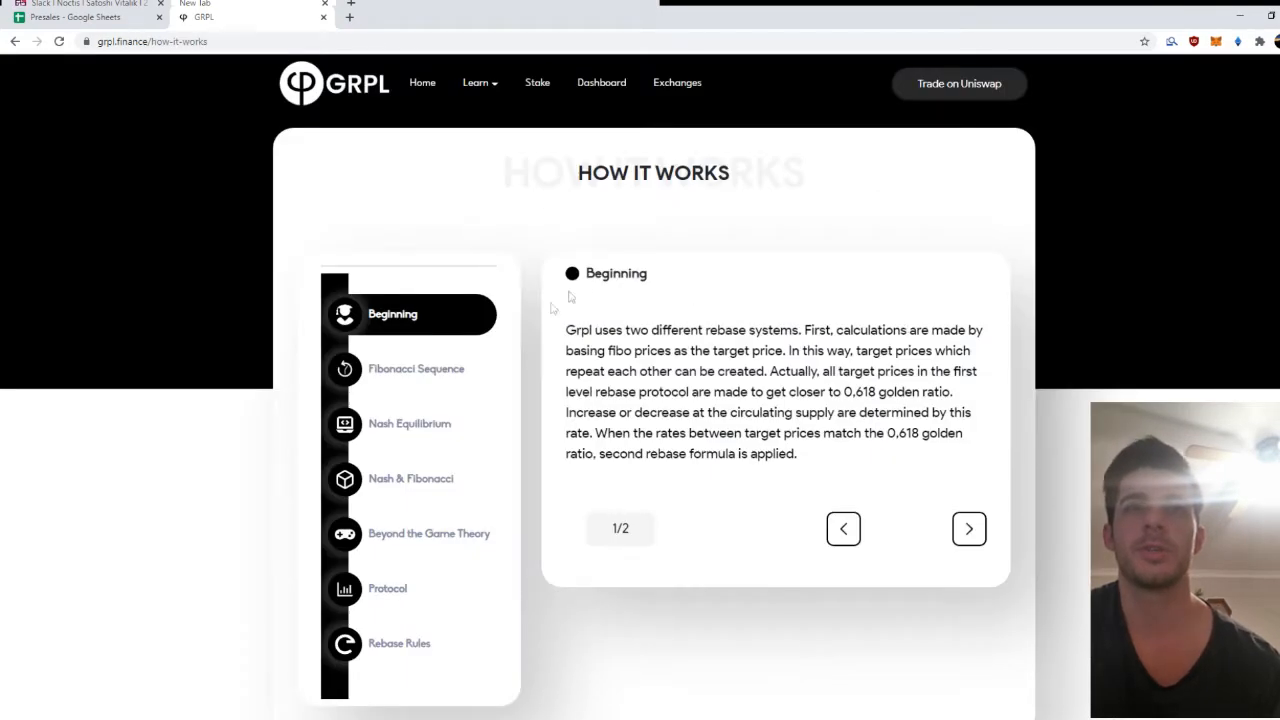
mouse_move(546, 384)
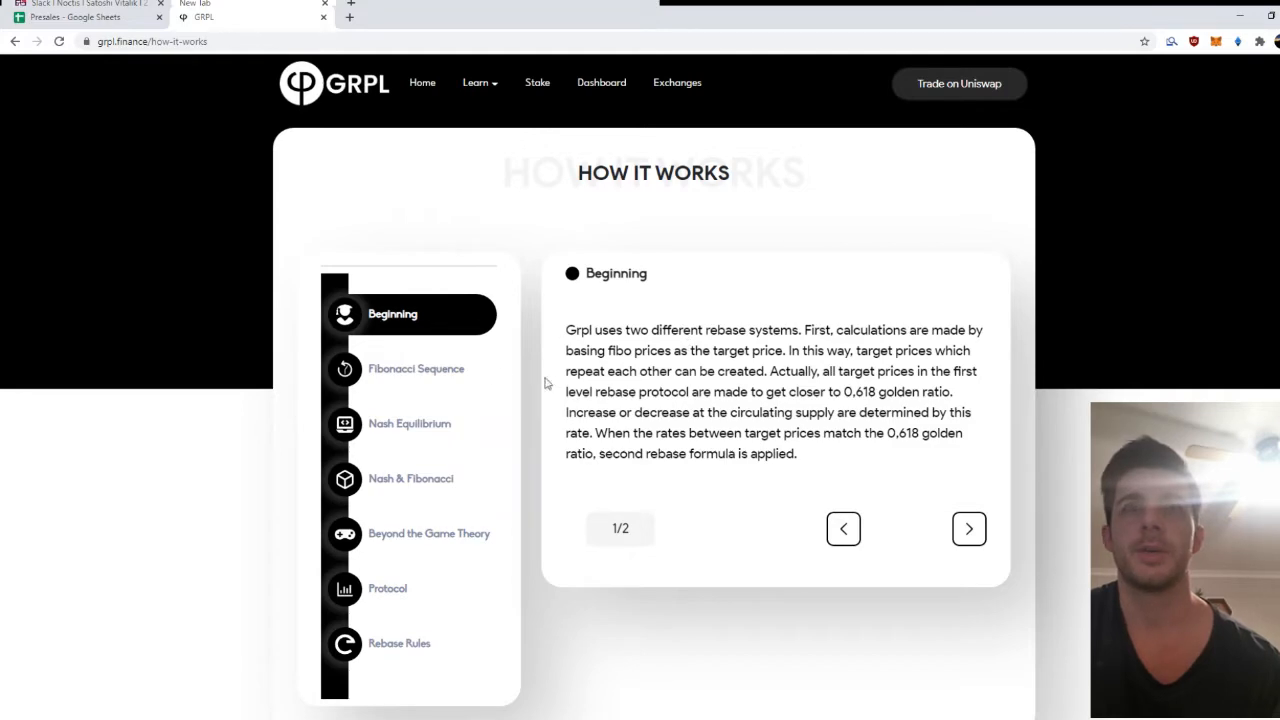
Step: Read Beyond the Game Theory, Nash & Fibonacci, Fibonacci Sequence and the Rebase Rules pages
left_click(416, 368)
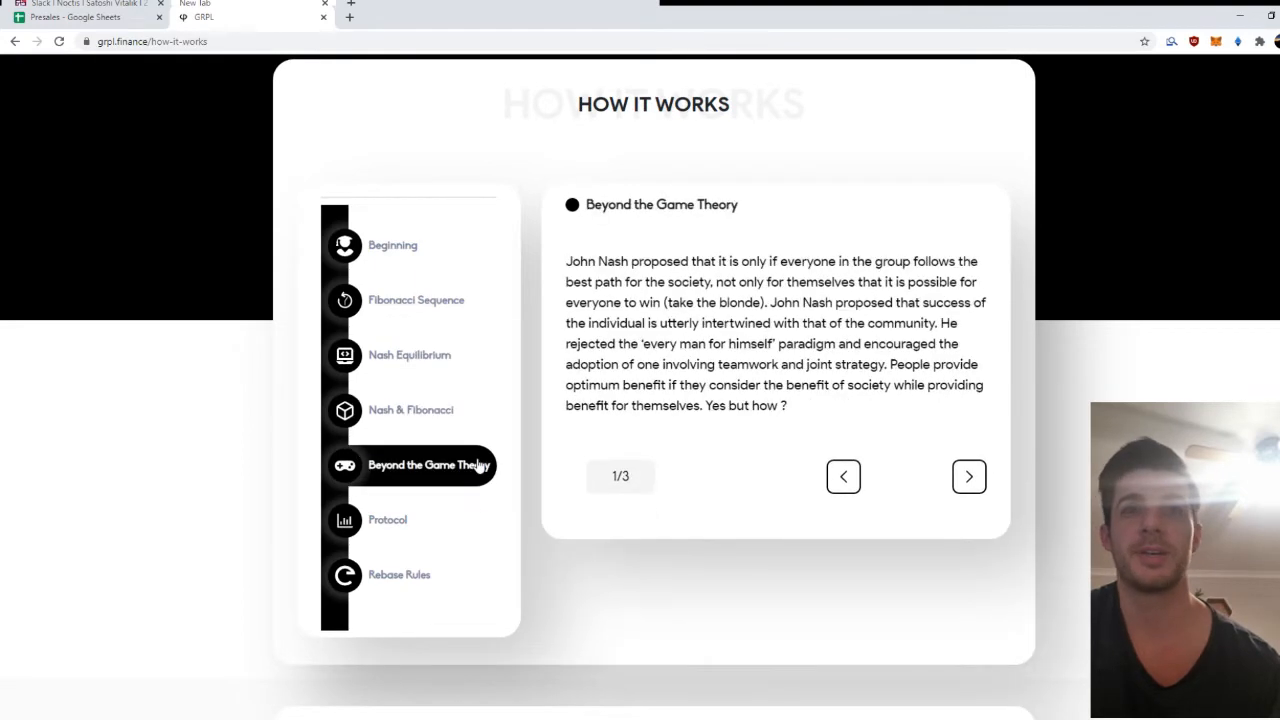
left_click(410, 410)
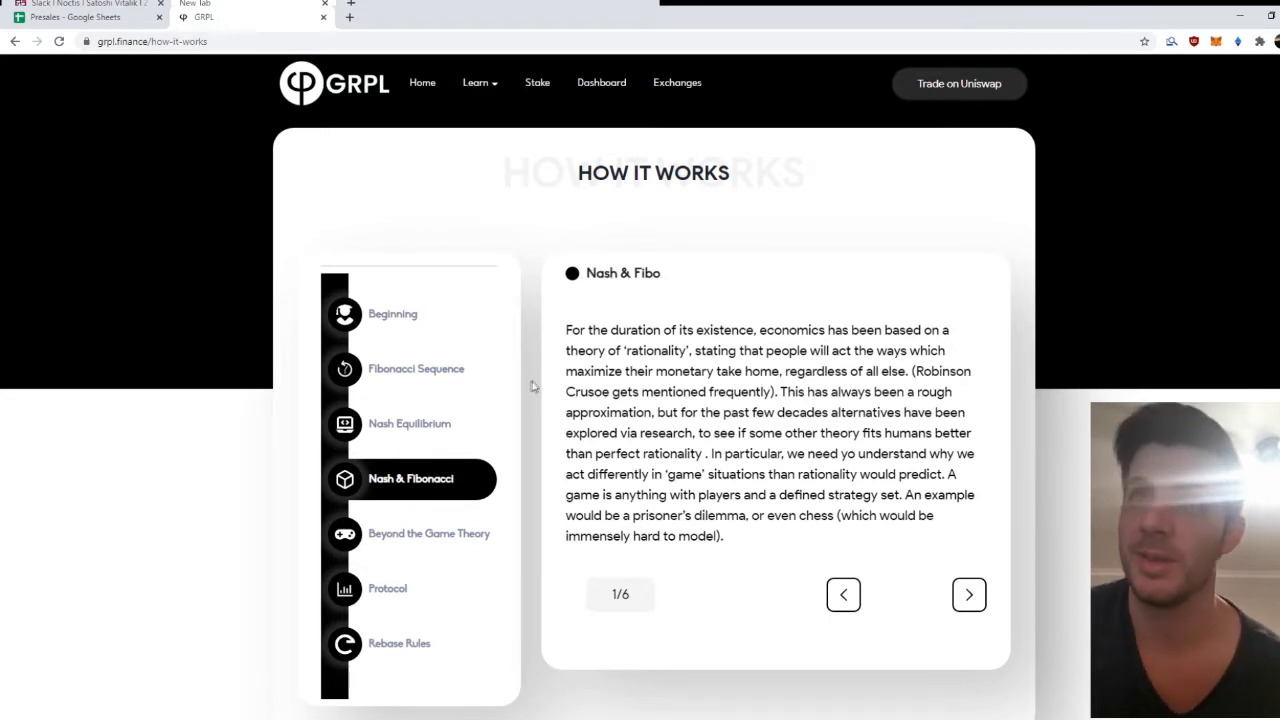
left_click(410, 368)
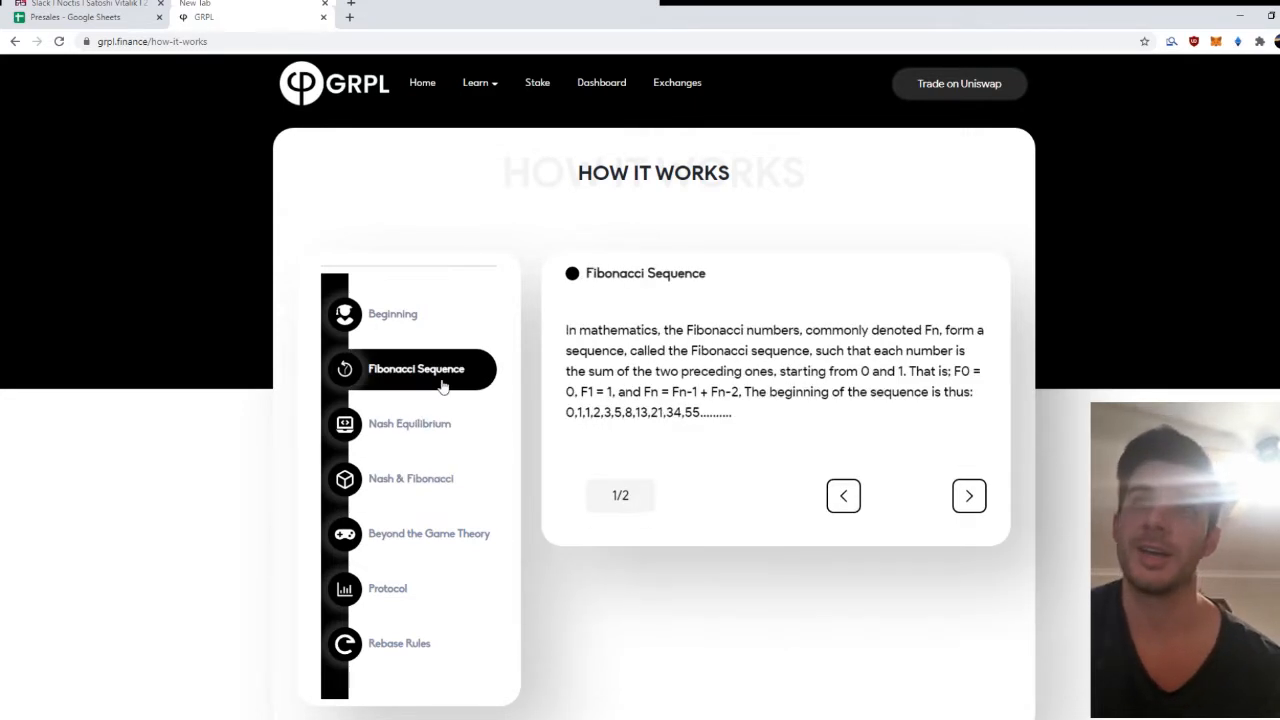
left_click(428, 532)
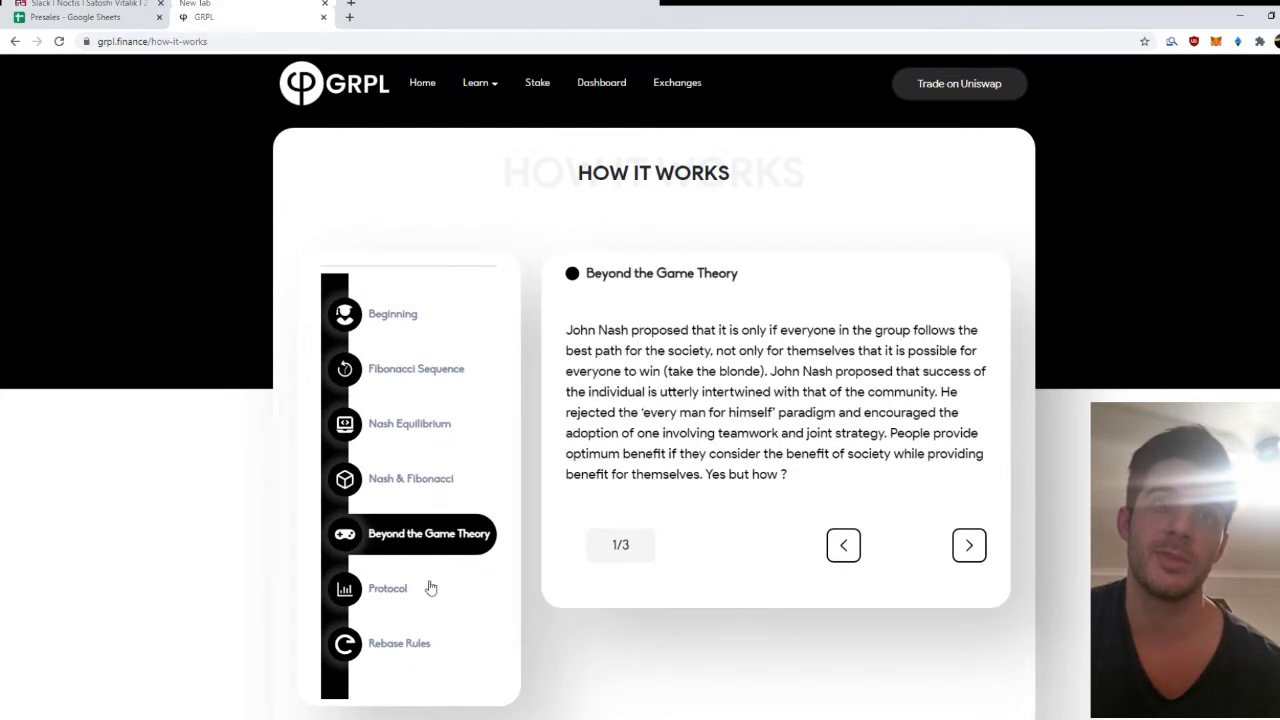
left_click(410, 644)
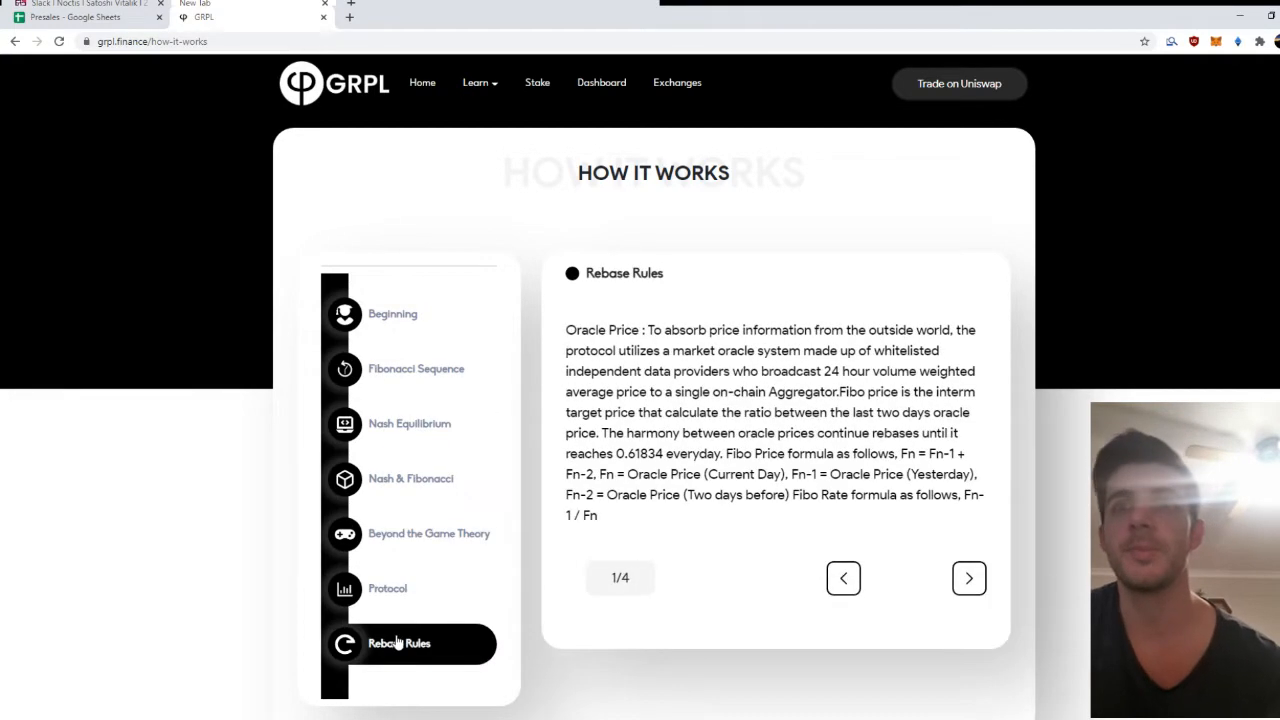
left_click(968, 576)
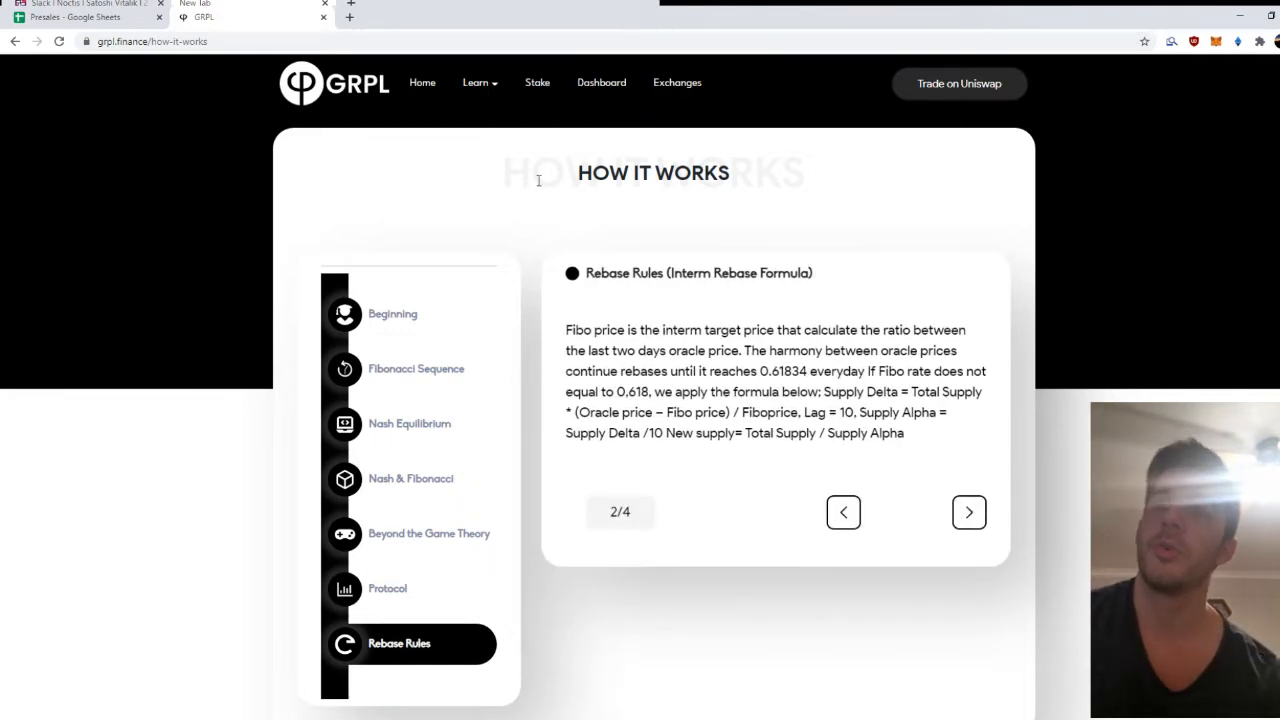
left_click(84, 16)
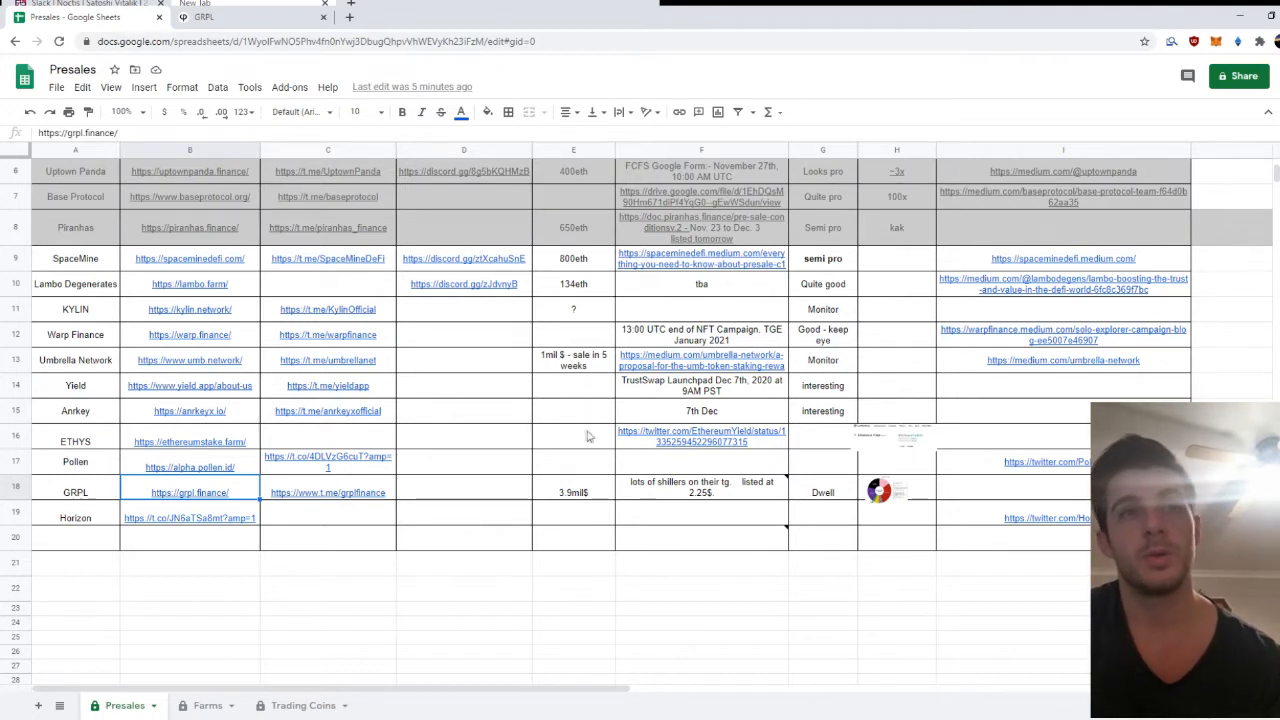
mouse_move(62, 490)
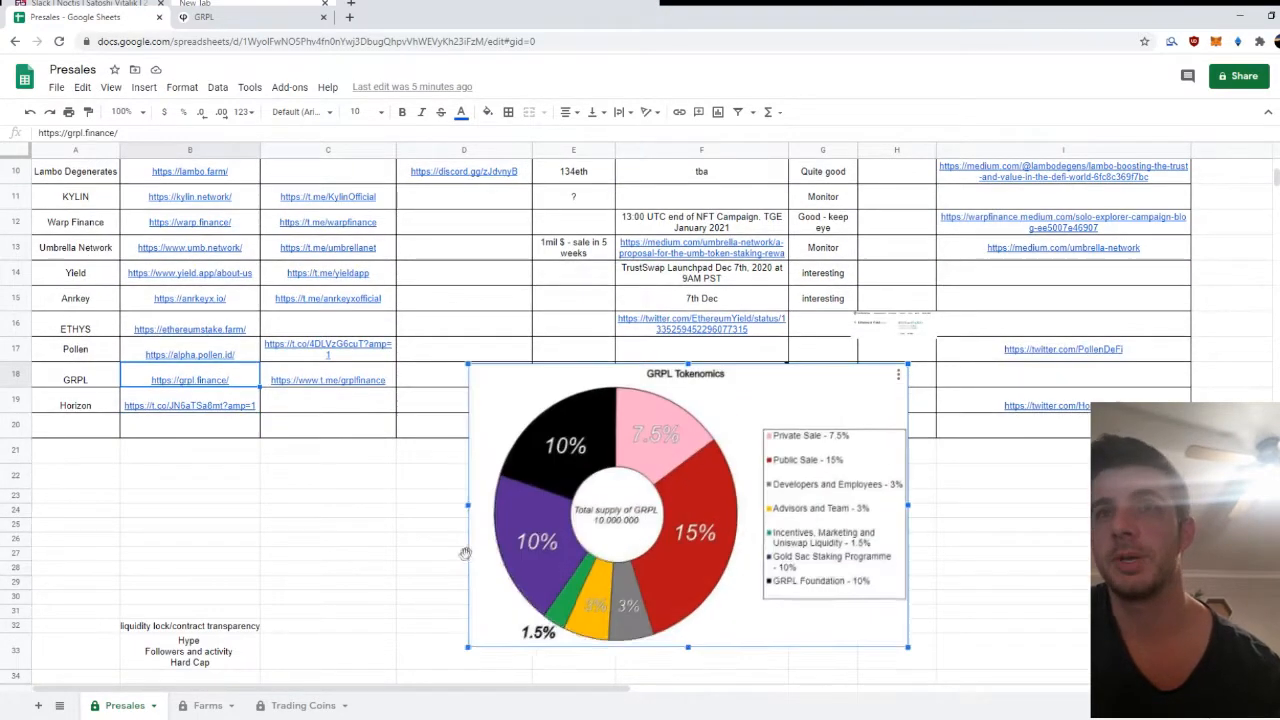
Step: Scroll the Presales sheet down to where the GRPL Tokenomics chart image sits
scroll("down", 3)
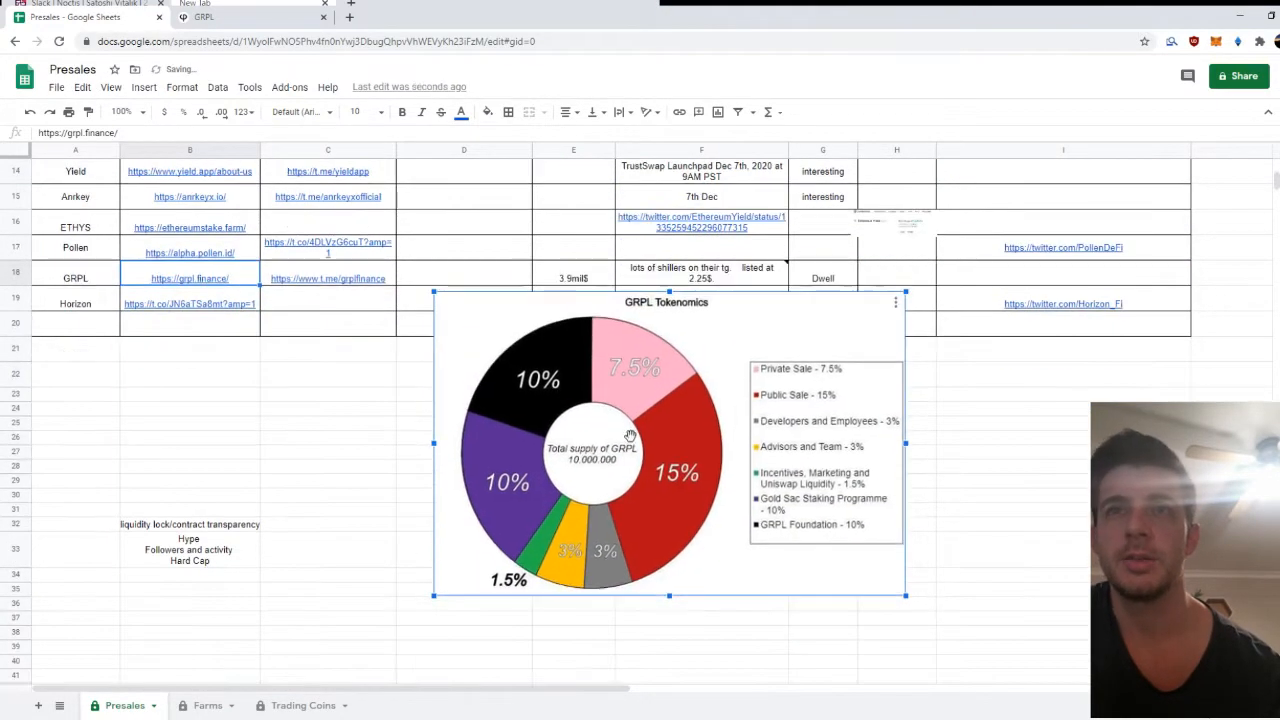
scroll("down", 3)
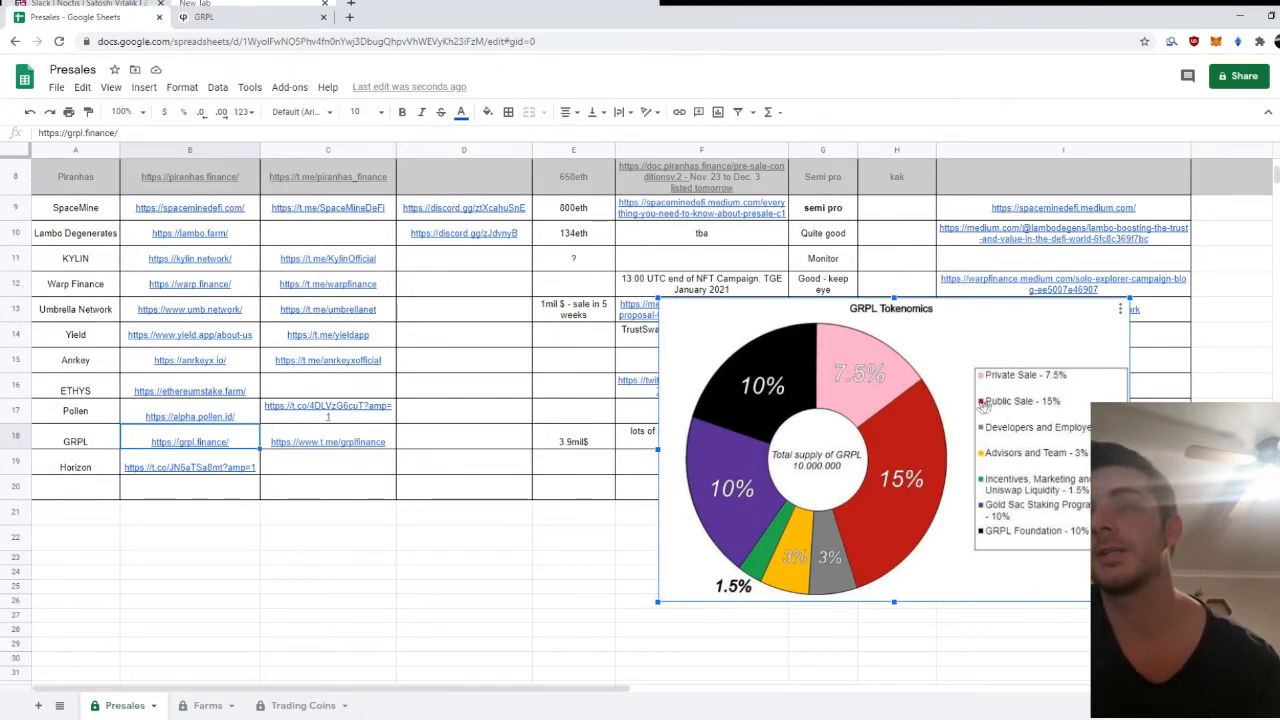
mouse_move(1024, 412)
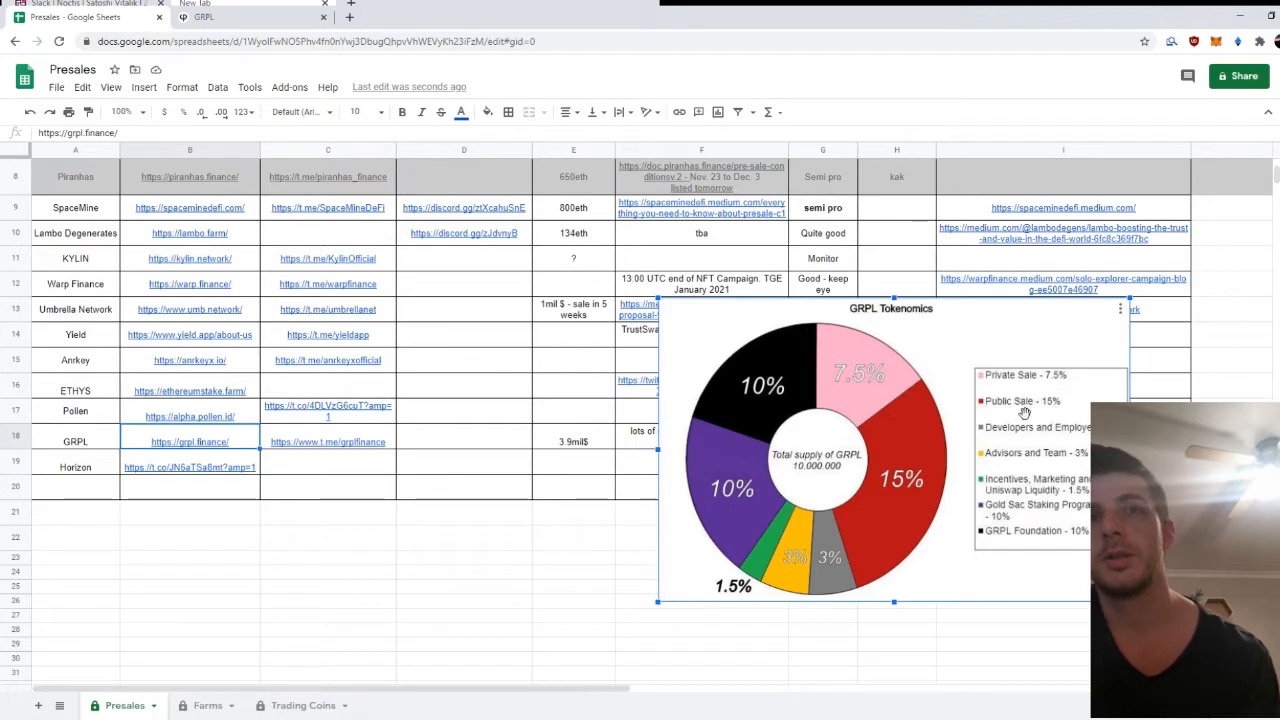
mouse_move(942, 452)
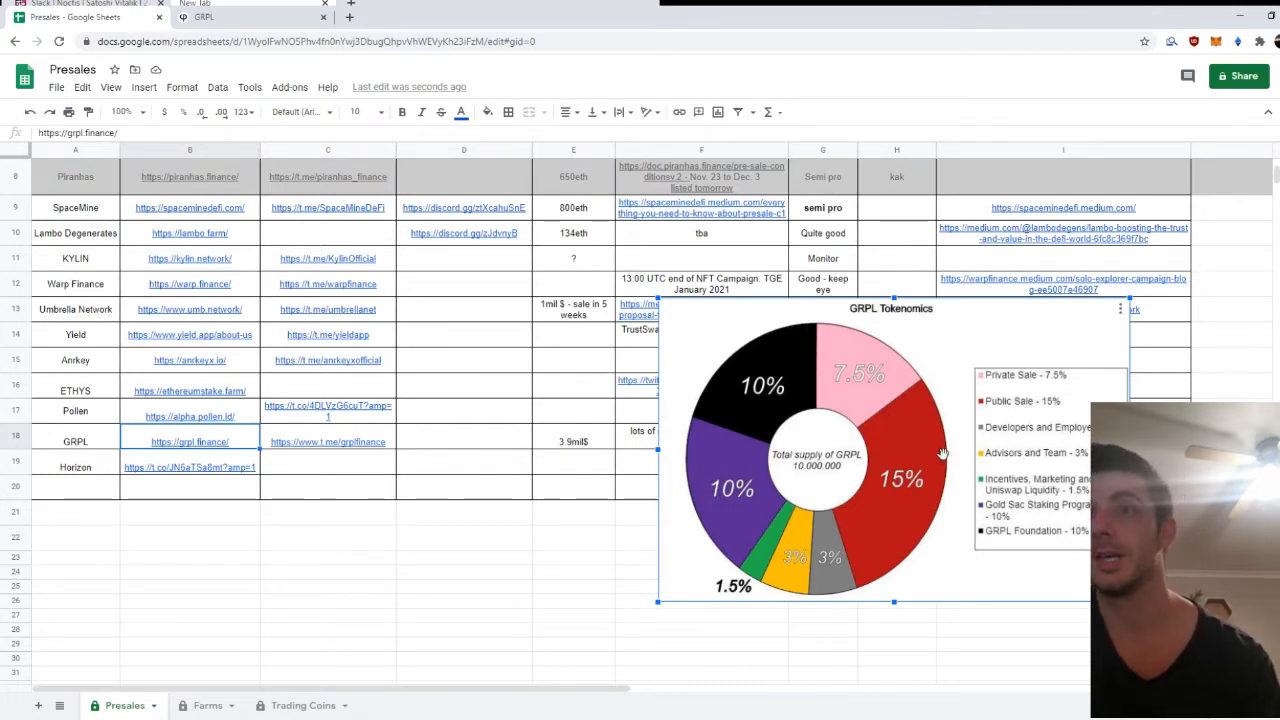
mouse_move(1082, 504)
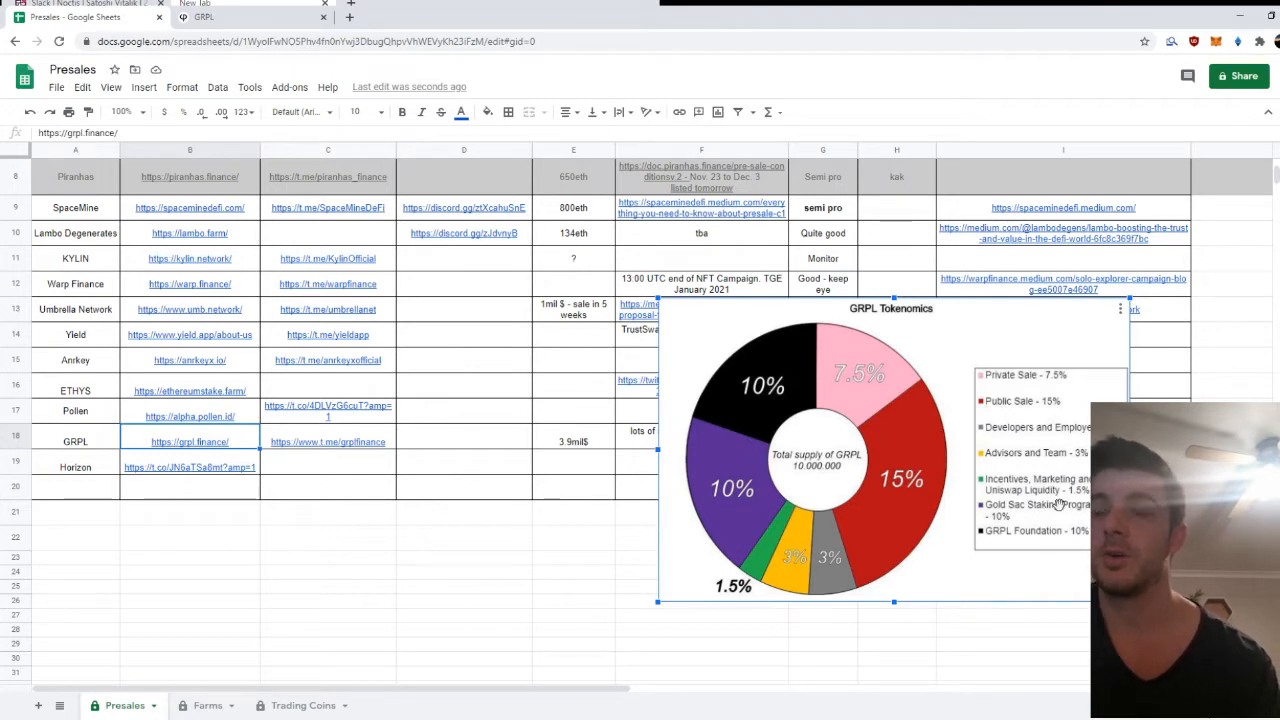
mouse_move(996, 456)
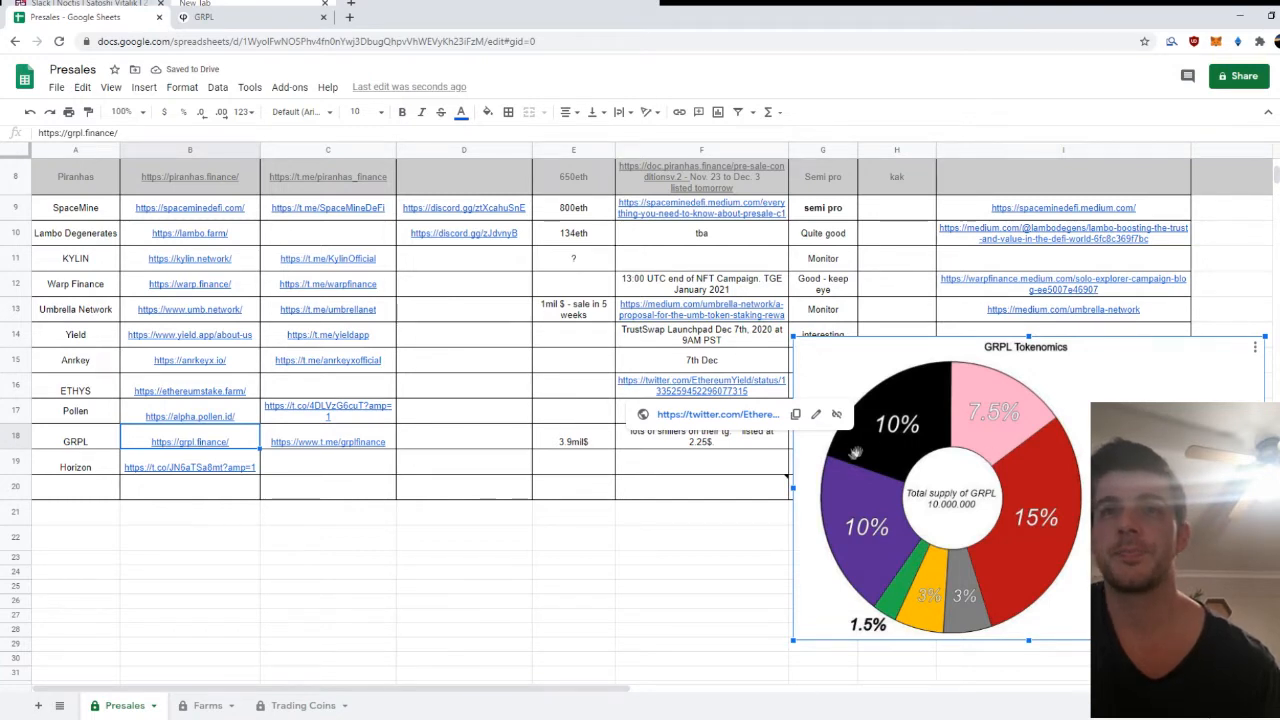
Step: Enter 'Dwell' as the GRPL row's status beside the tokenomics thumbnail
left_click(700, 442)
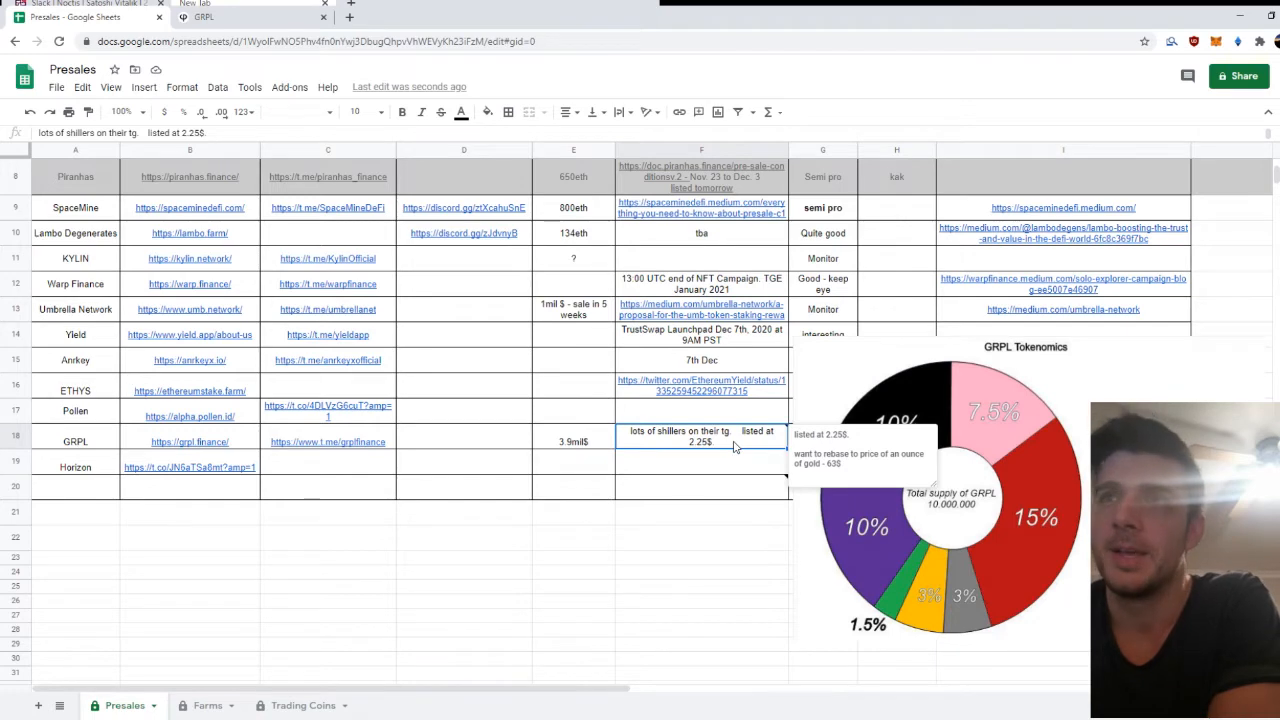
left_click(1000, 448)
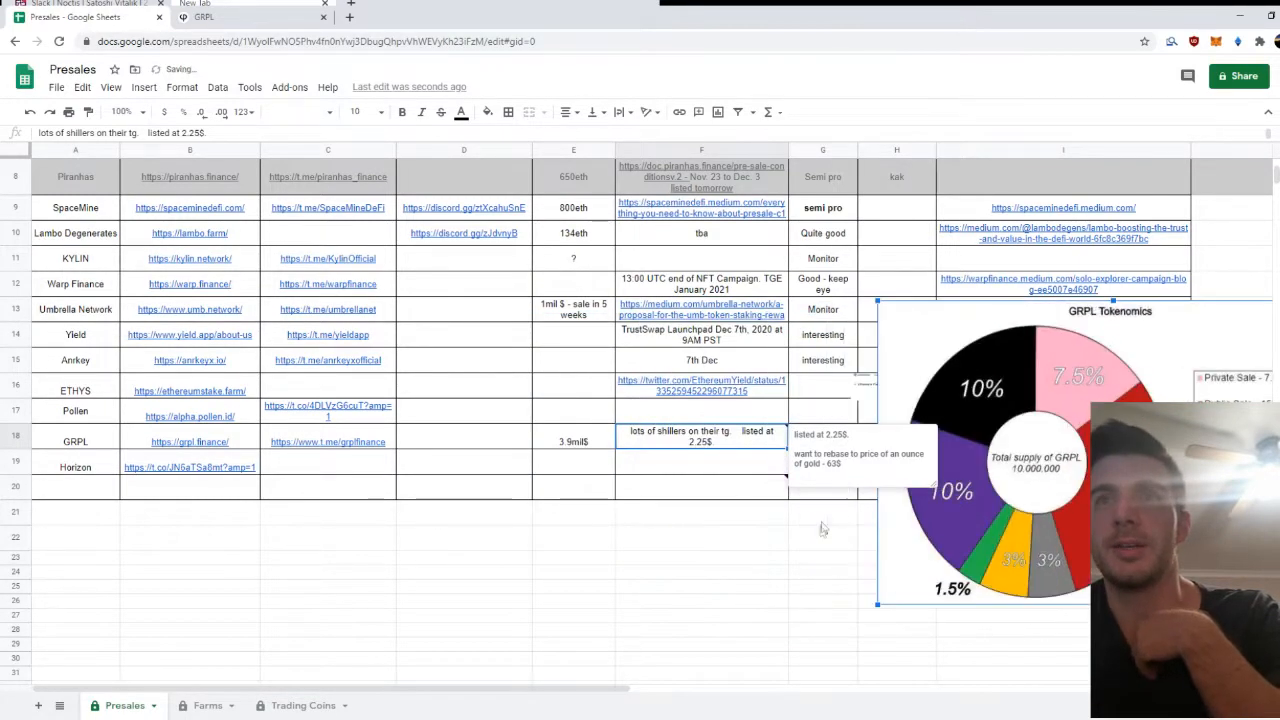
type("Dwell")
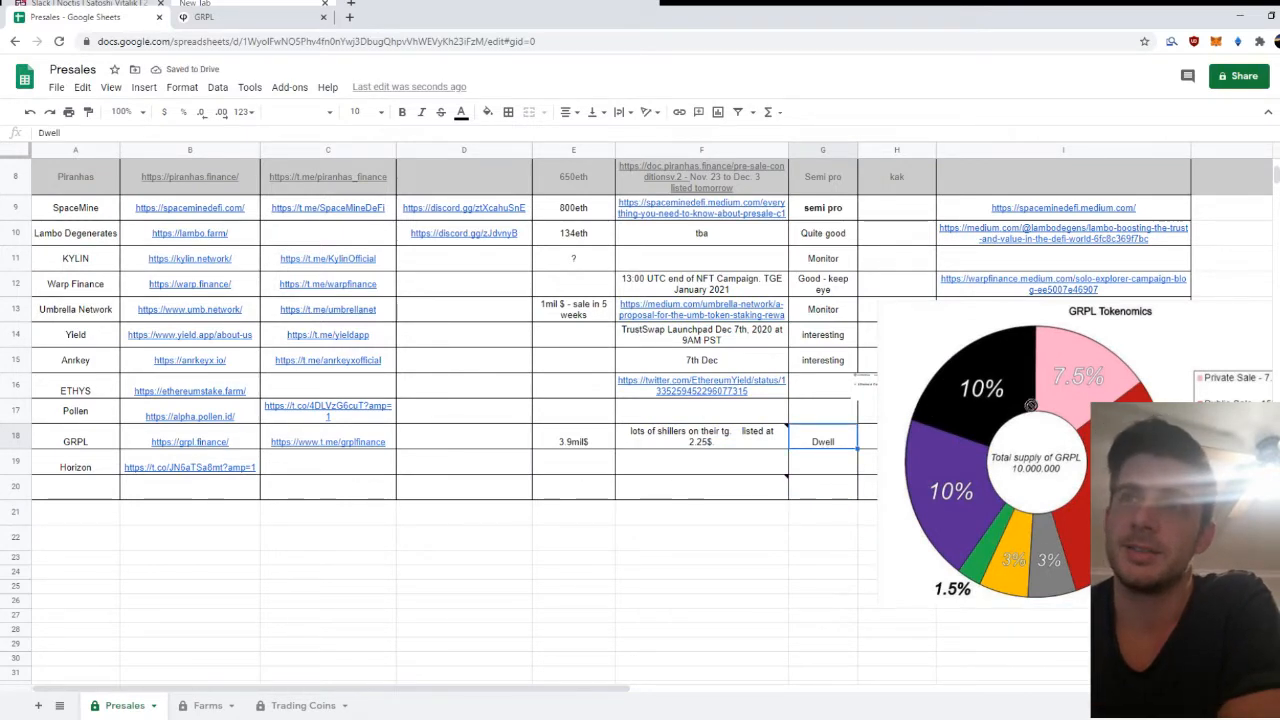
left_click(1030, 450)
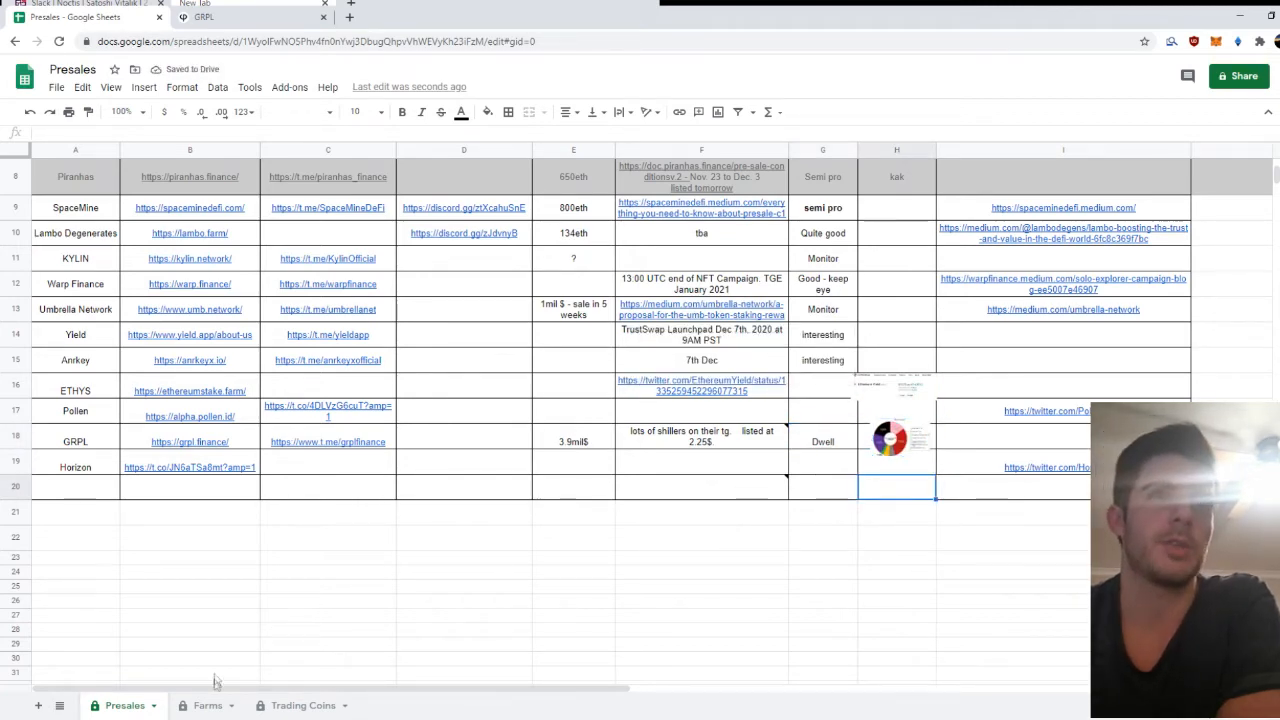
Step: Switch to the Farms sheet and open the Hurricane website link in a new browser tab
left_click(208, 704)
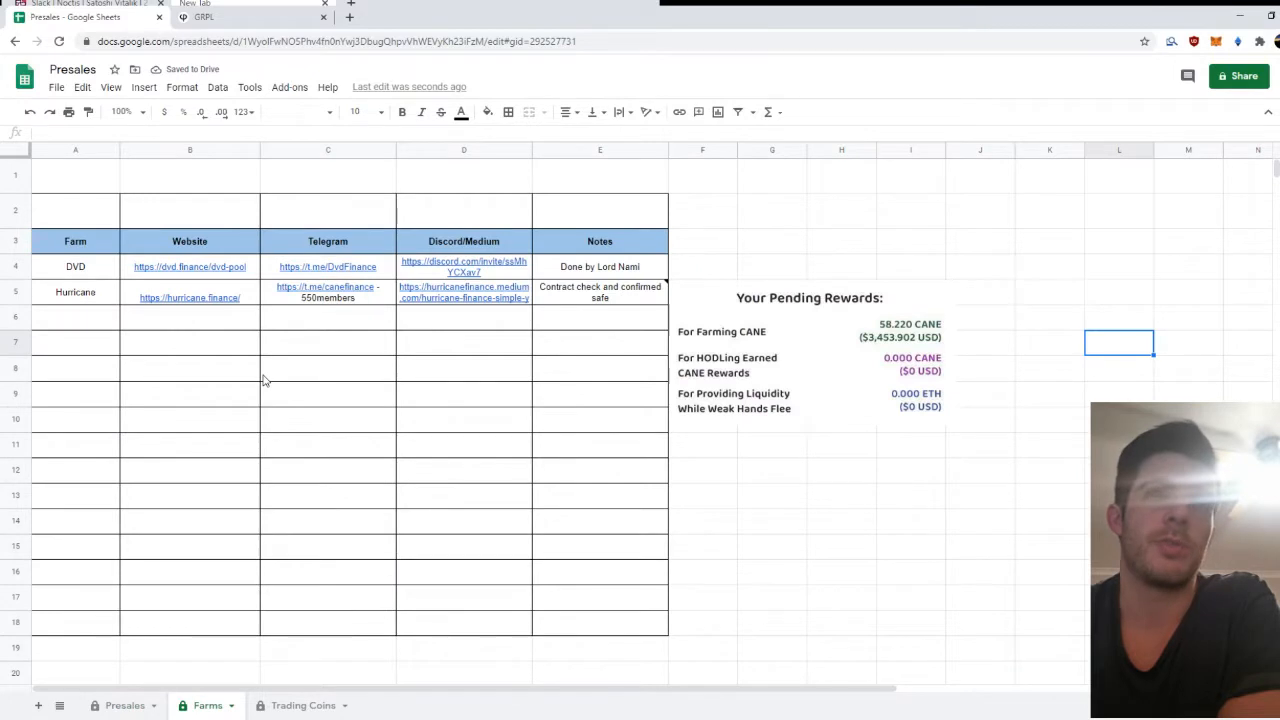
left_click(188, 296)
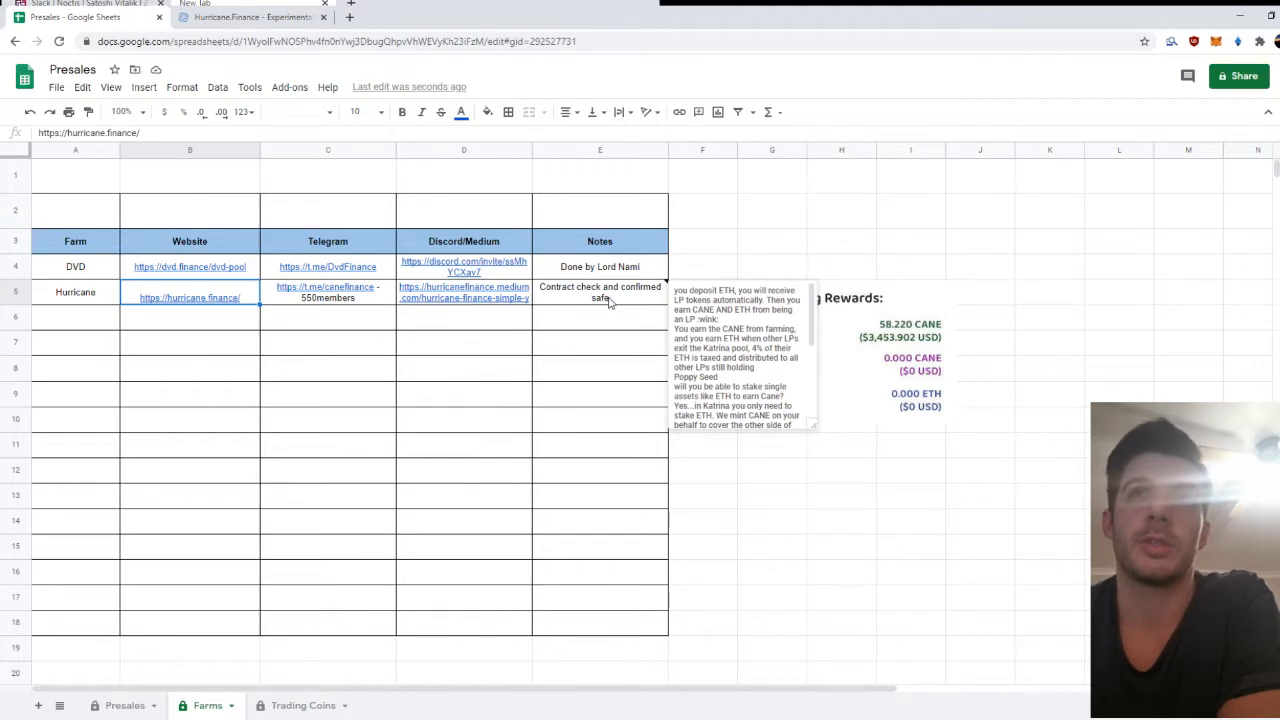
right_click(600, 292)
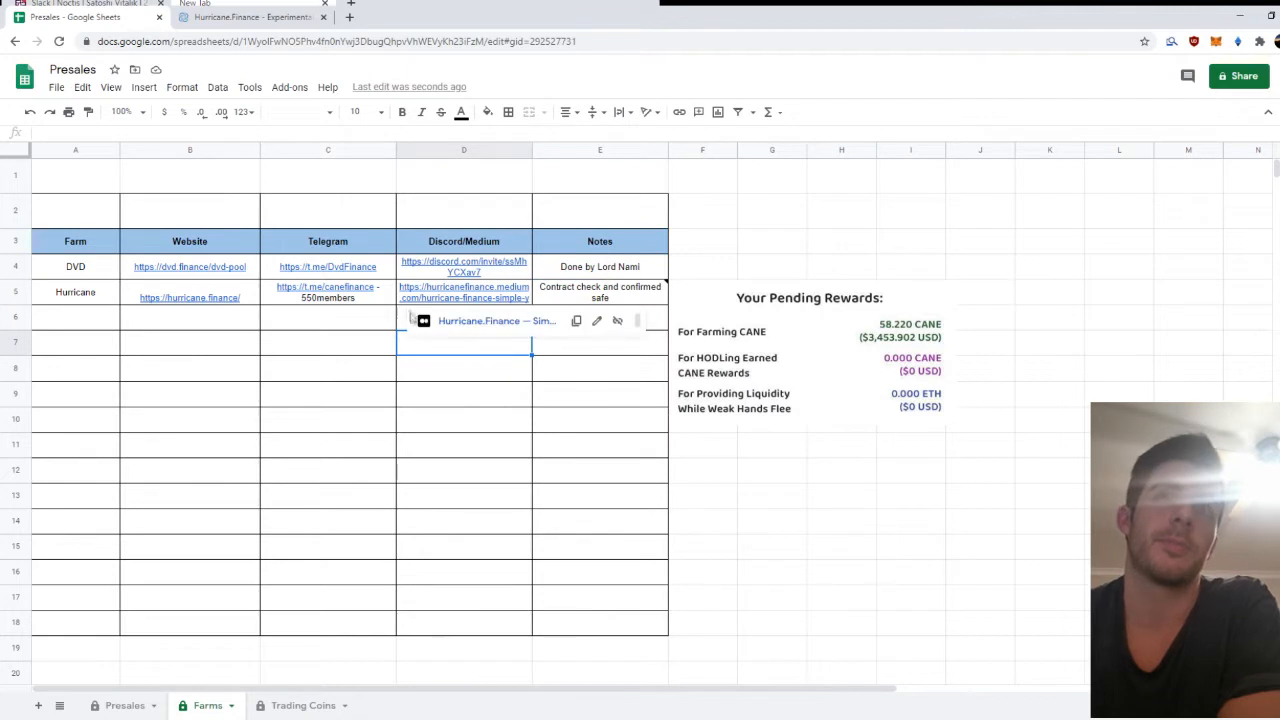
left_click(328, 318)
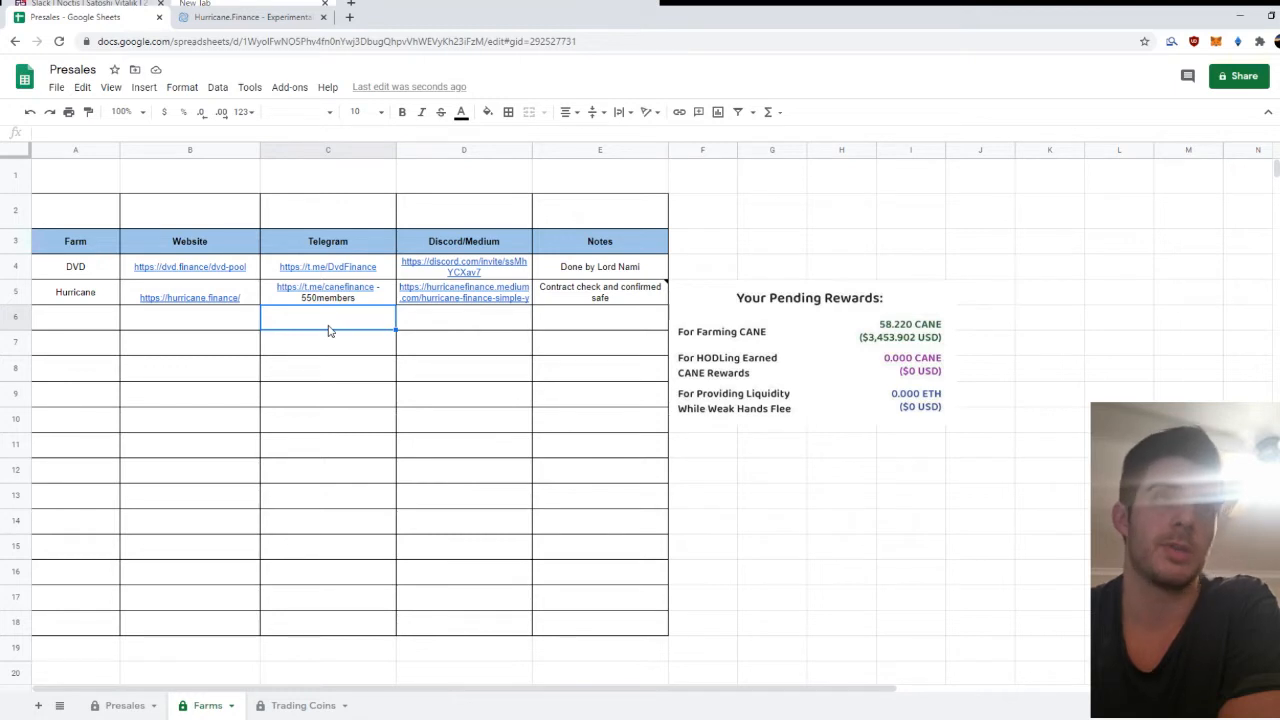
mouse_move(312, 328)
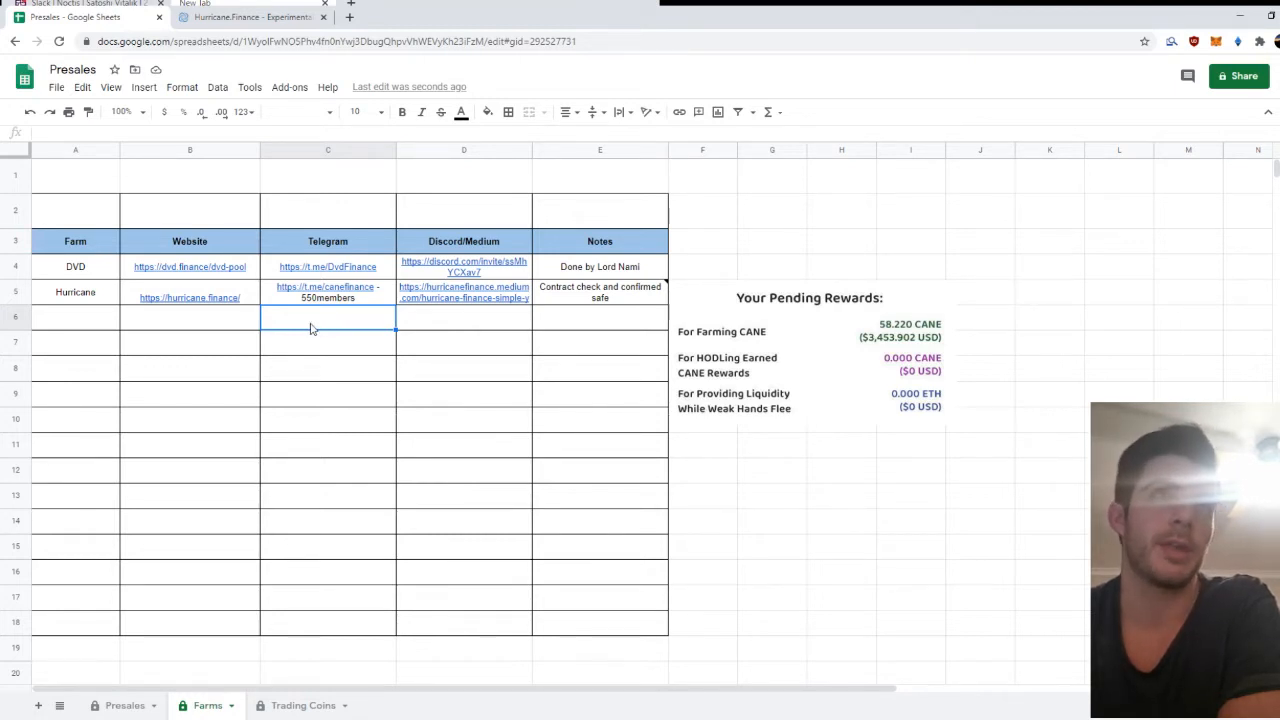
left_click(250, 16)
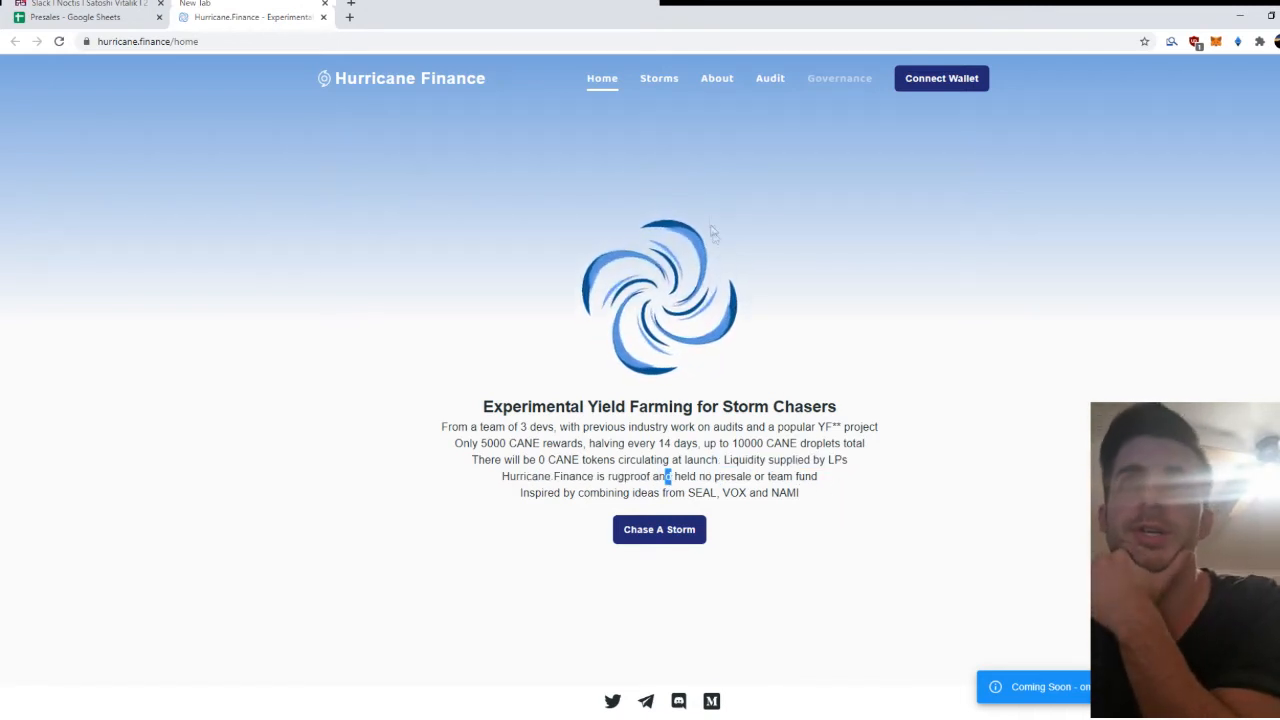
Step: Navigate to the Storms page listing the Hugo, Katrina and Andrew pools
left_click(660, 78)
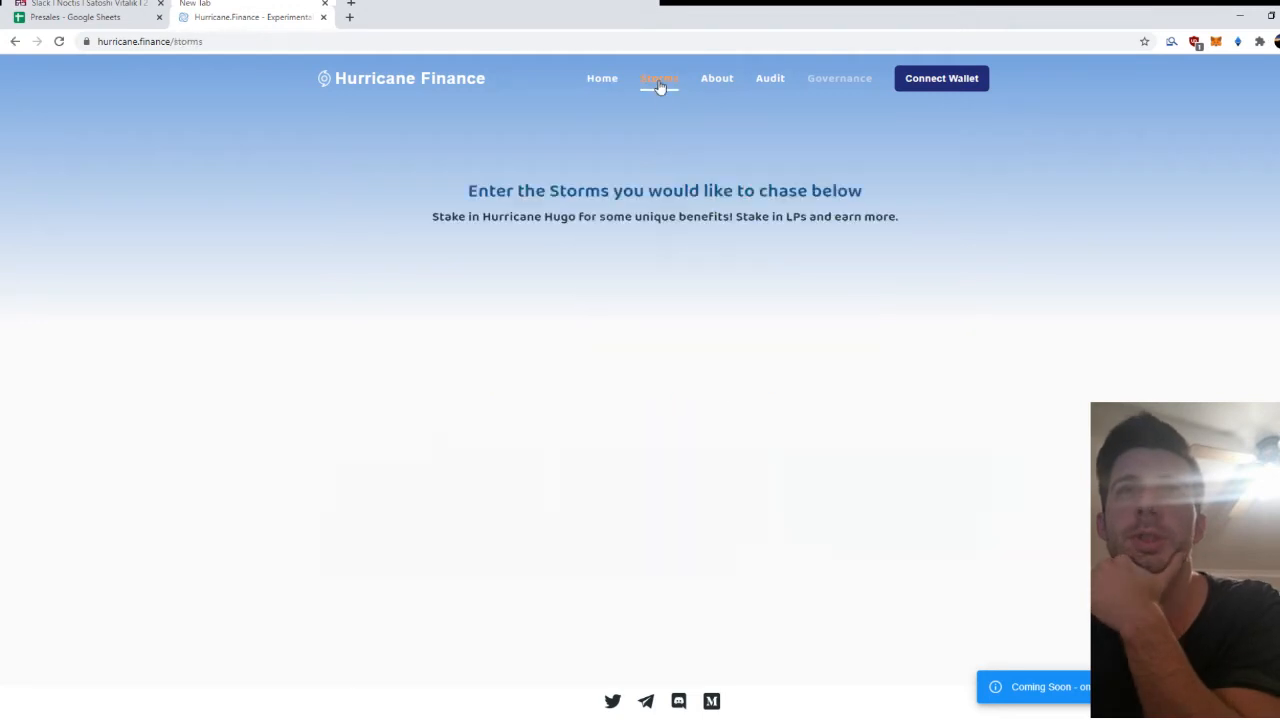
left_click(660, 78)
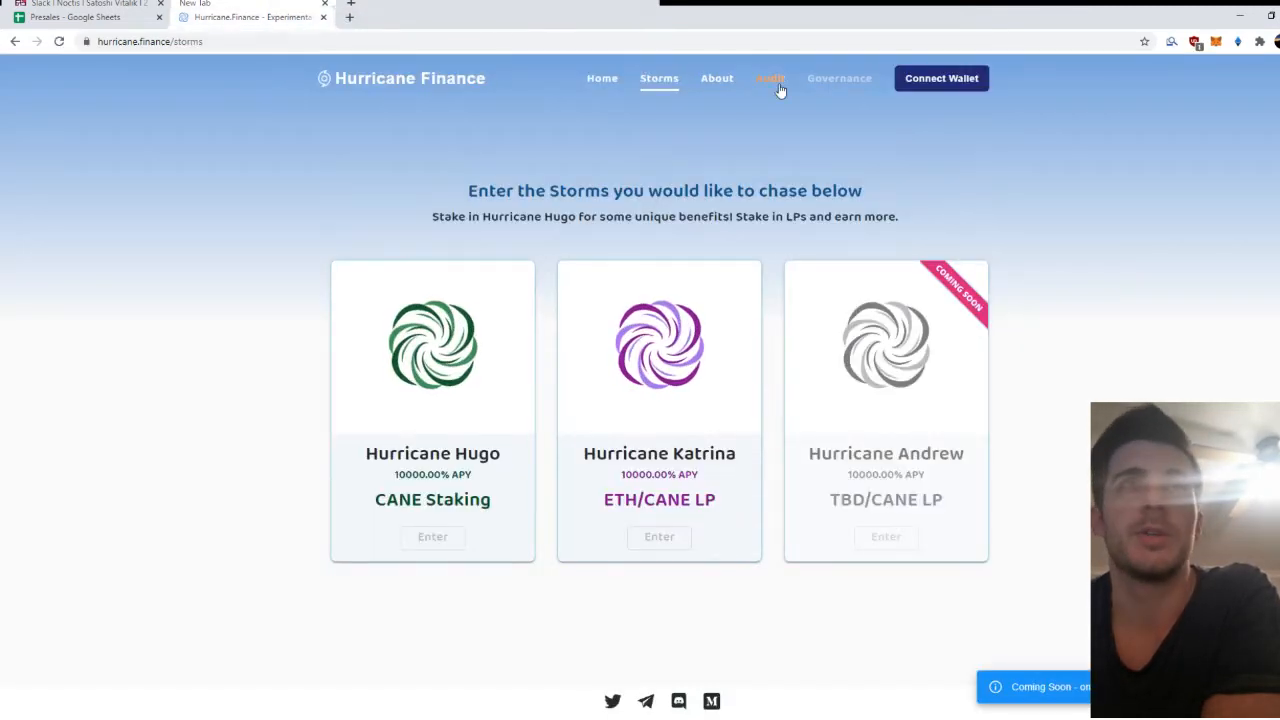
left_click(770, 78)
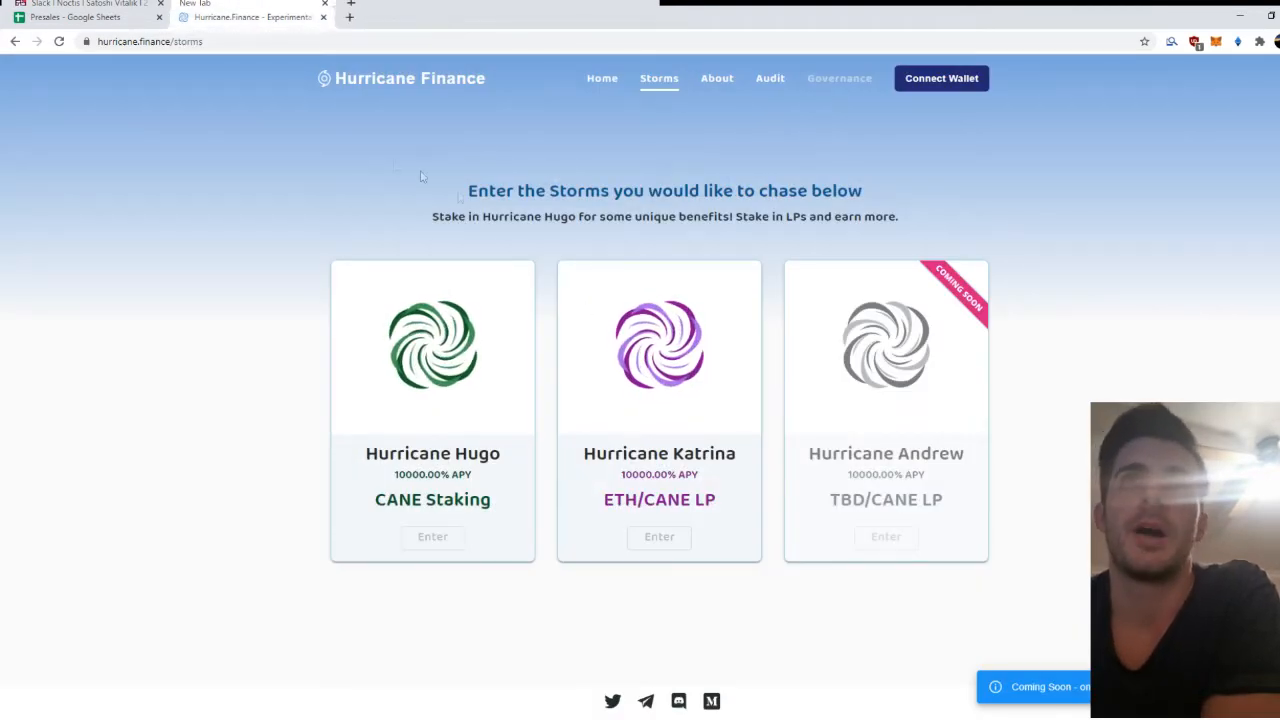
Step: Open the Hurricane Finance litepaper and scroll to the reward distribution chart
left_click(712, 78)
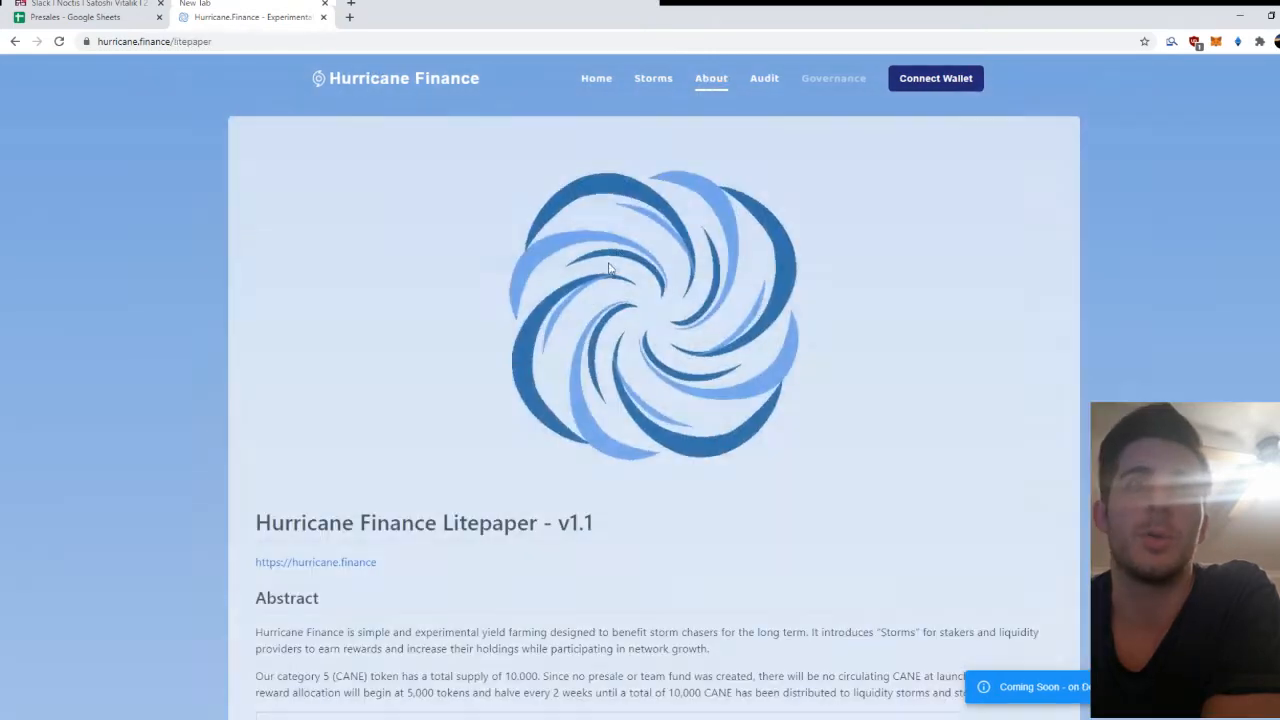
scroll("down", 3)
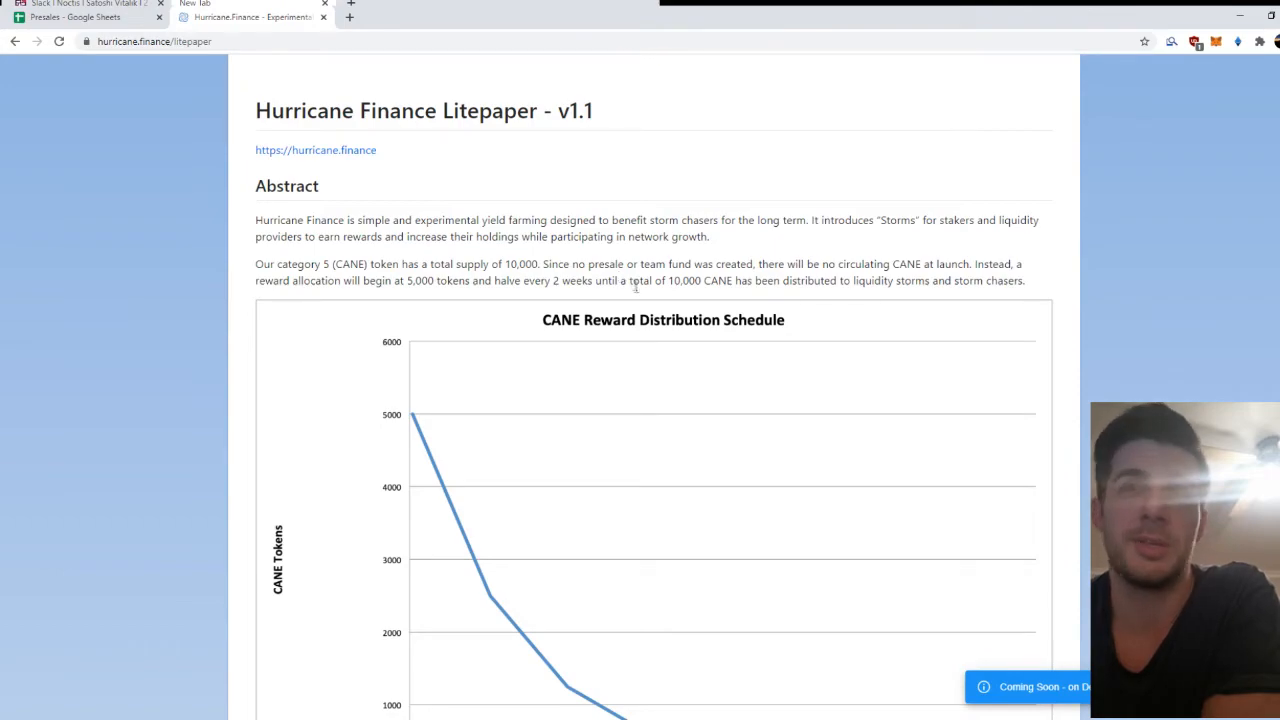
scroll("down", 3)
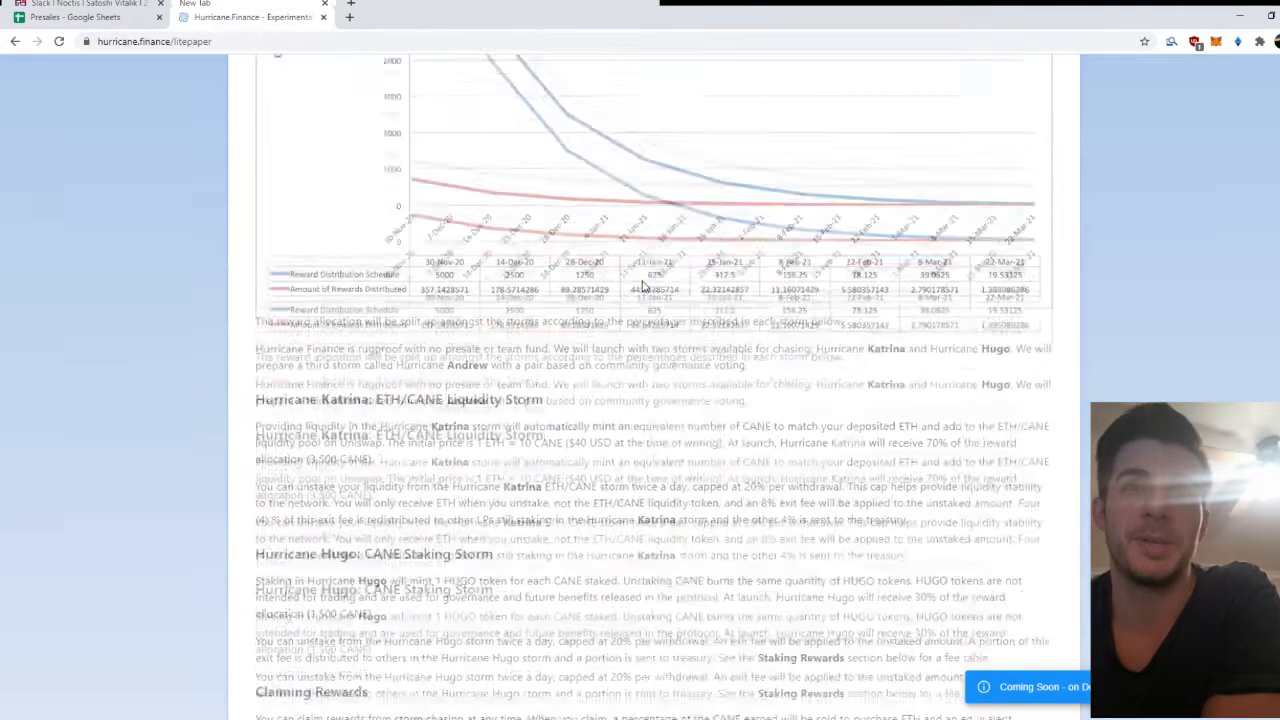
scroll("down", 3)
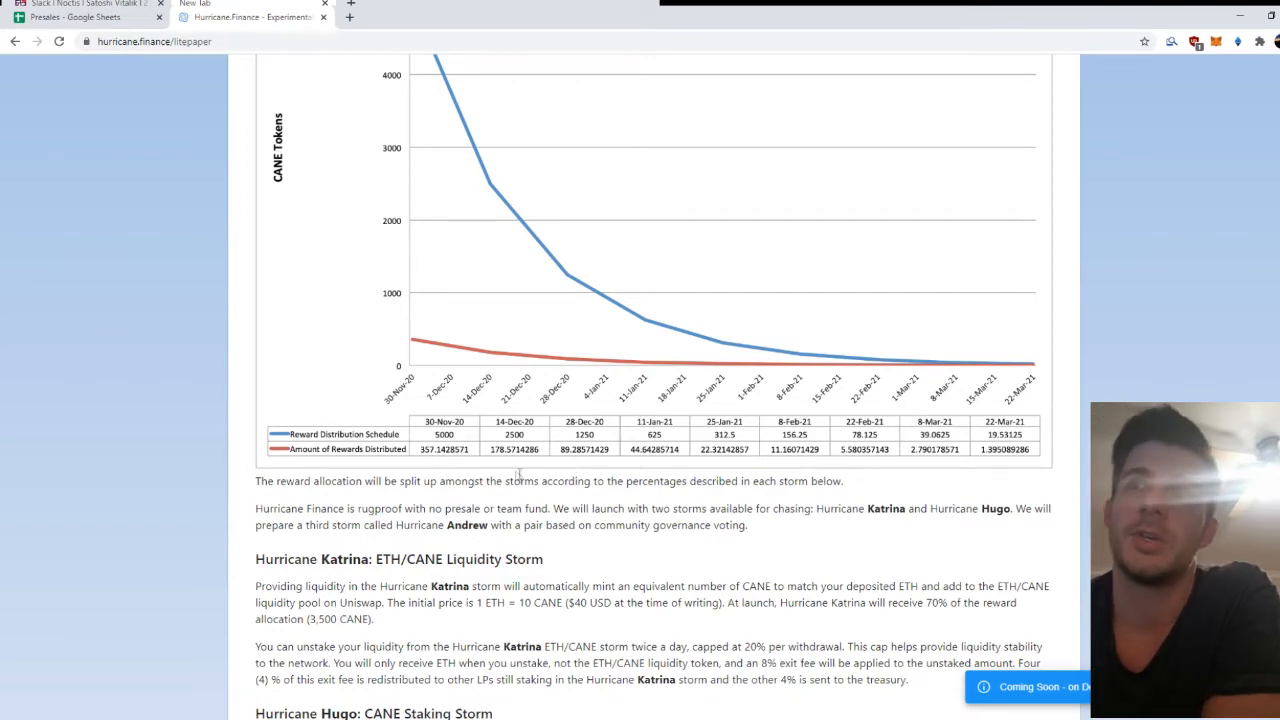
scroll("down", 3)
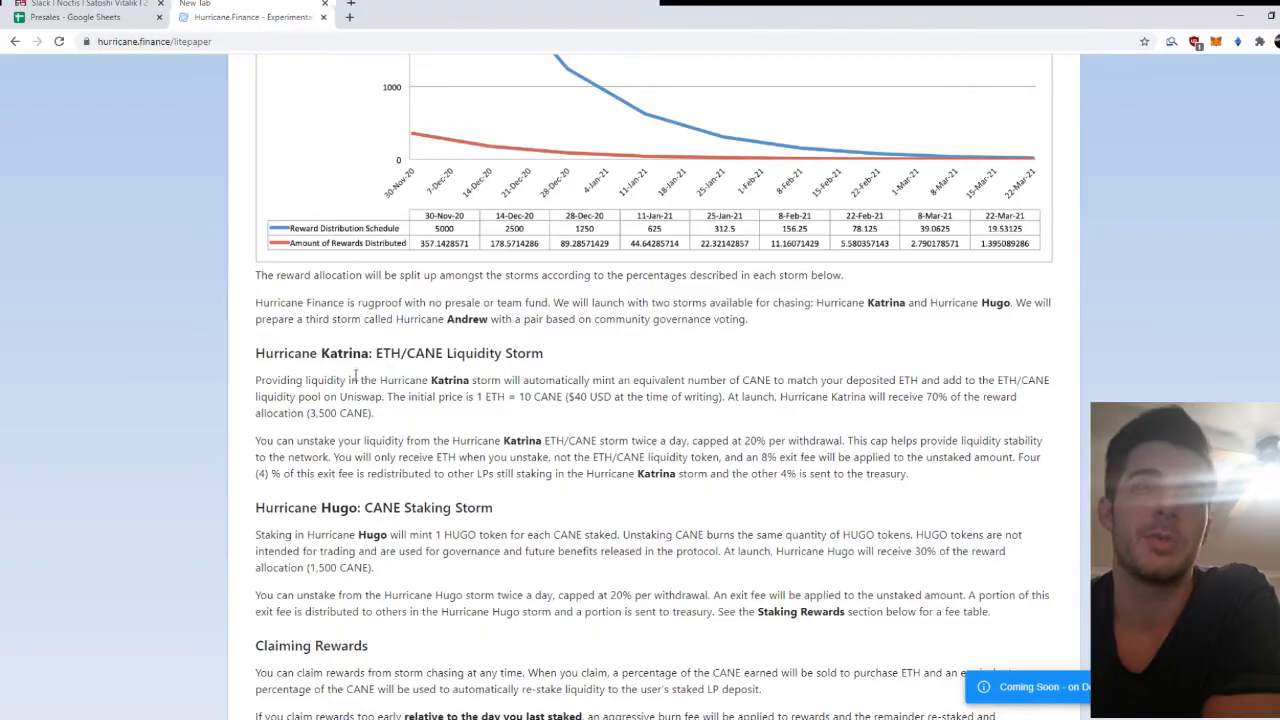
scroll("down", 3)
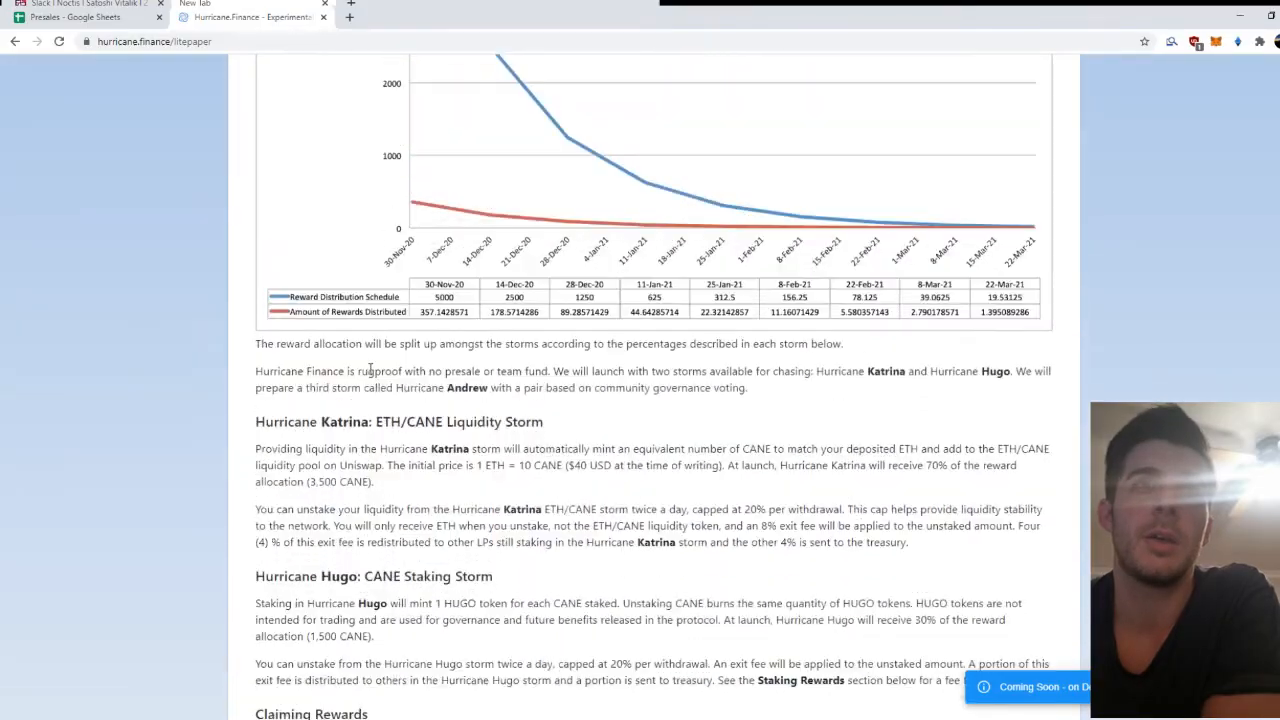
scroll("down", 3)
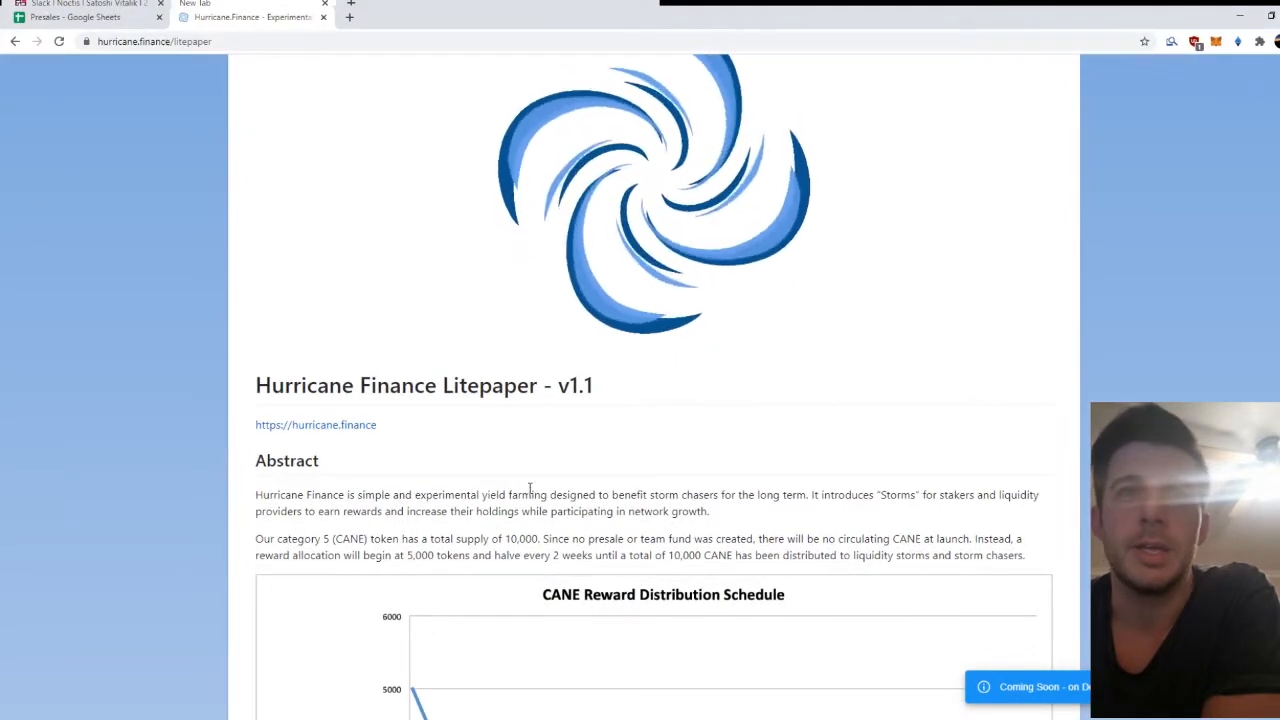
Step: Continue through the Hurricane Katrina and Hugo storm descriptions in the litepaper
scroll("down", 3)
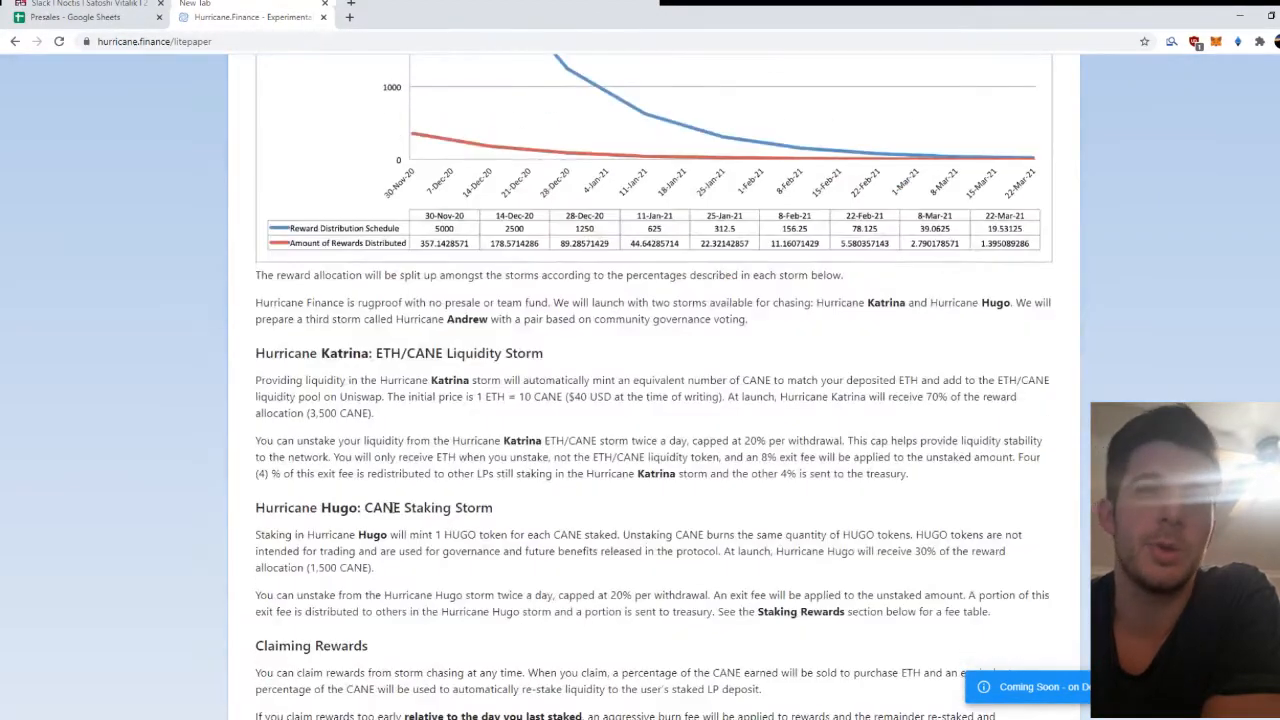
scroll("down", 3)
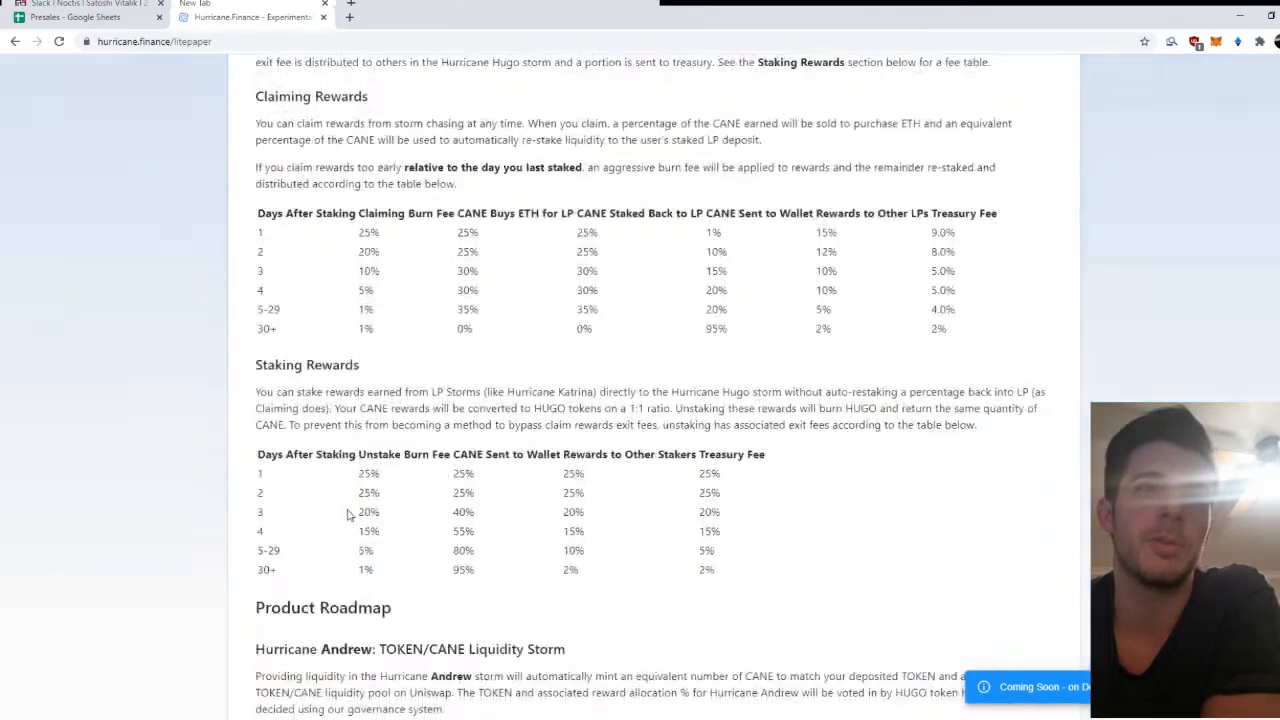
scroll("down", 3)
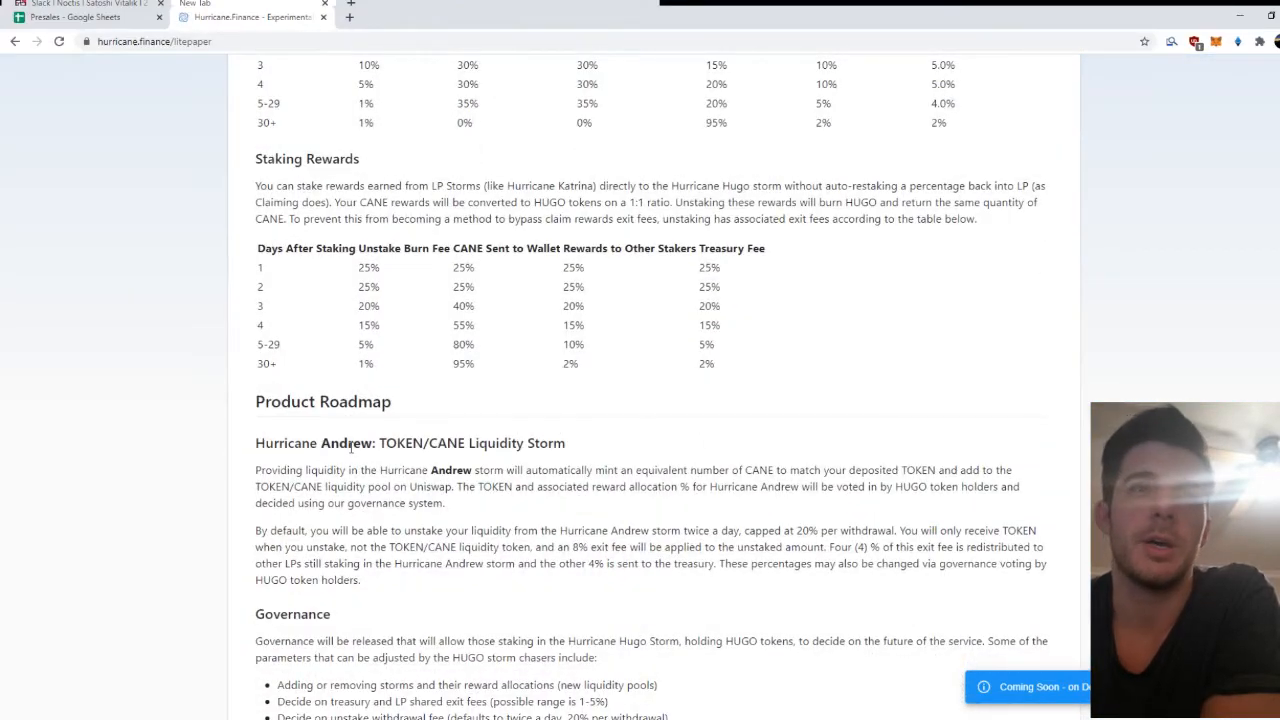
scroll("down", 3)
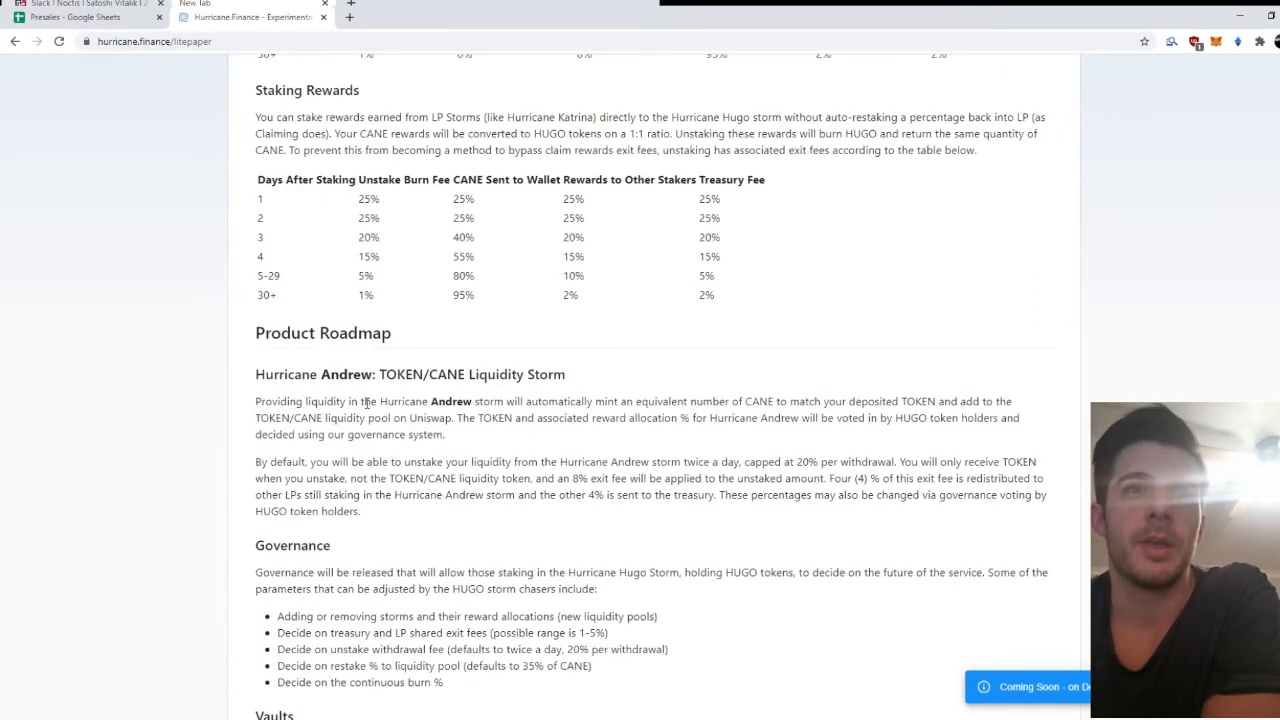
scroll("down", 3)
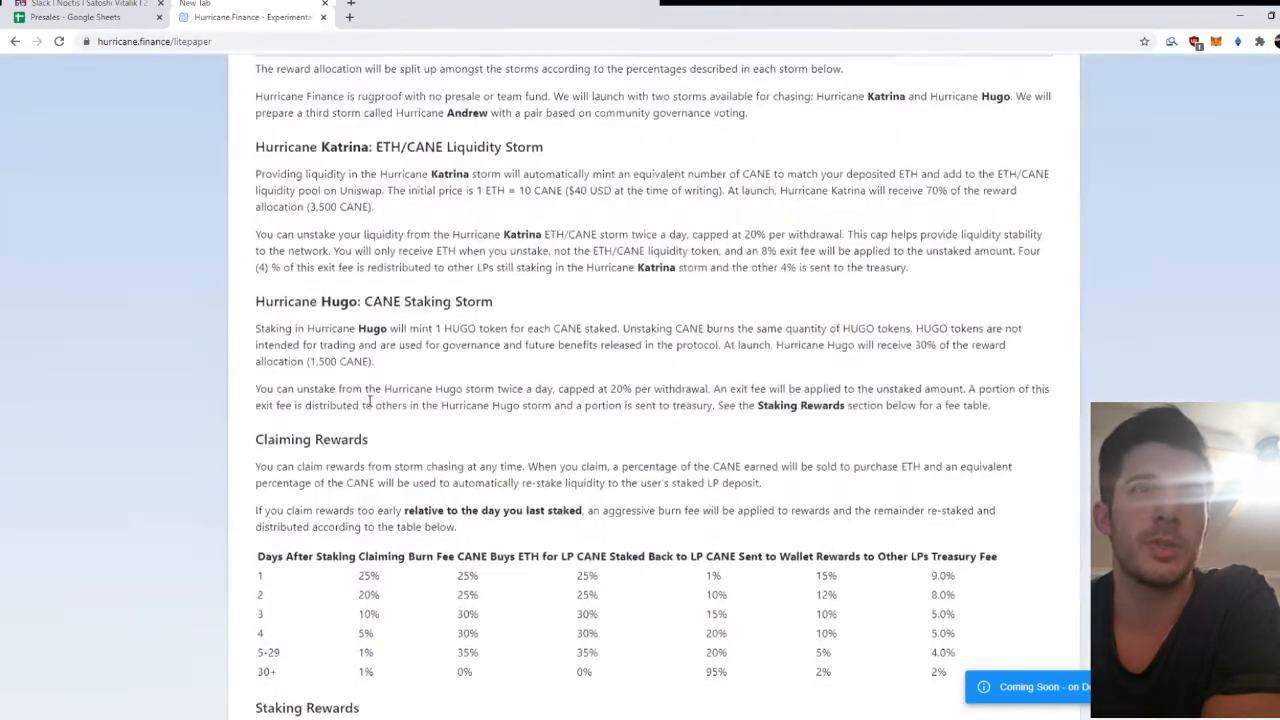
scroll("up", 3)
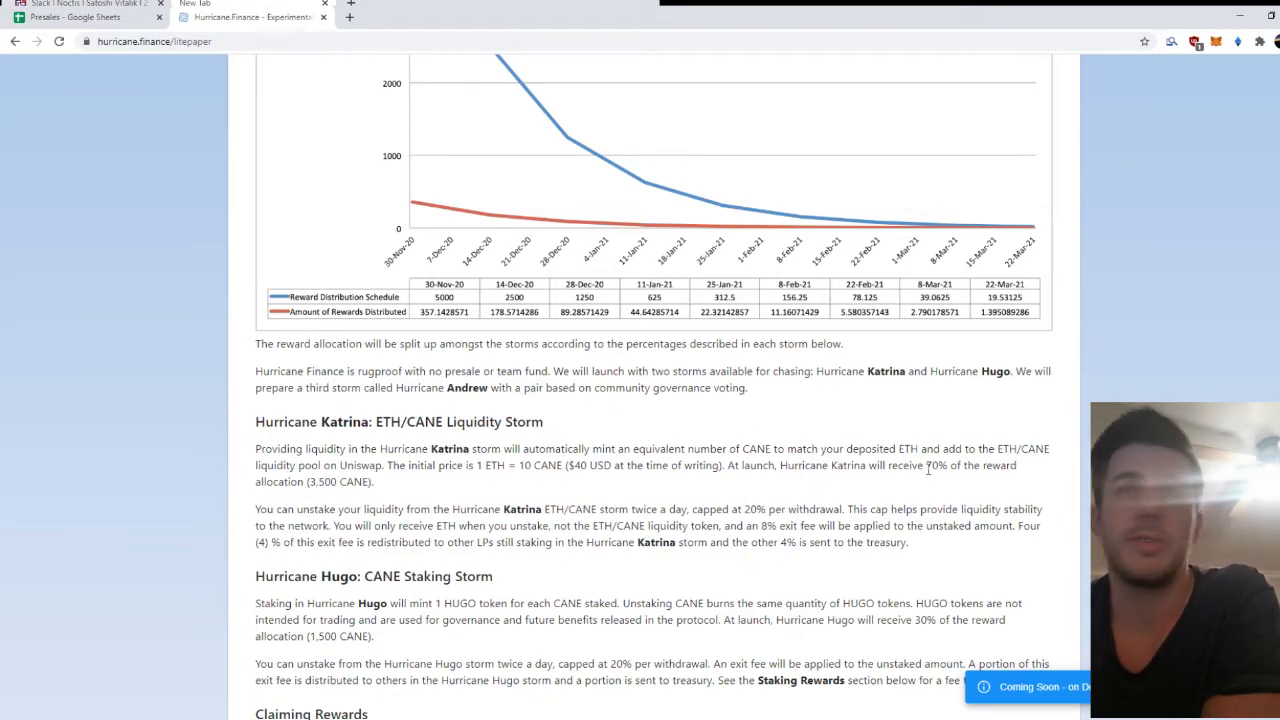
left_click_drag(924, 464, 998, 464)
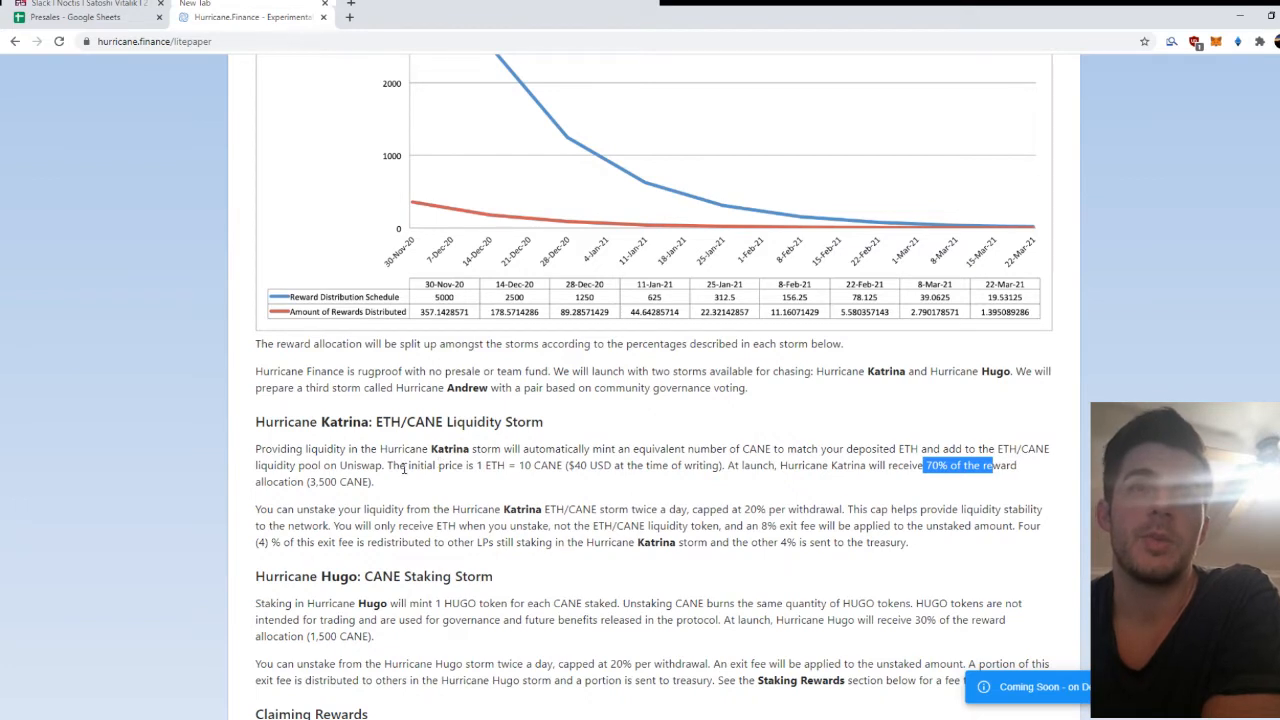
left_click_drag(388, 464, 502, 464)
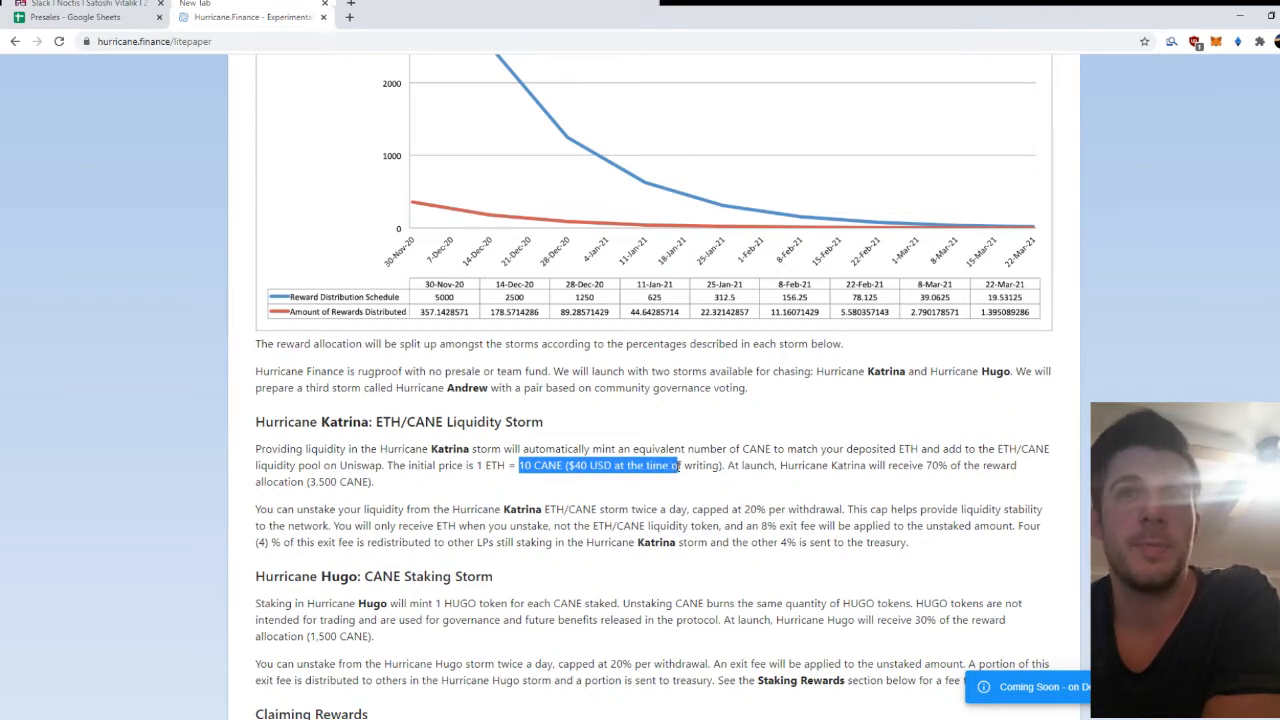
scroll("down", 3)
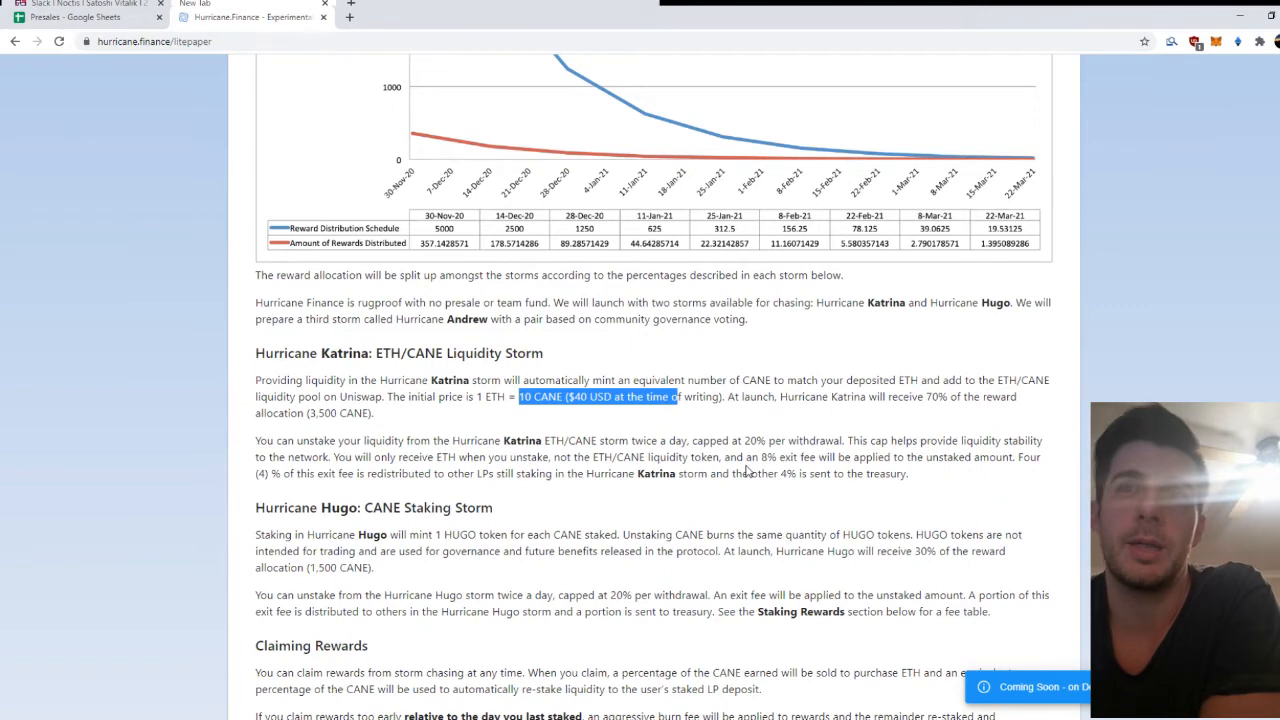
mouse_move(500, 436)
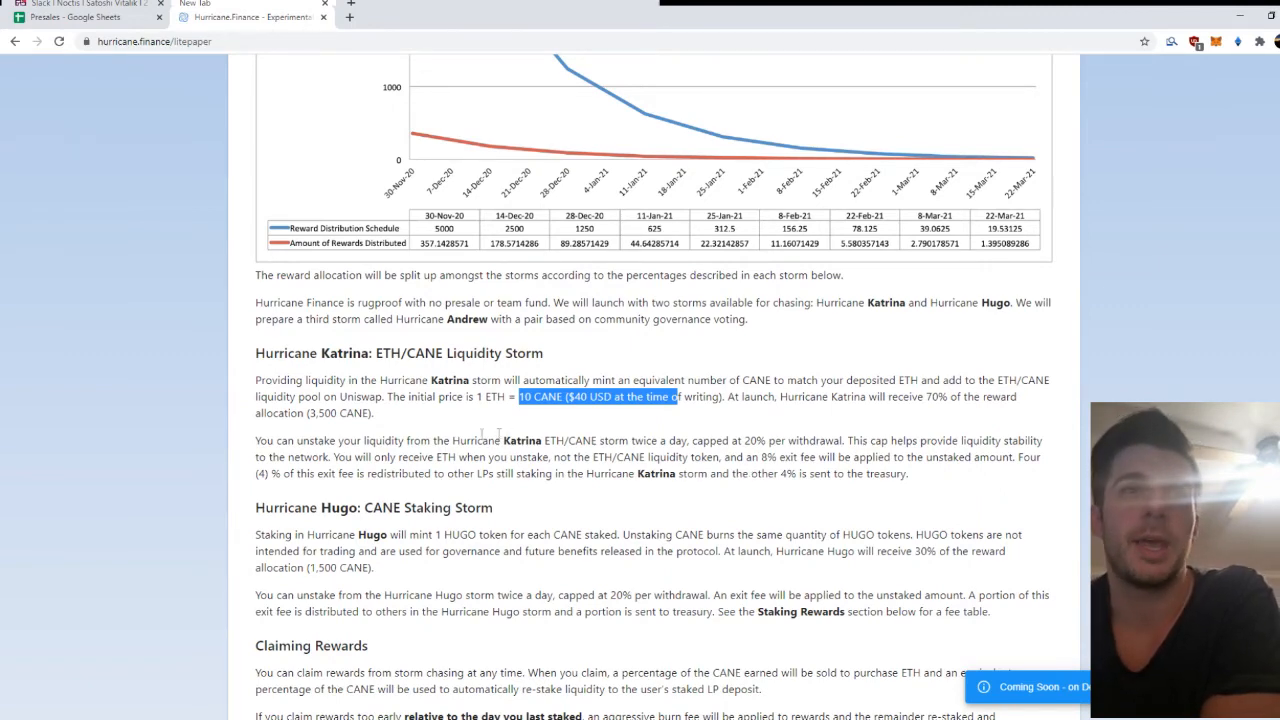
scroll("down", 3)
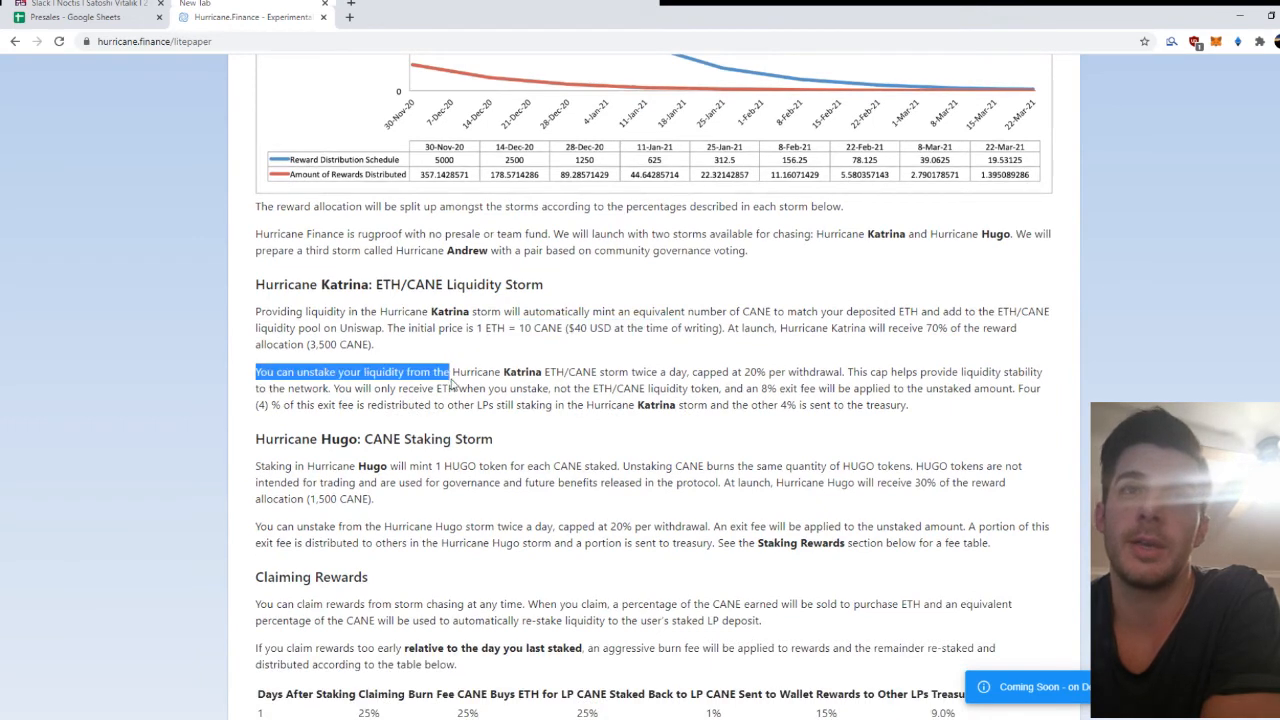
left_click_drag(450, 372, 704, 372)
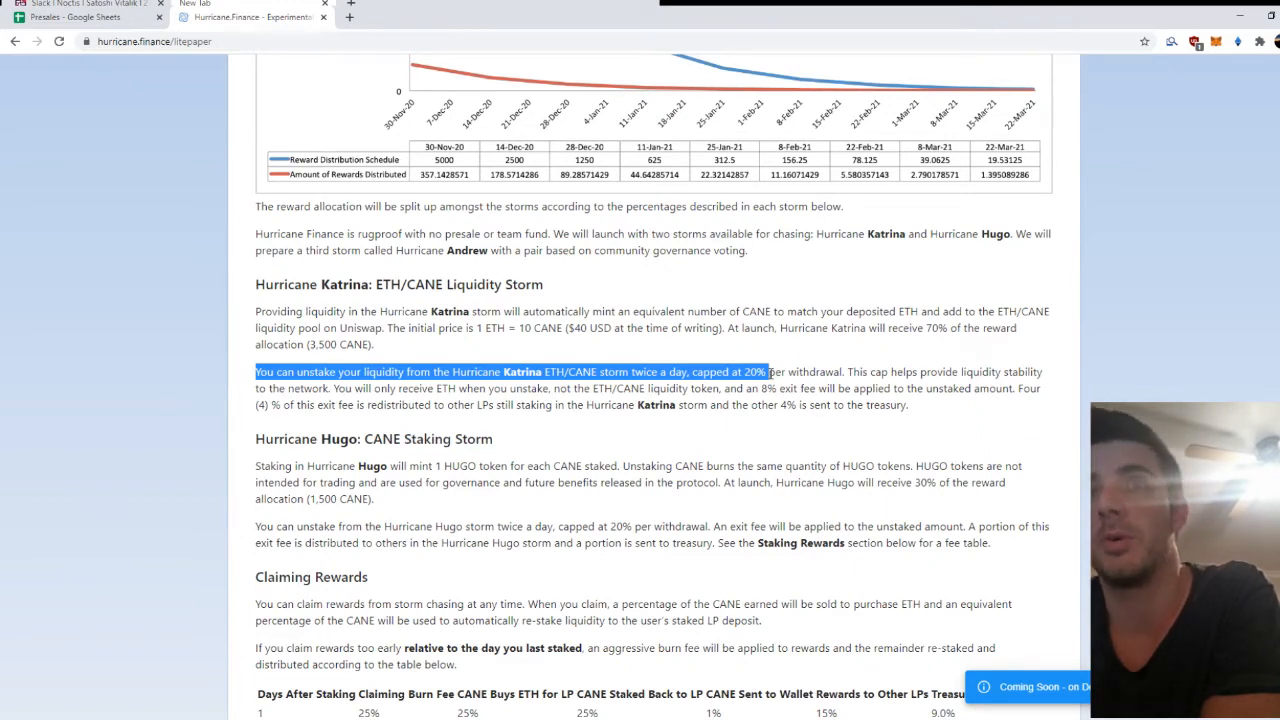
scroll("down", 3)
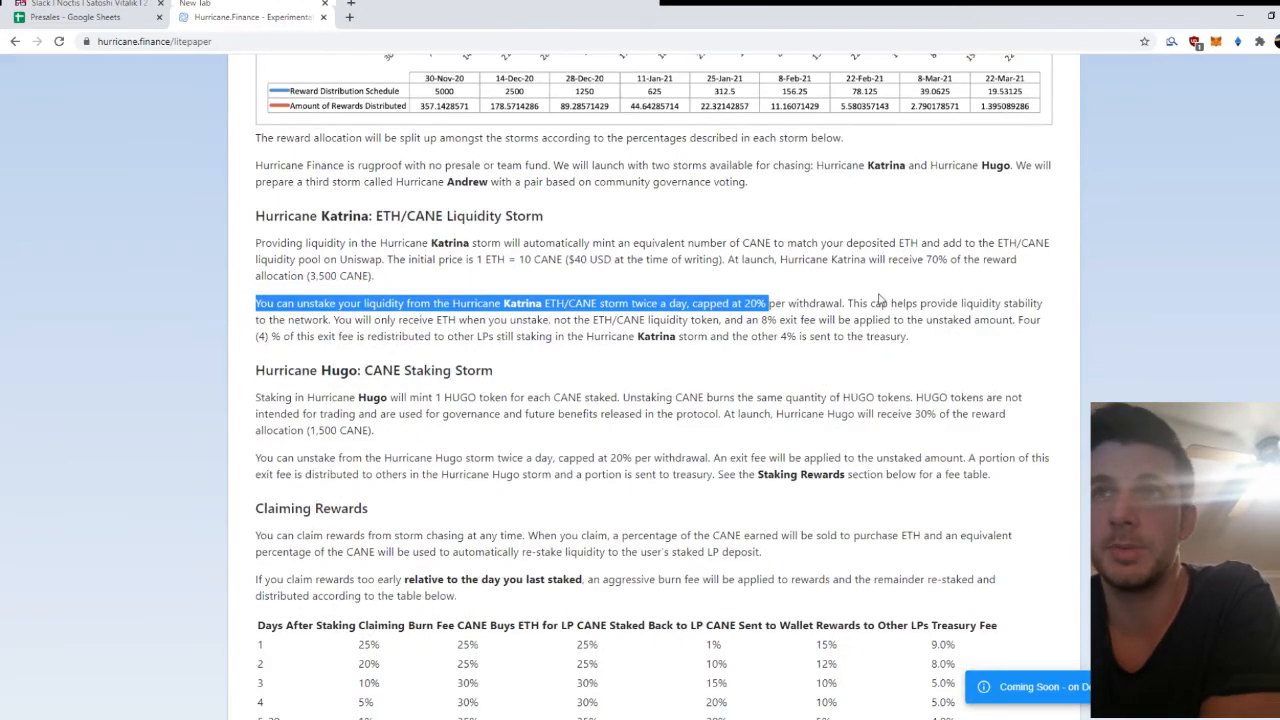
mouse_move(1000, 304)
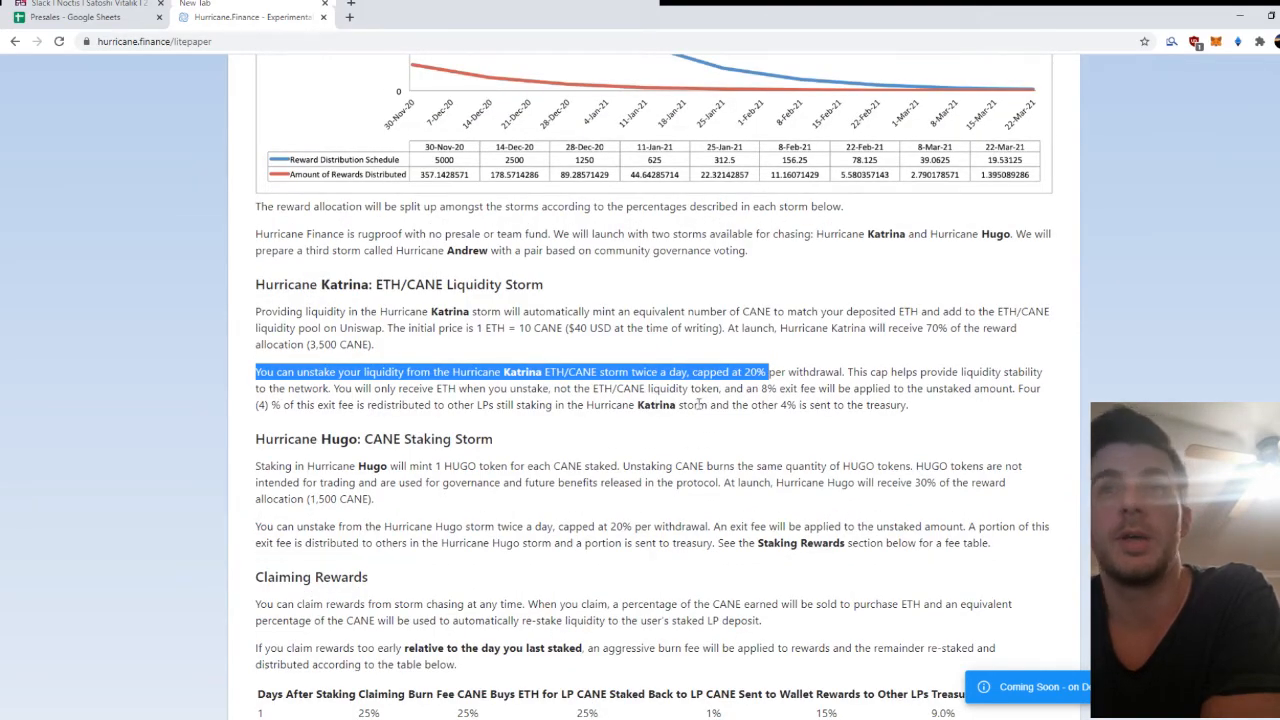
scroll("down", 3)
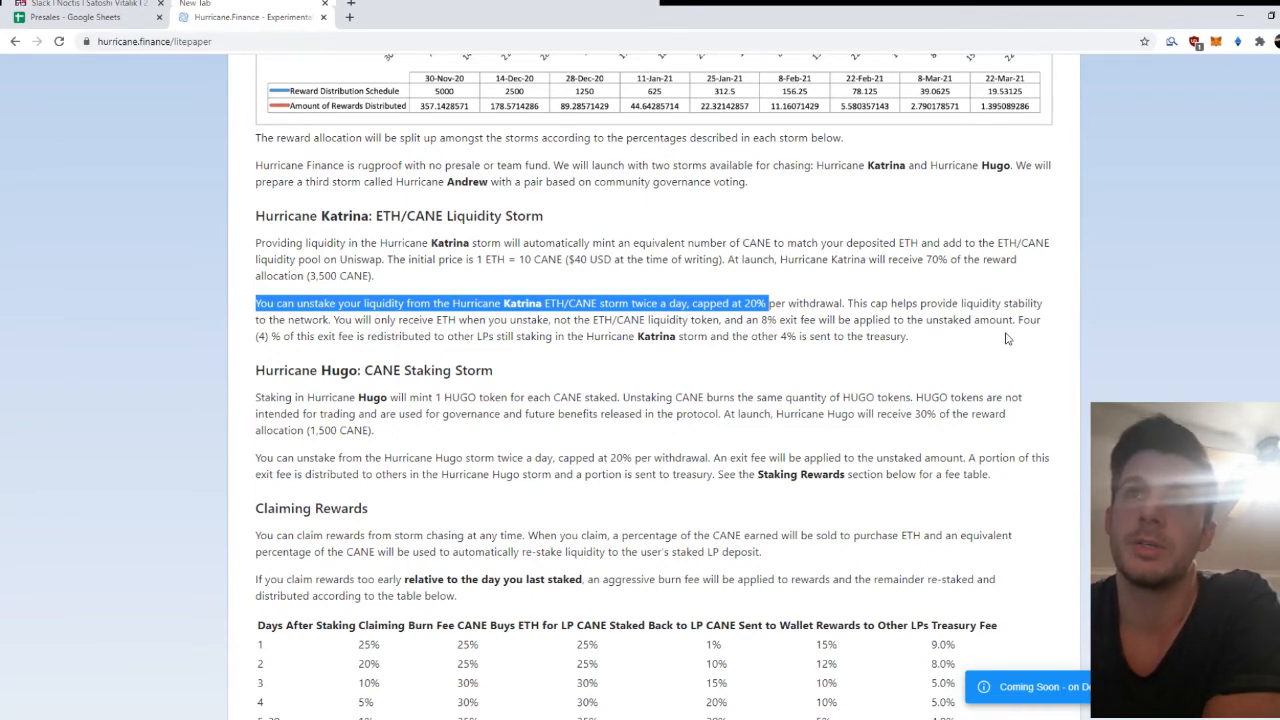
left_click(932, 338)
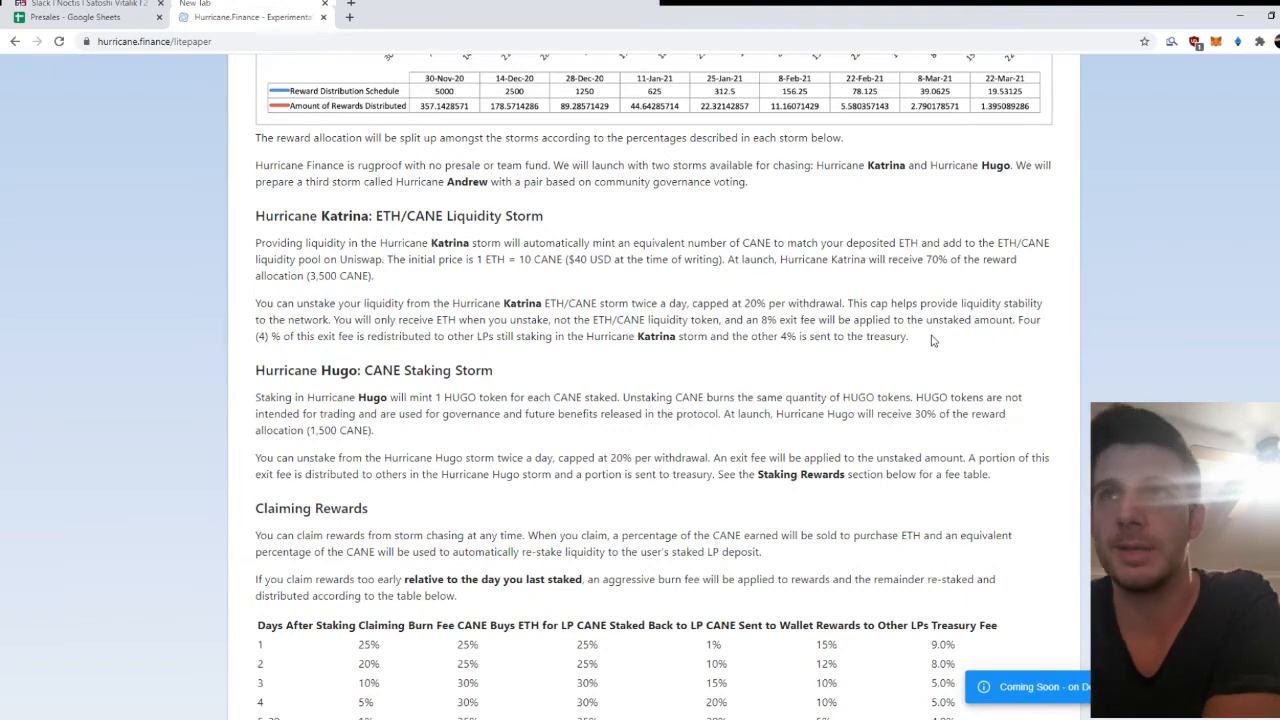
mouse_move(924, 344)
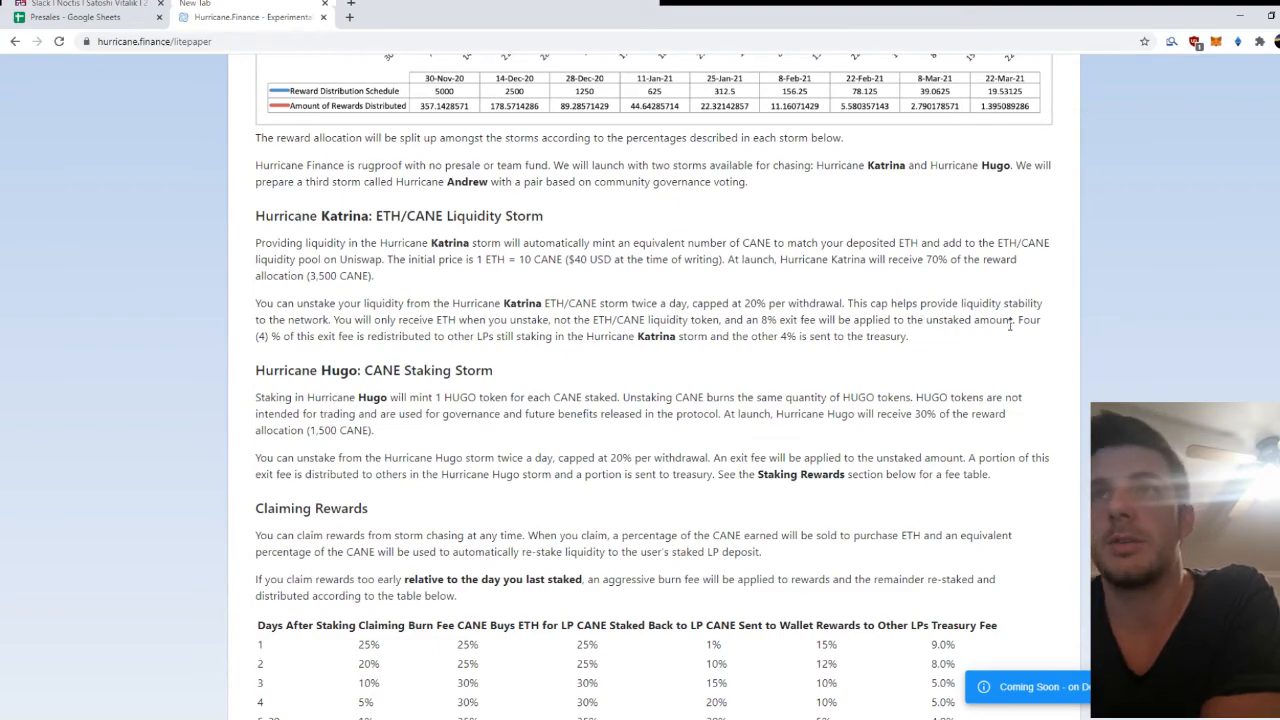
Step: Scroll to the Claiming Rewards fee table and highlight its first column header
scroll("down", 3)
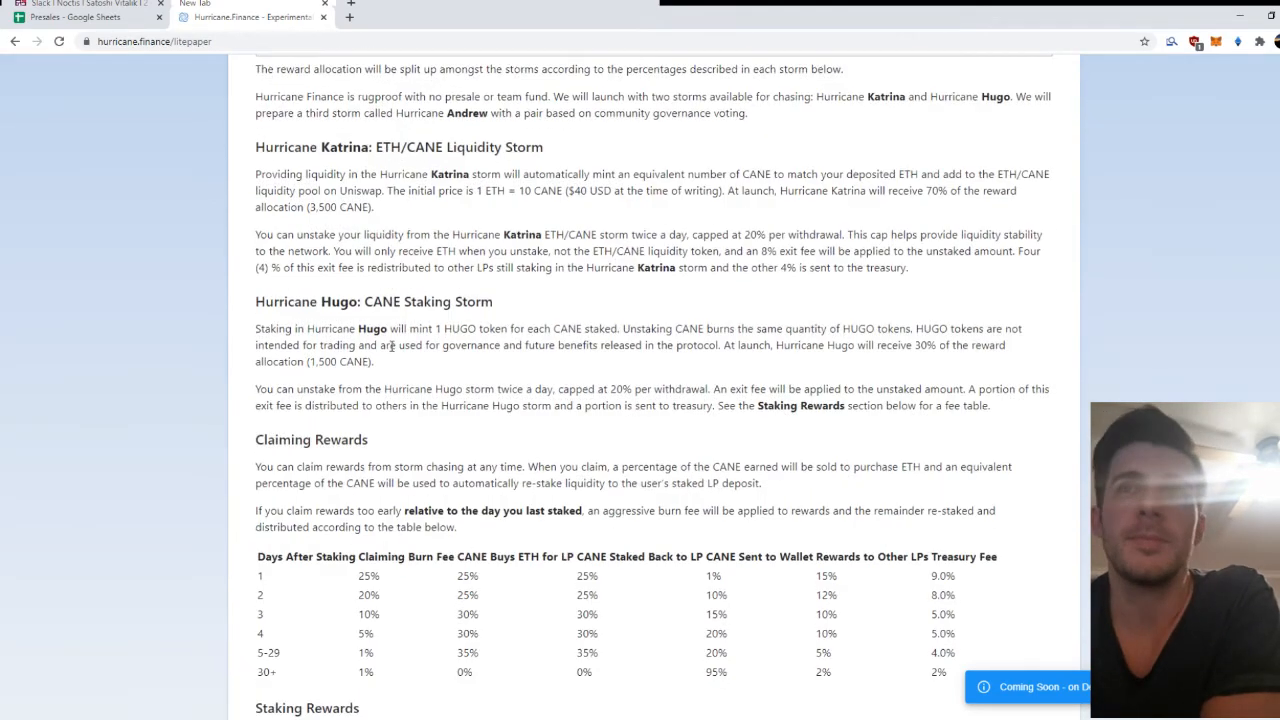
scroll("up", 3)
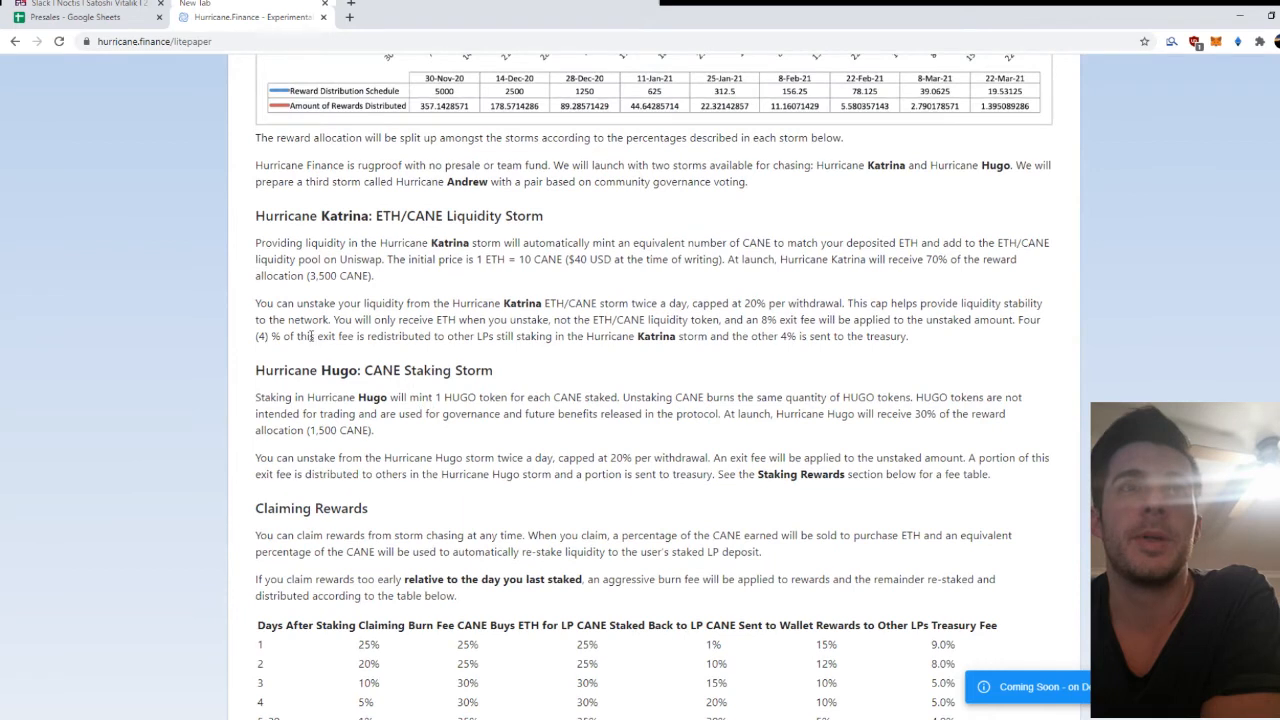
mouse_move(1020, 318)
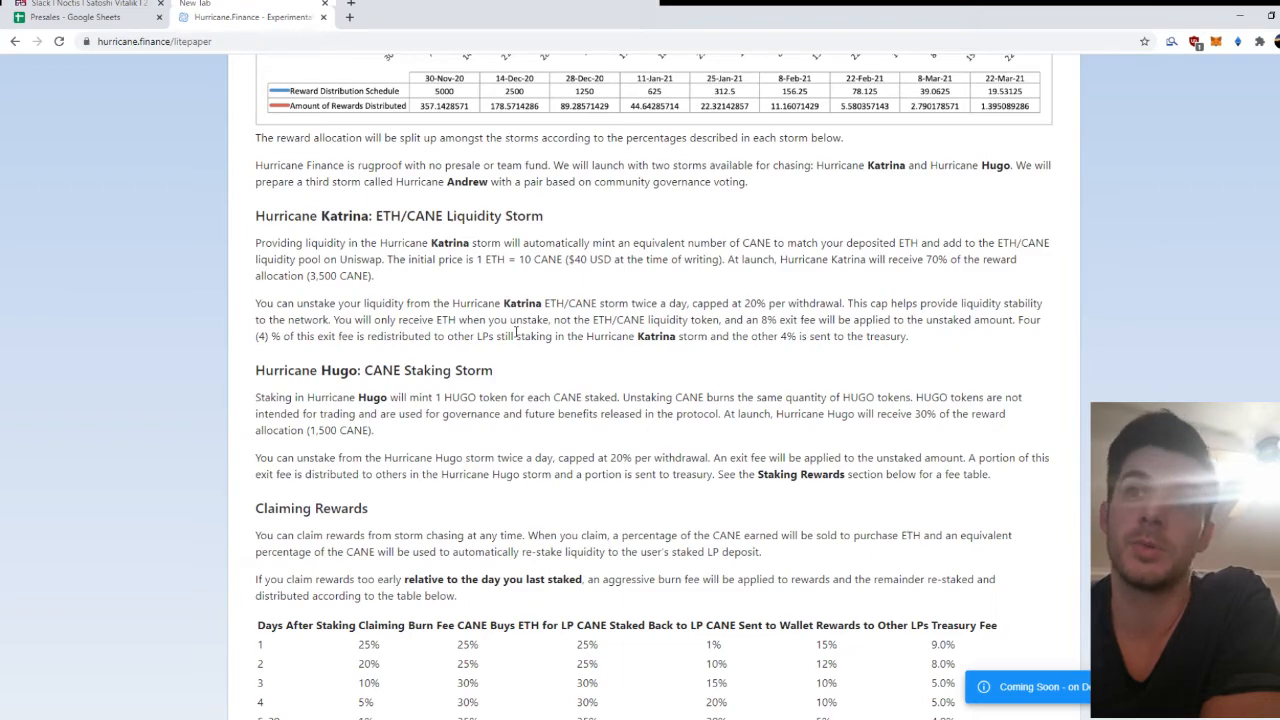
scroll("down", 3)
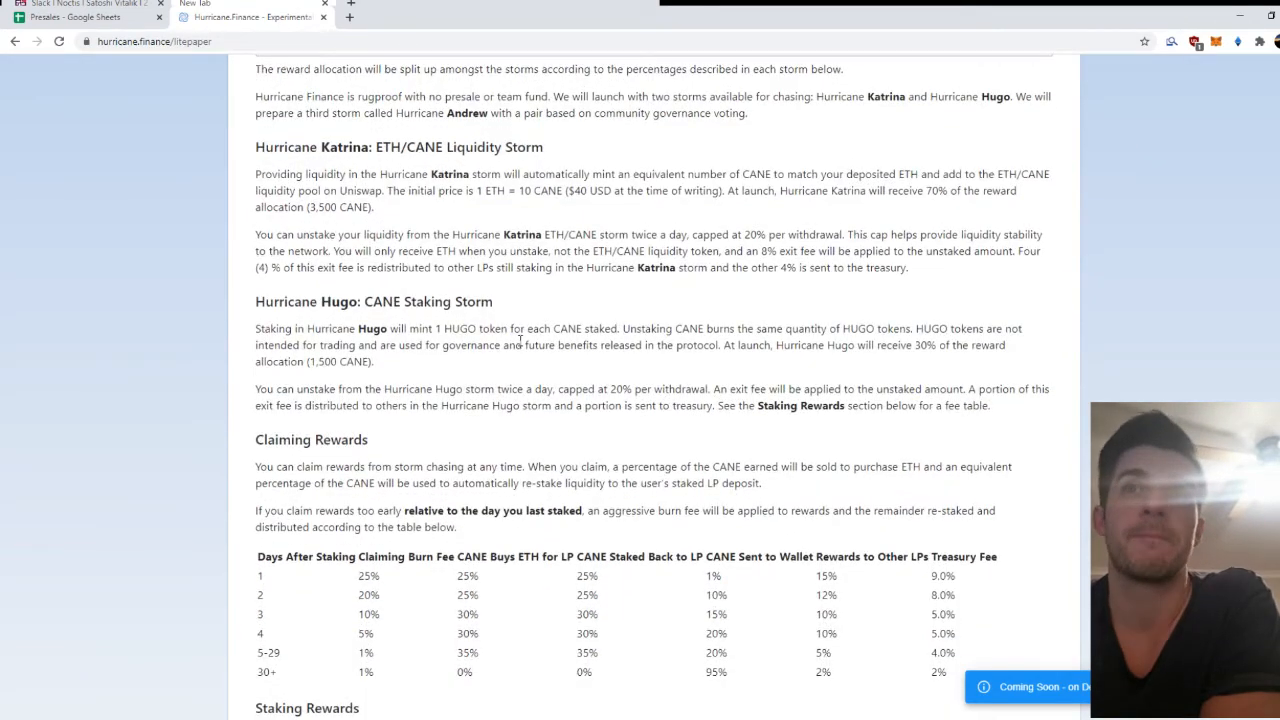
scroll("down", 3)
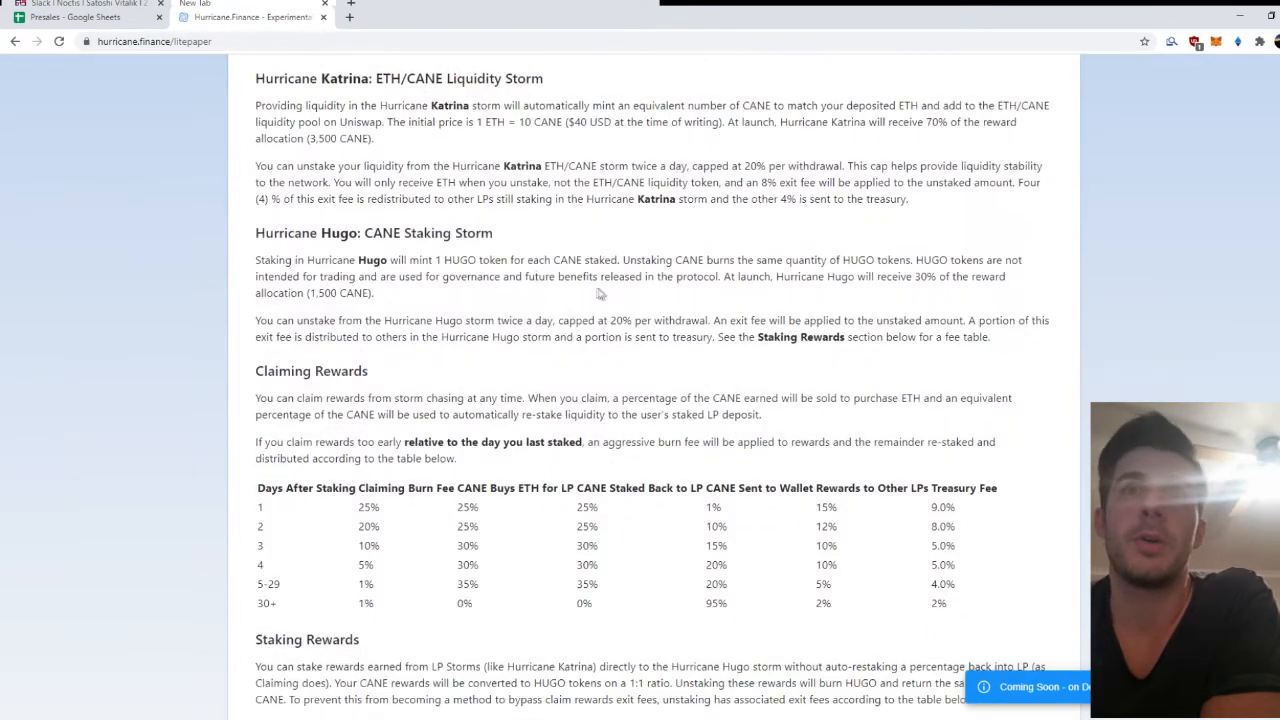
mouse_move(404, 368)
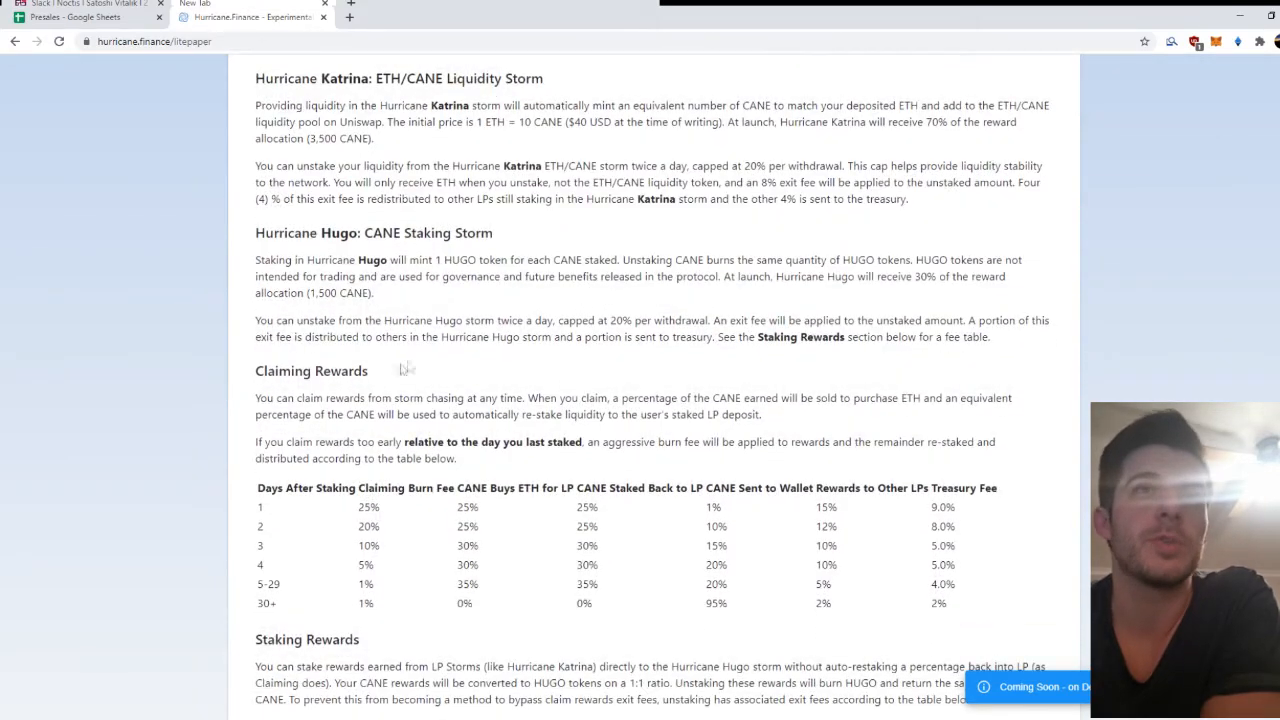
scroll("down", 3)
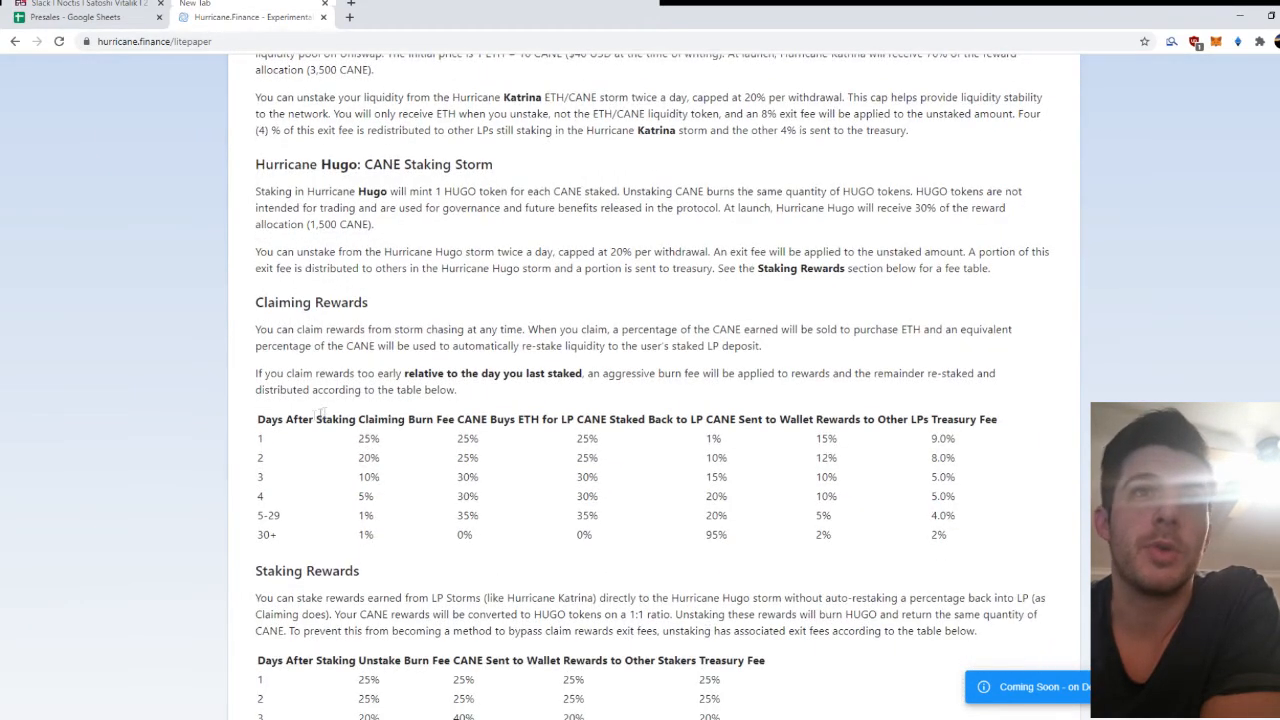
left_click_drag(256, 418, 398, 418)
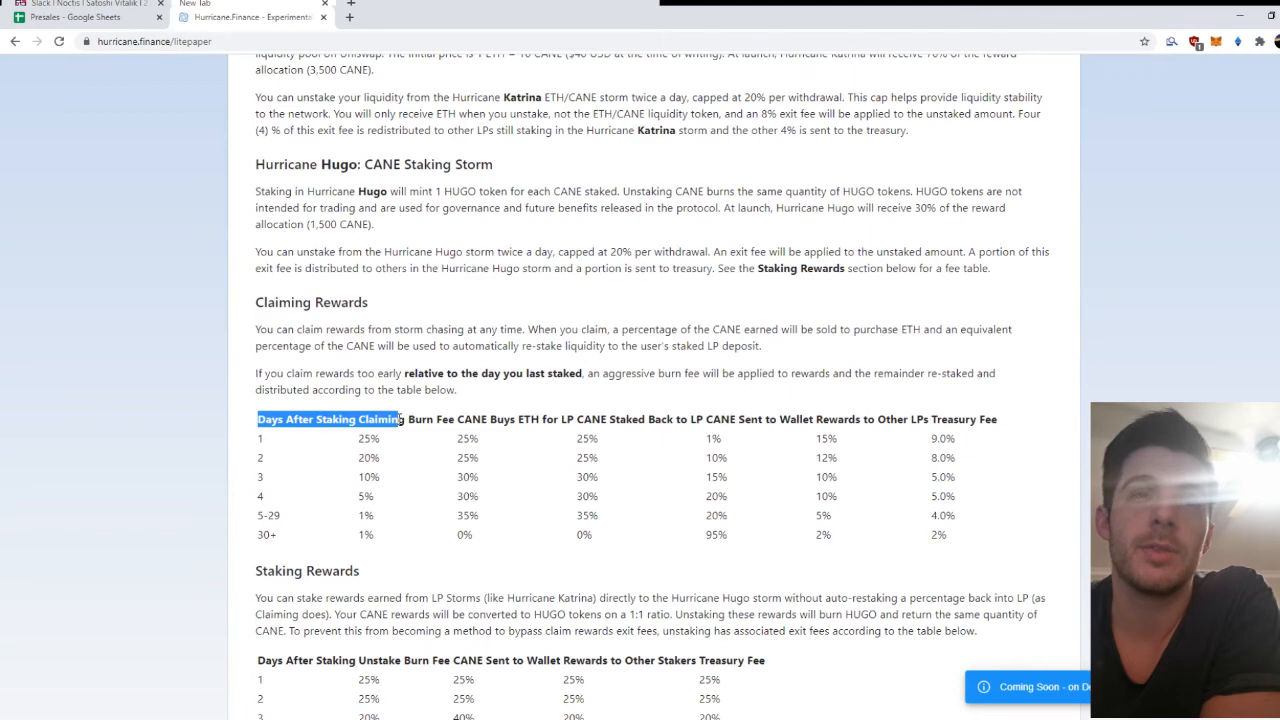
Step: Highlight the 10% day-3 burn fee and scroll on through the Staking Rewards table
scroll("down", 3)
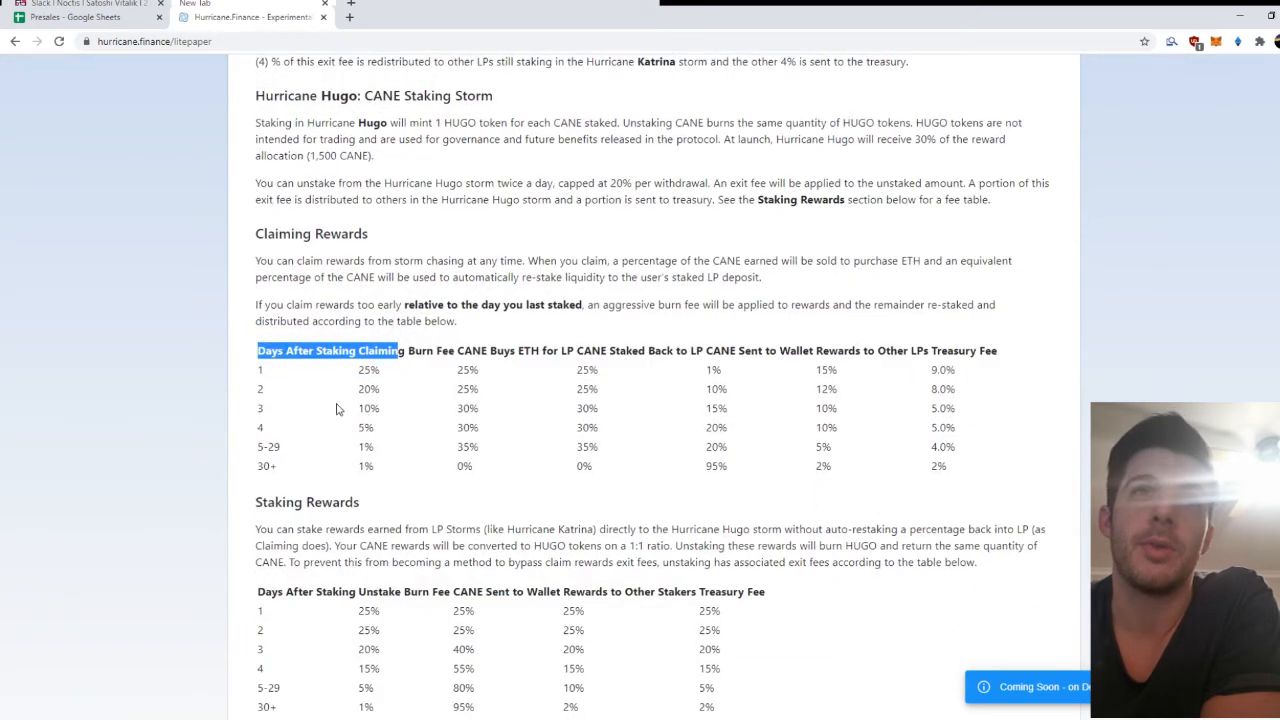
double_click(368, 408)
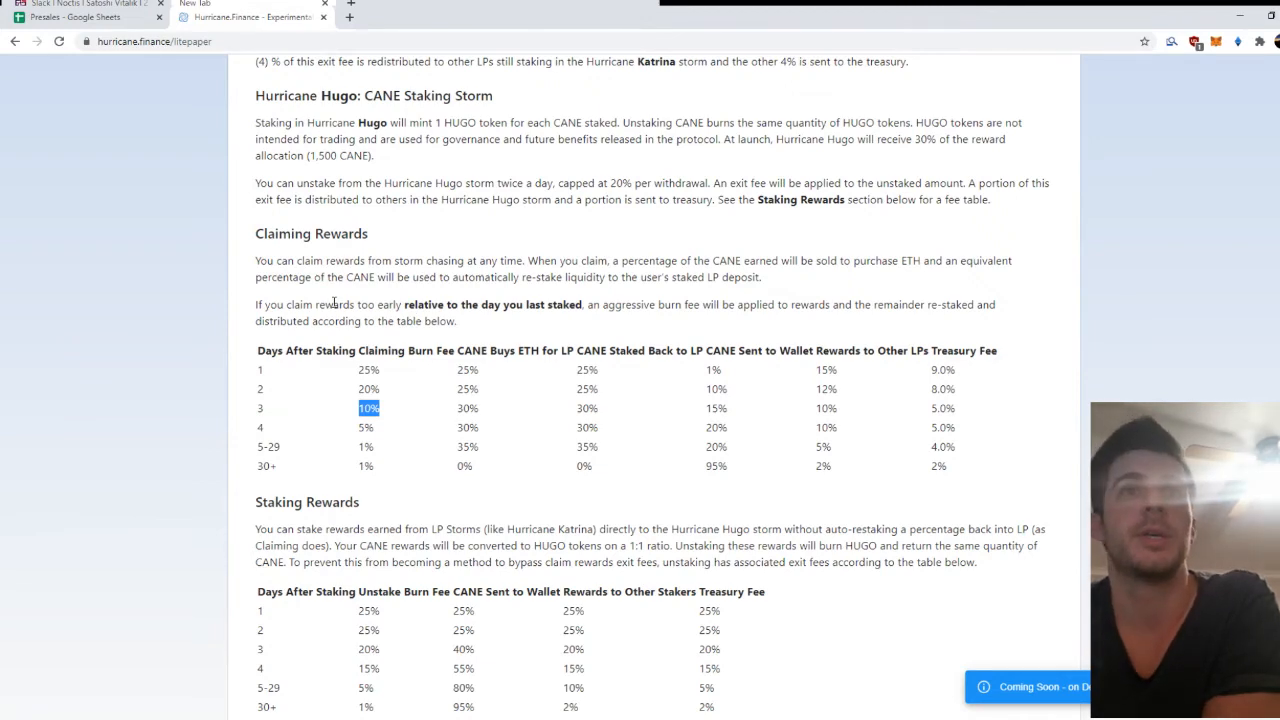
scroll("down", 3)
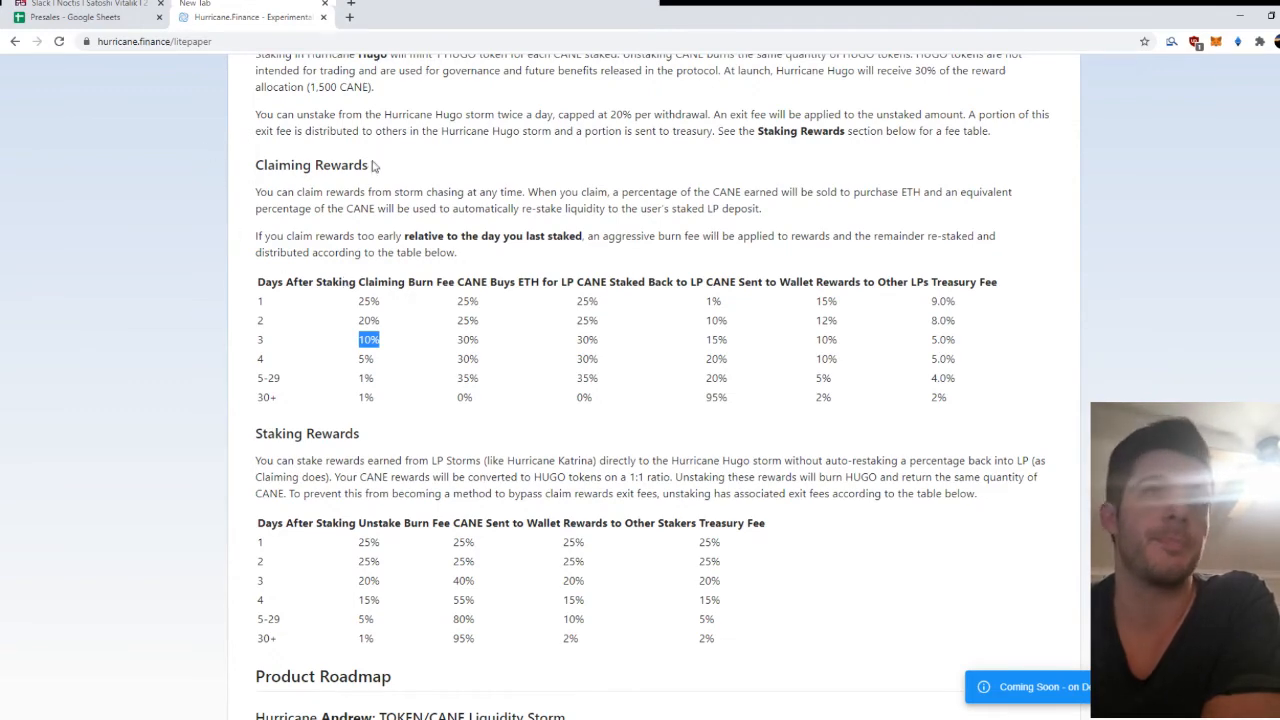
scroll("down", 3)
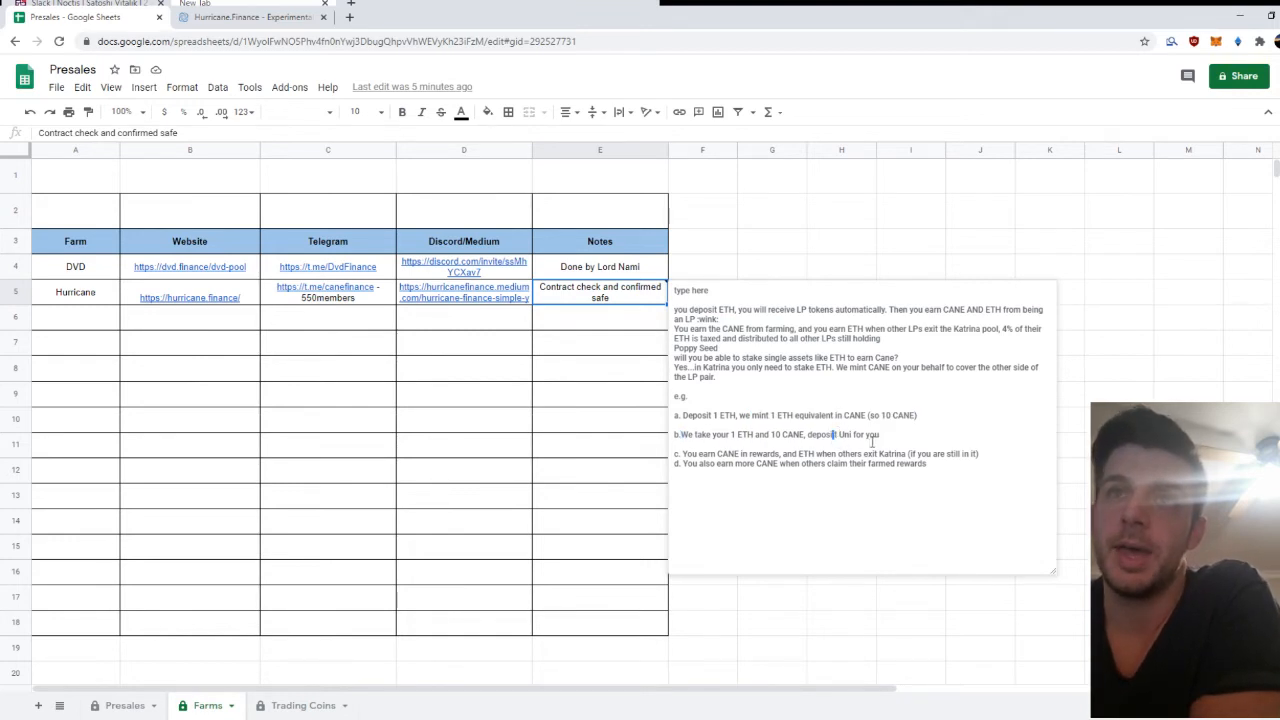
Step: Place the Hurricane pending-rewards image beside the Farms table
left_click_drag(676, 452, 850, 452)
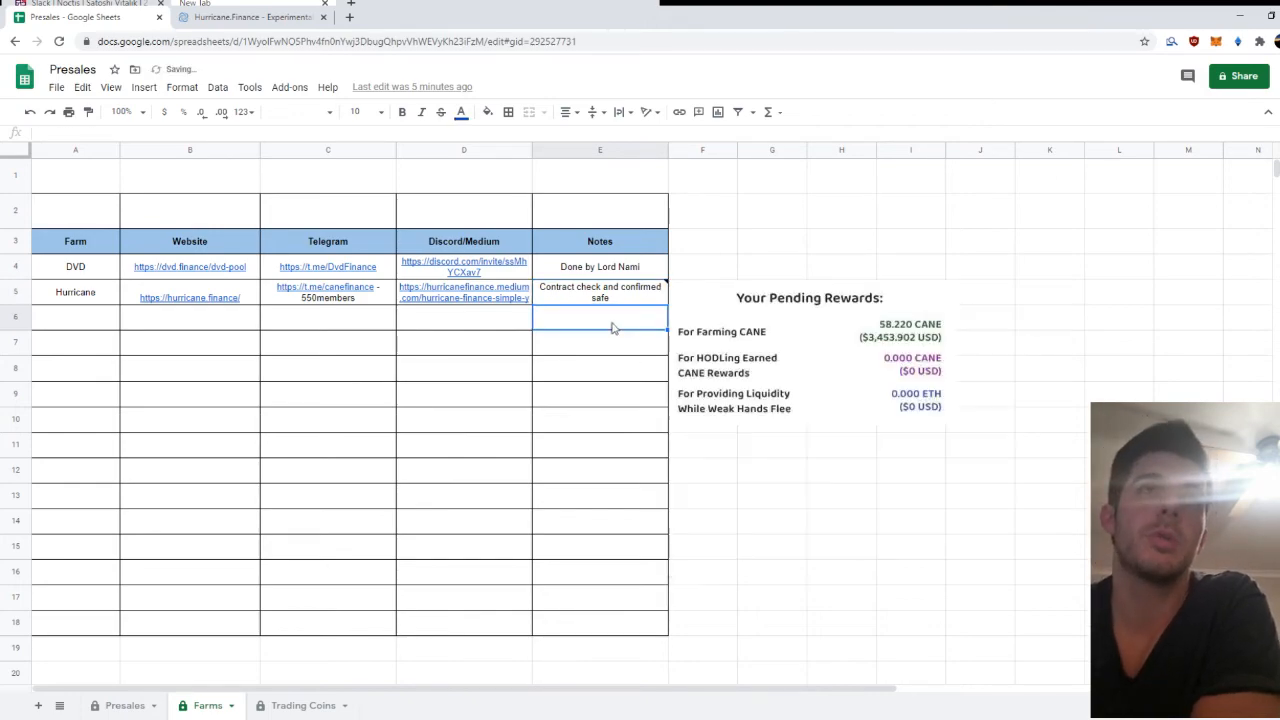
left_click(250, 16)
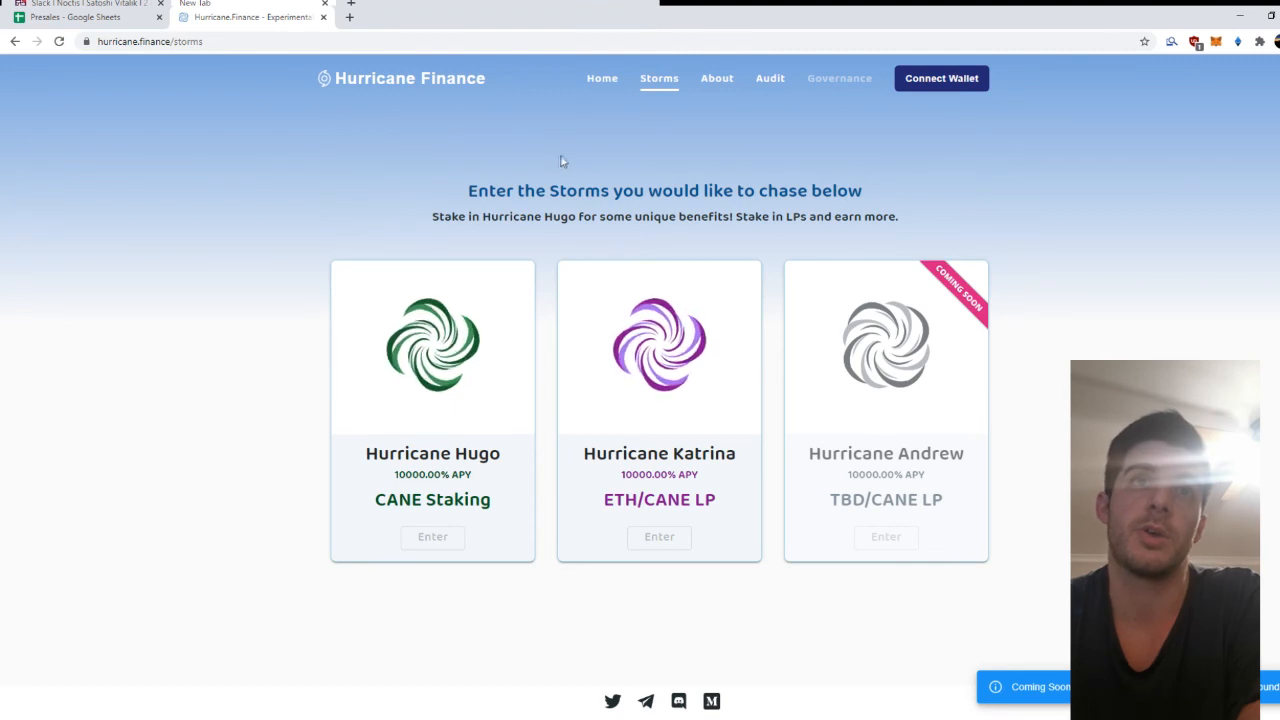
left_click(84, 16)
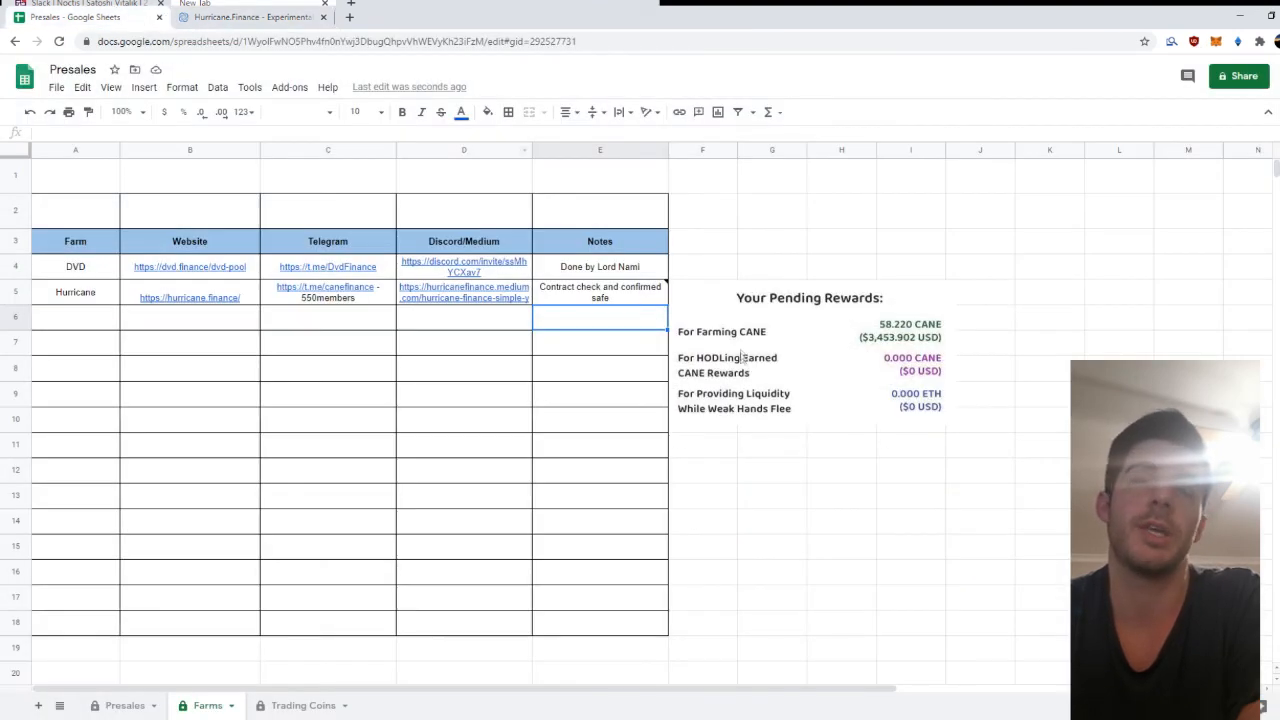